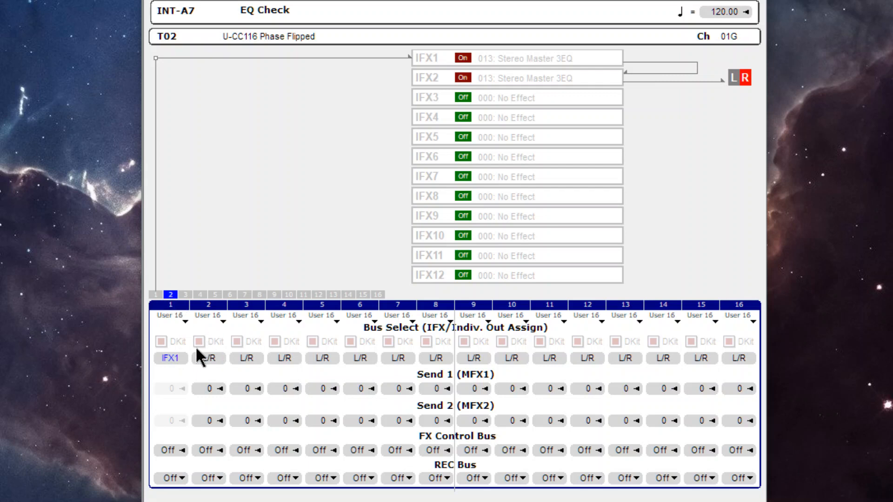
{"action": "mouse_move", "coordinate": [227, 81]}
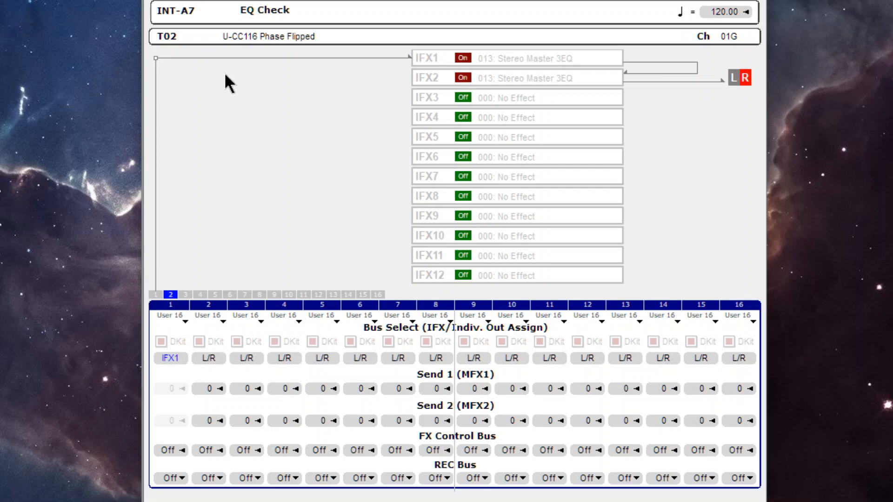
{"action": "mouse_move", "coordinate": [618, 91]}
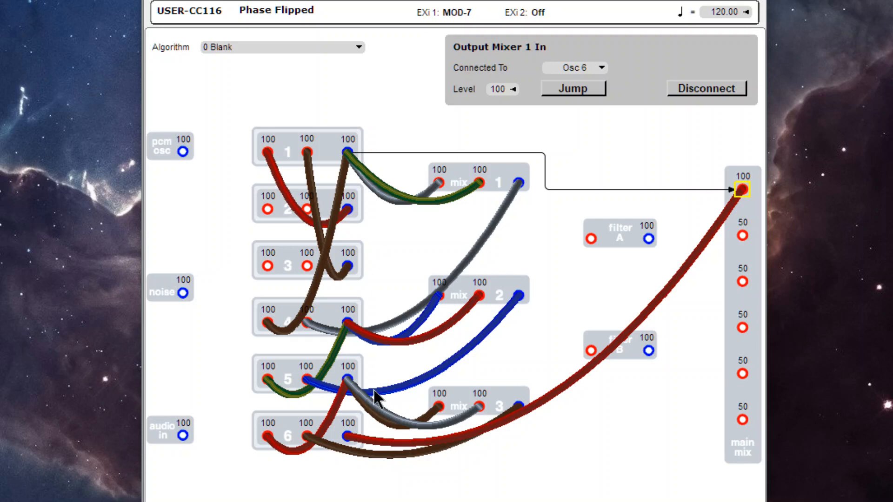
{"action": "mouse_move", "coordinate": [380, 440]}
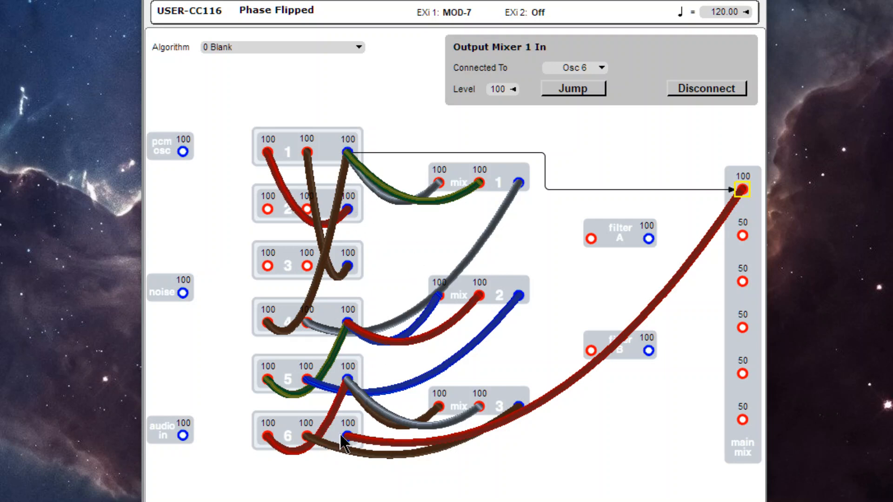
{"action": "mouse_move", "coordinate": [398, 325]}
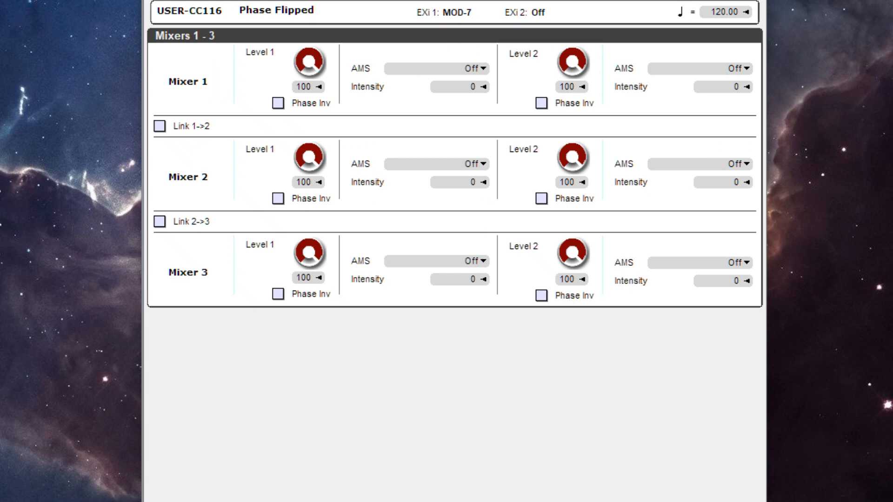
{"action": "mouse_move", "coordinate": [592, 498]}
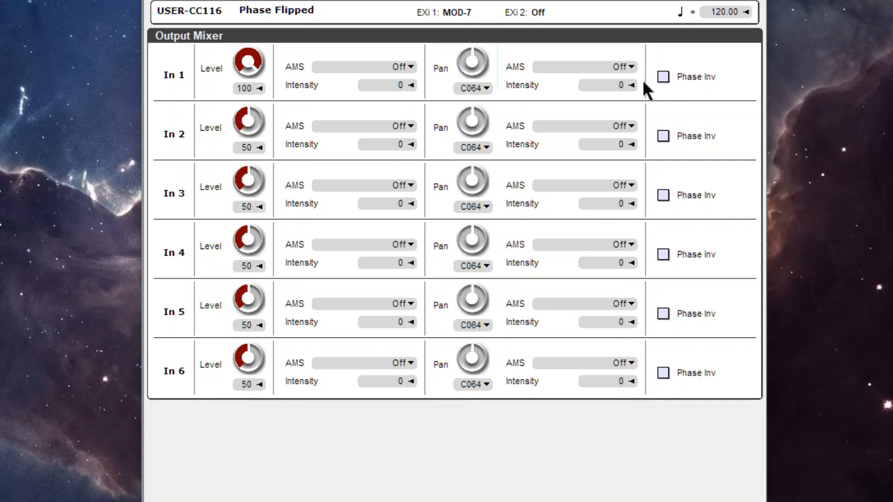
{"action": "mouse_move", "coordinate": [346, 20]}
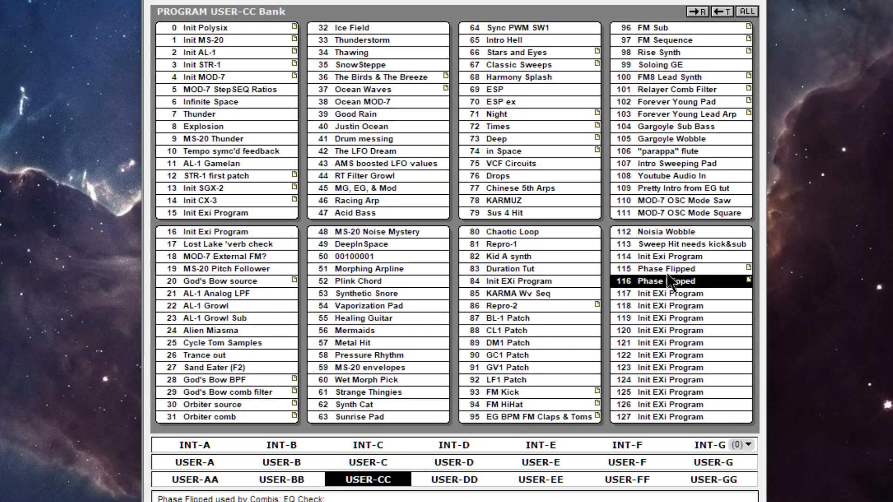
Step: View program 115 Phase Flipped, whose Output Mixer has In 1 phase-inverted
{"action": "double_click", "coordinate": [671, 268]}
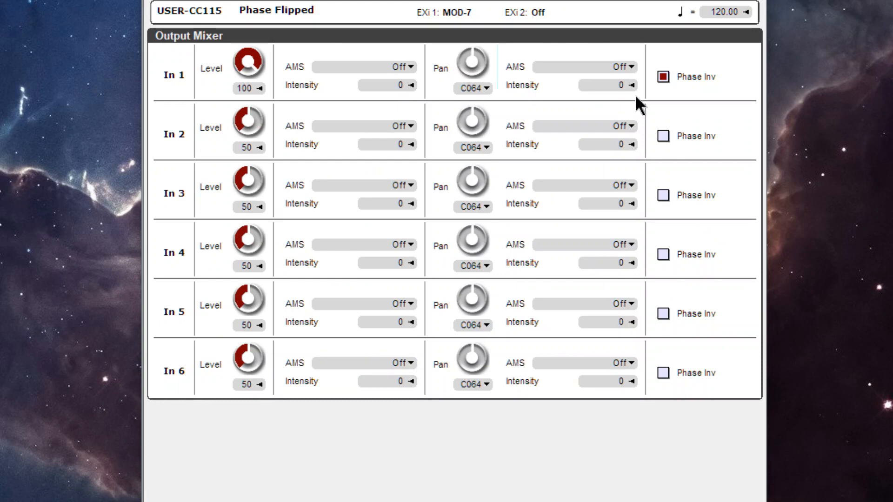
{"action": "mouse_move", "coordinate": [501, 5]}
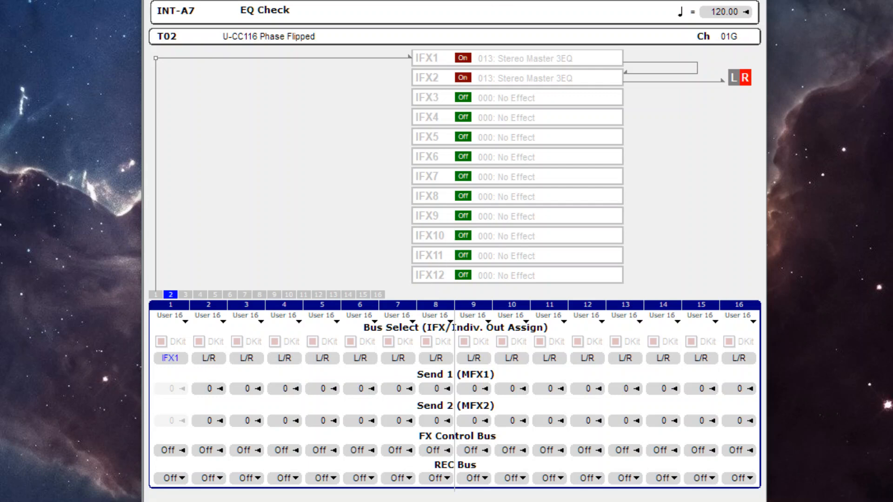
Step: Bus timbre 1 (U-CC115 Phase Flipped) to IFX1 instead of L/R
{"action": "left_click", "coordinate": [170, 294]}
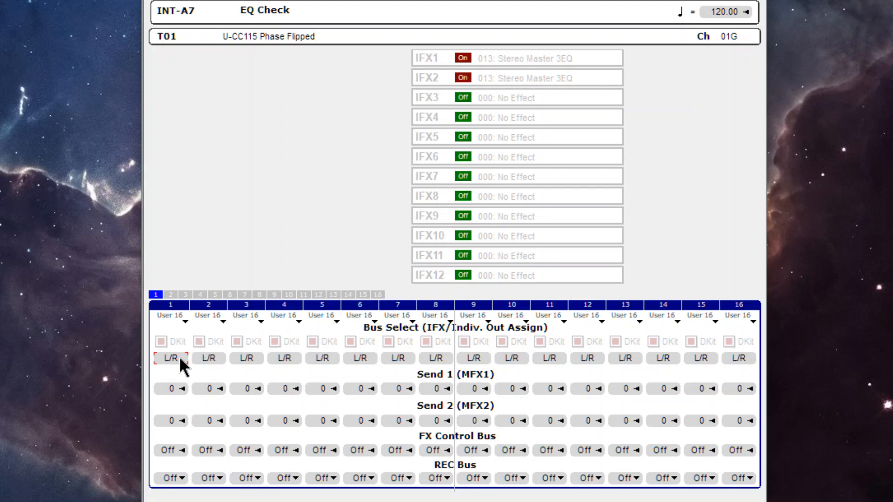
{"action": "left_click", "coordinate": [170, 359]}
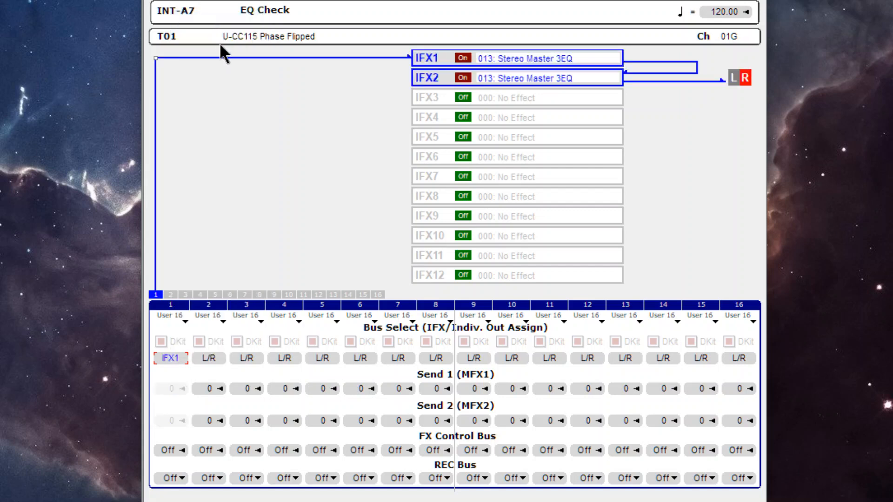
{"action": "mouse_move", "coordinate": [544, 84]}
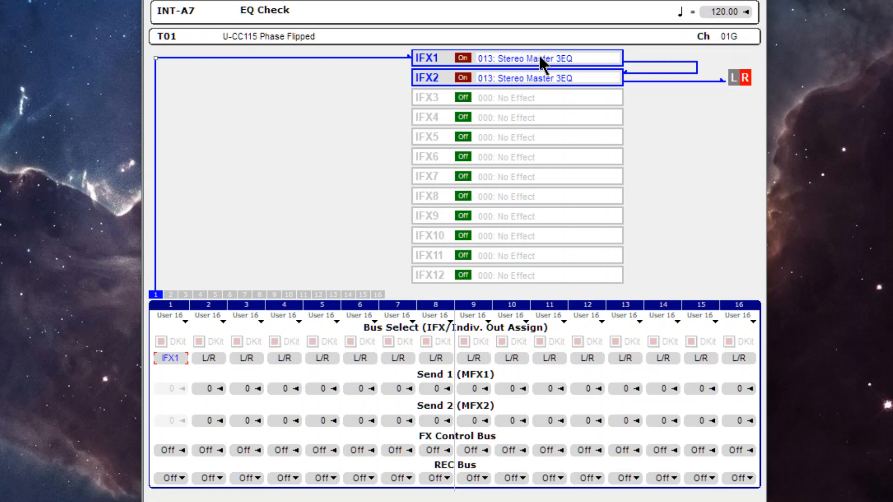
{"action": "mouse_move", "coordinate": [510, 83]}
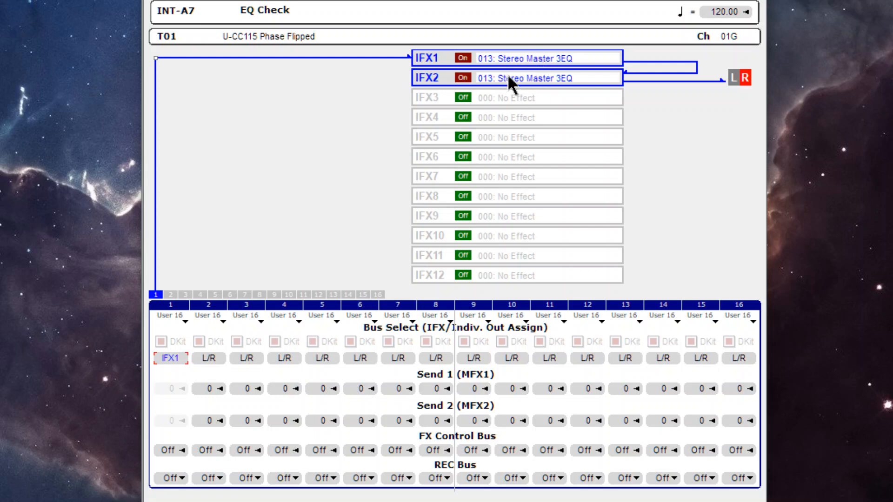
{"action": "mouse_move", "coordinate": [548, 82]}
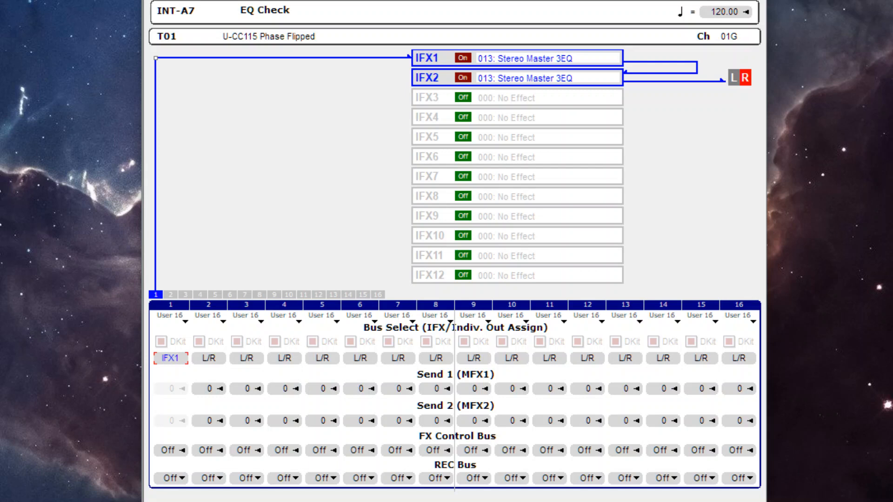
{"action": "left_click", "coordinate": [433, 58]}
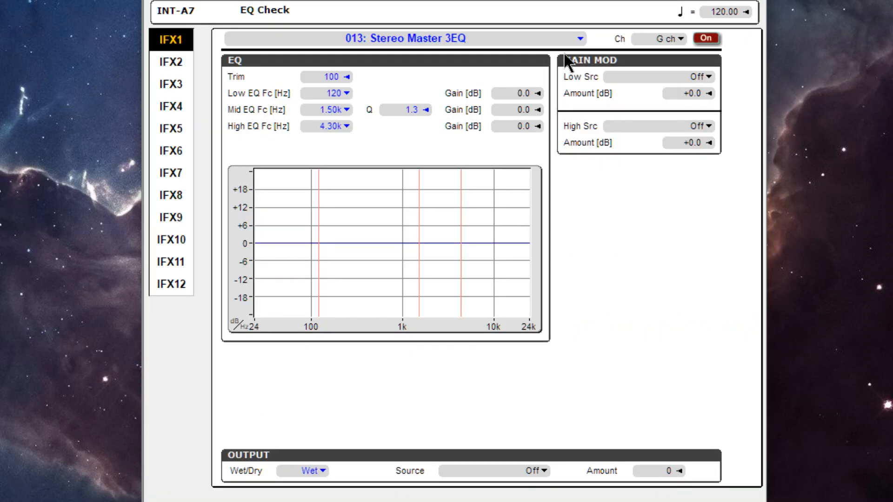
{"action": "left_click", "coordinate": [579, 38]}
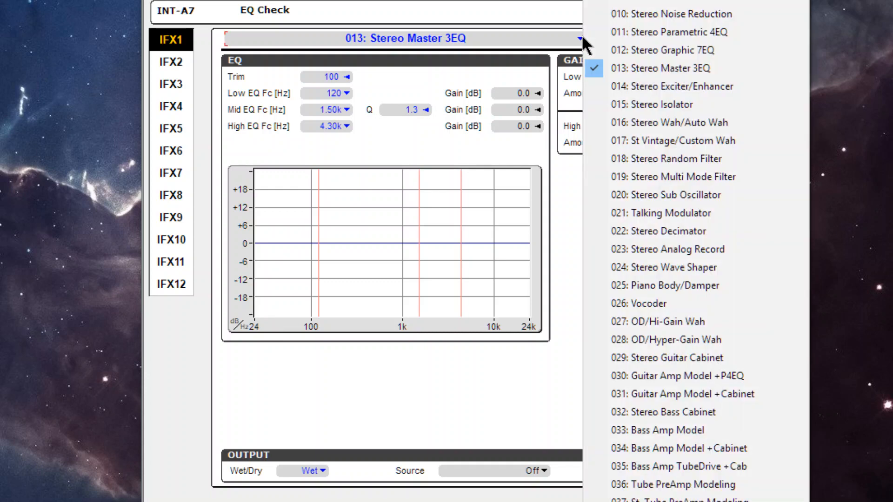
{"action": "mouse_move", "coordinate": [503, 305]}
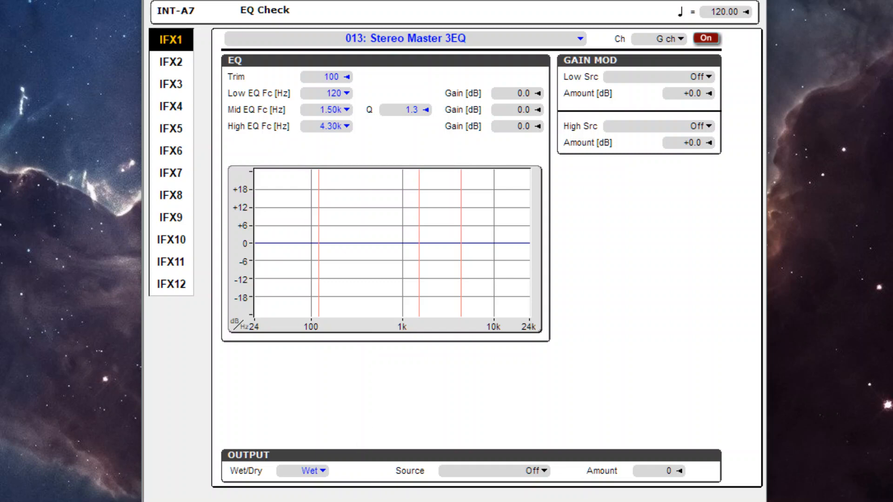
{"action": "mouse_move", "coordinate": [505, 116]}
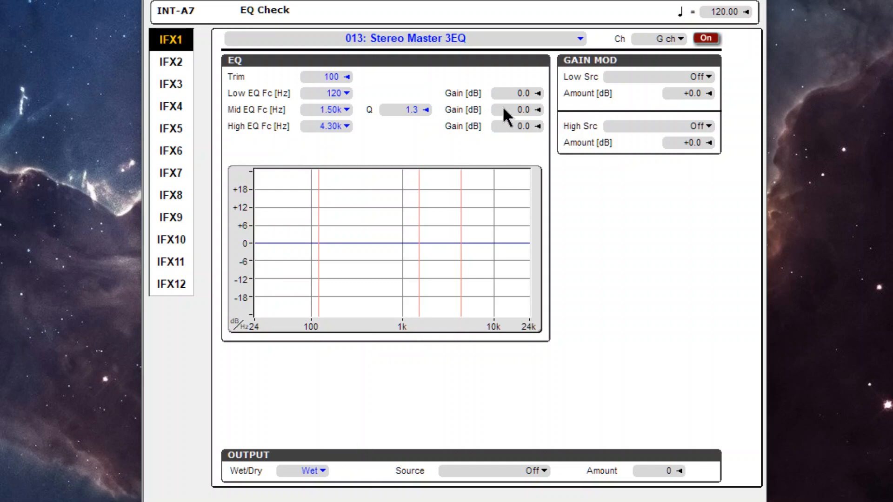
{"action": "left_click", "coordinate": [535, 109]}
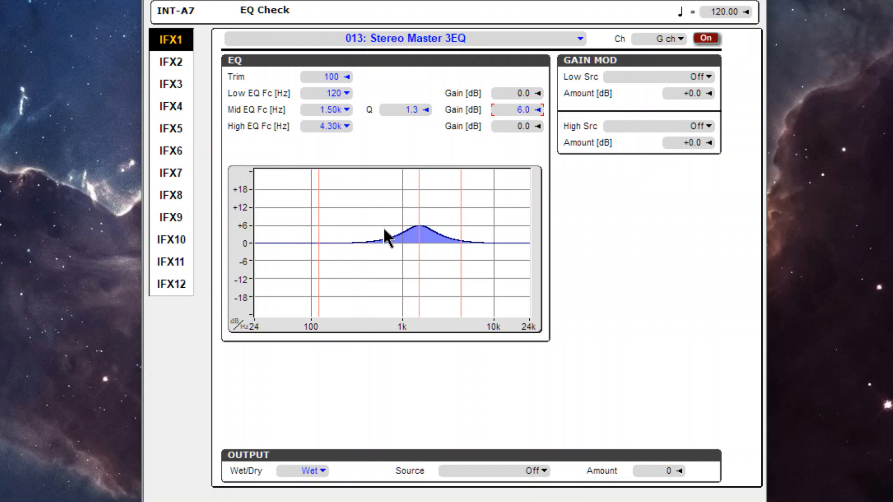
{"action": "left_click", "coordinate": [529, 110]}
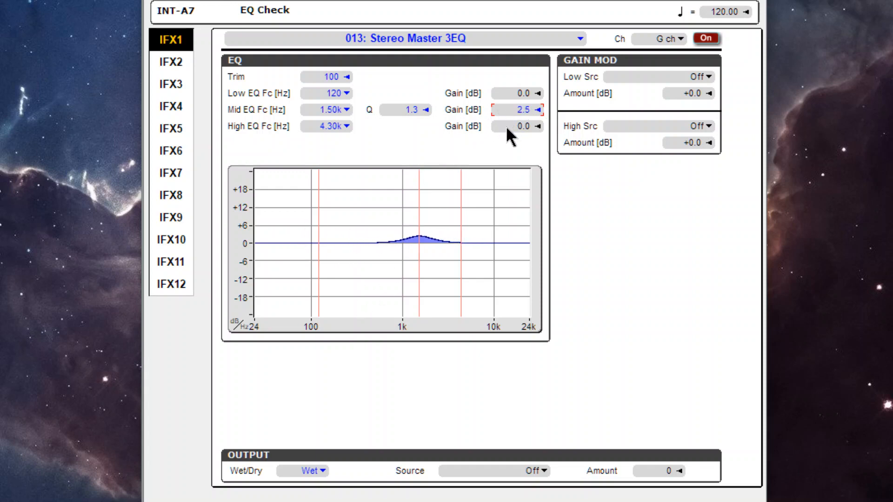
{"action": "left_click", "coordinate": [535, 108]}
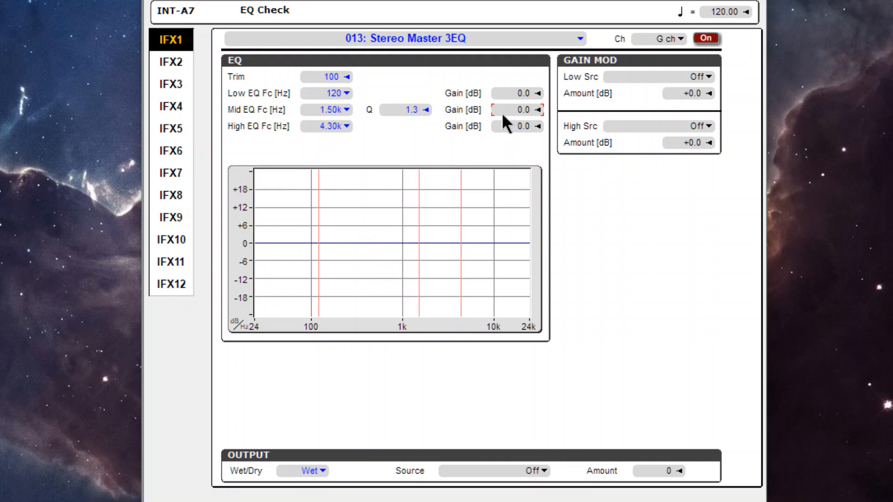
{"action": "mouse_move", "coordinate": [578, 206]}
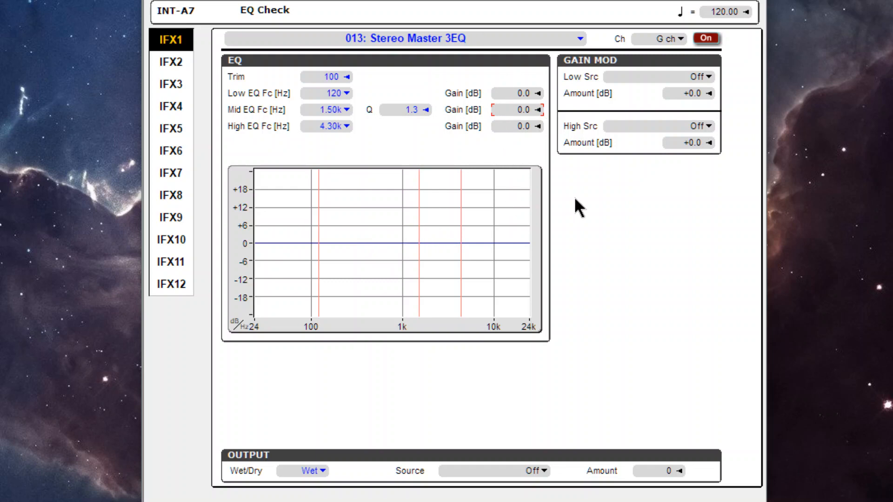
{"action": "mouse_move", "coordinate": [170, 79]}
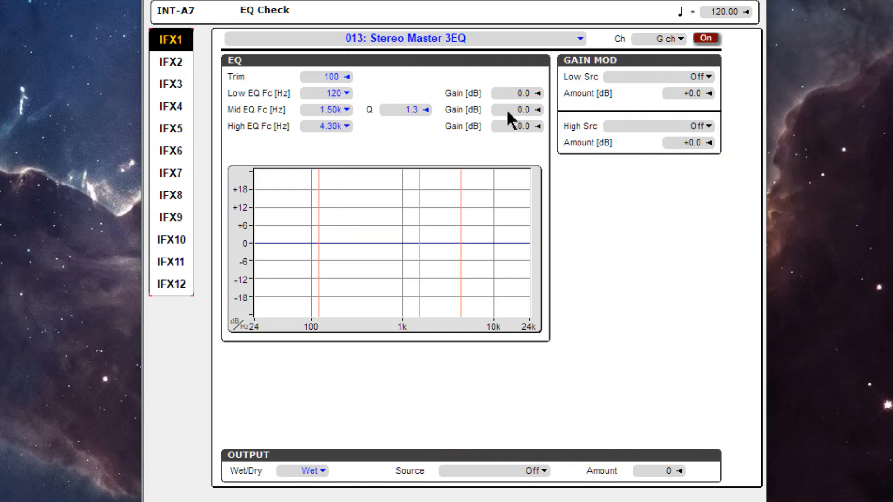
{"action": "left_click", "coordinate": [525, 110]}
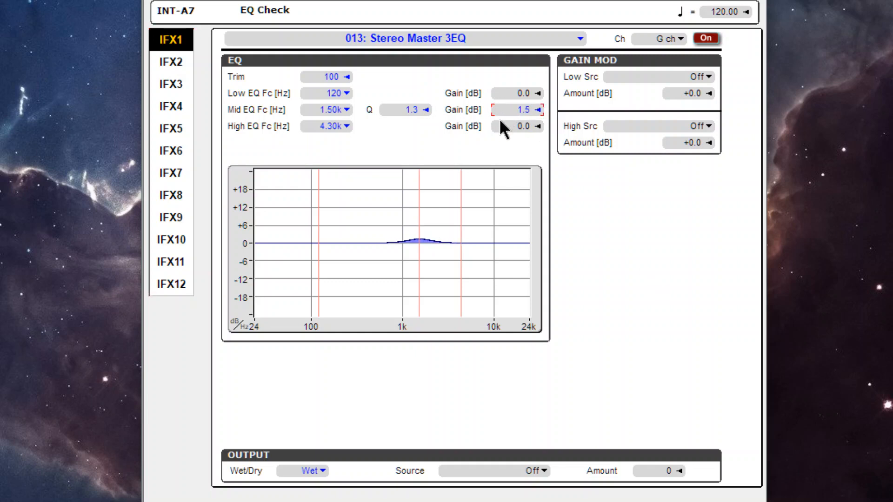
{"action": "left_click", "coordinate": [533, 110]}
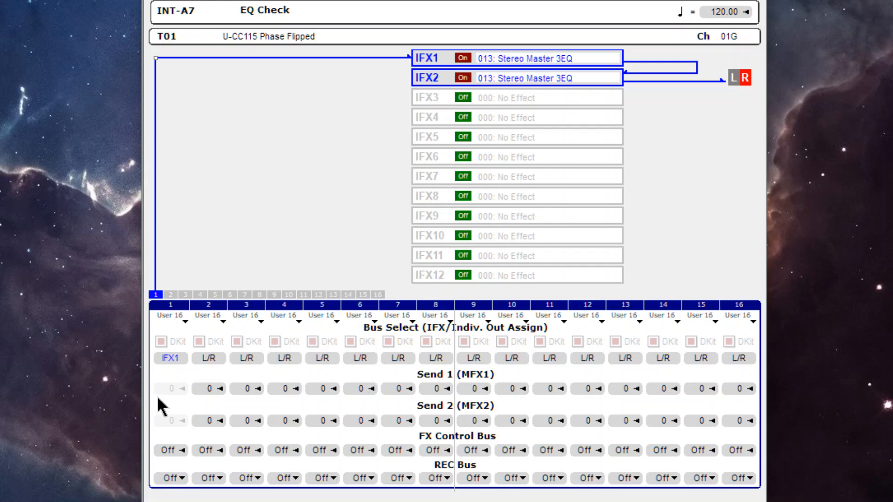
Step: Nudge IFX1's mid gain up, then cut IFX2's mid gain and return it to 0.0 dB
{"action": "left_click", "coordinate": [433, 57]}
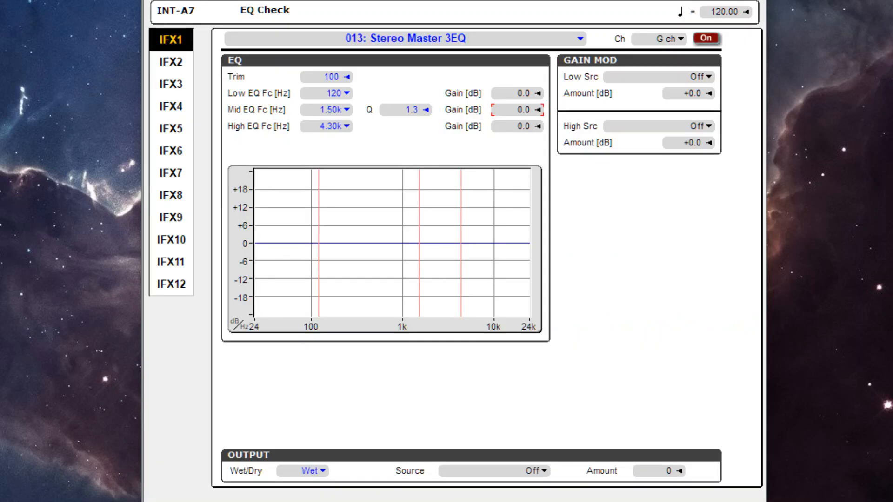
{"action": "left_click", "coordinate": [519, 109]}
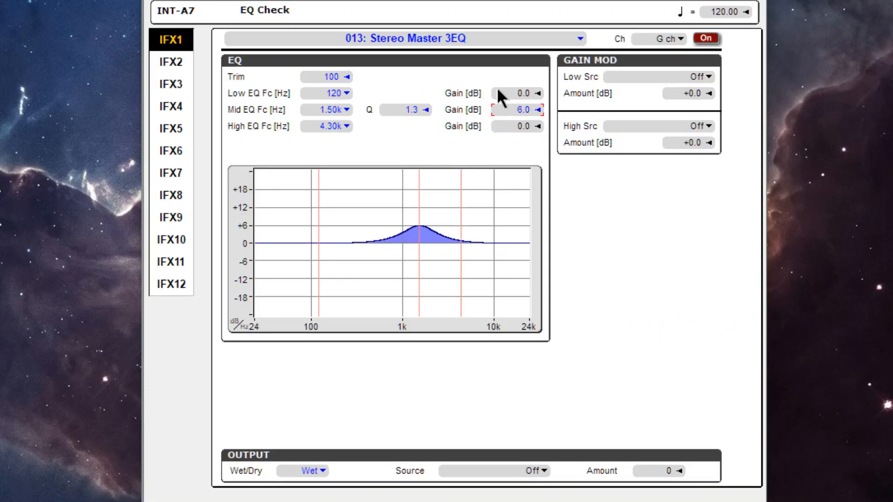
{"action": "left_click", "coordinate": [173, 62]}
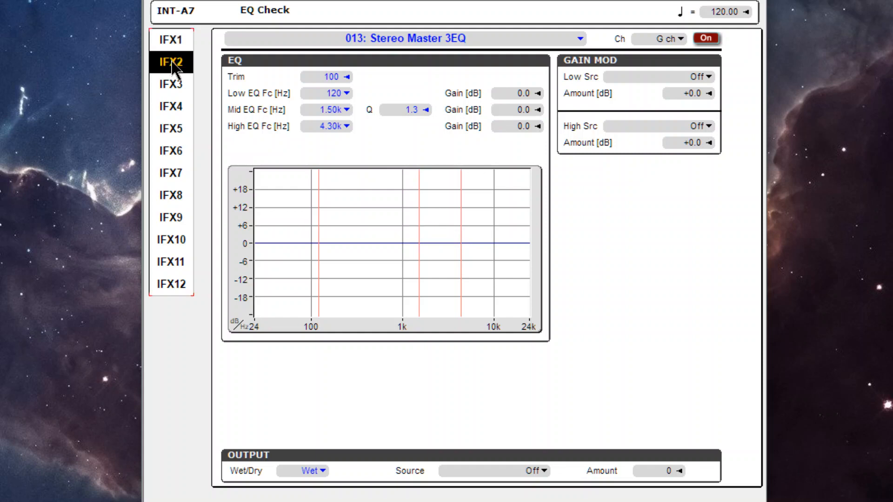
{"action": "mouse_move", "coordinate": [505, 116]}
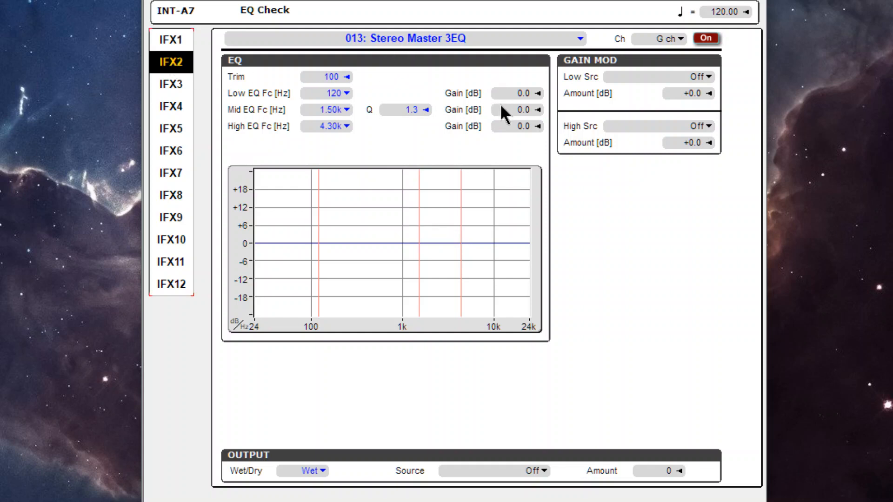
{"action": "left_click", "coordinate": [532, 110]}
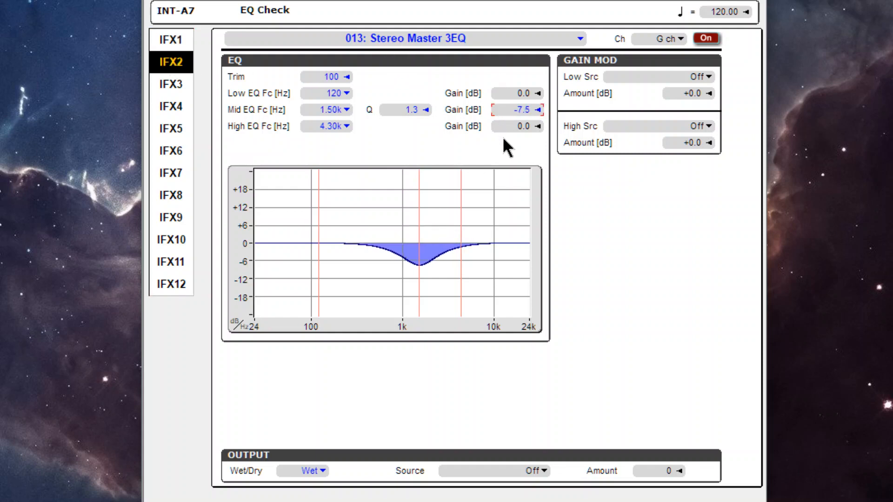
{"action": "left_click", "coordinate": [535, 110]}
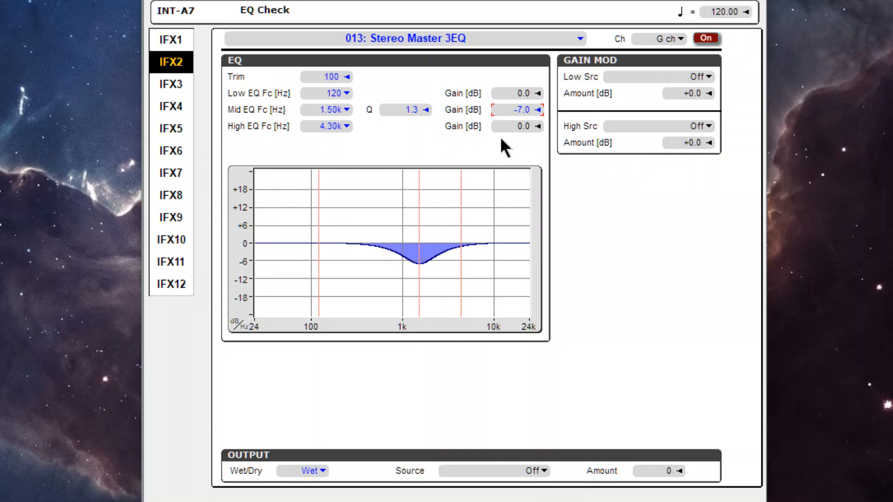
{"action": "left_click", "coordinate": [535, 110]}
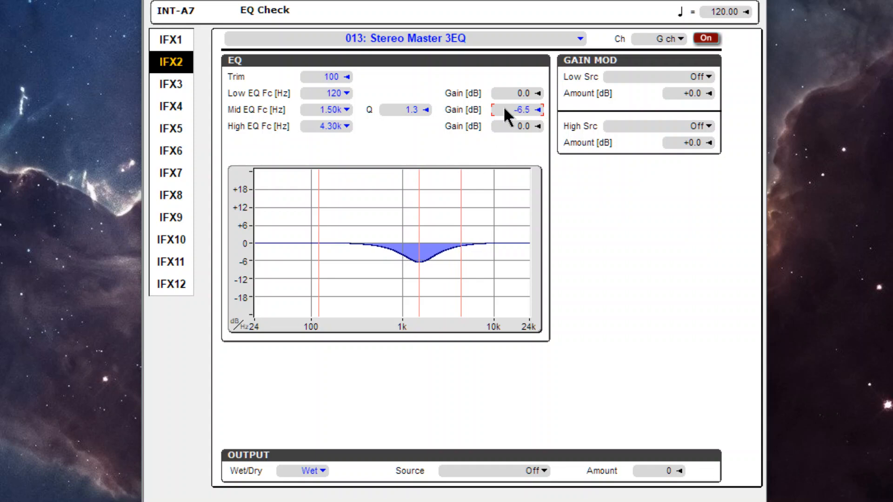
{"action": "left_click", "coordinate": [539, 109]}
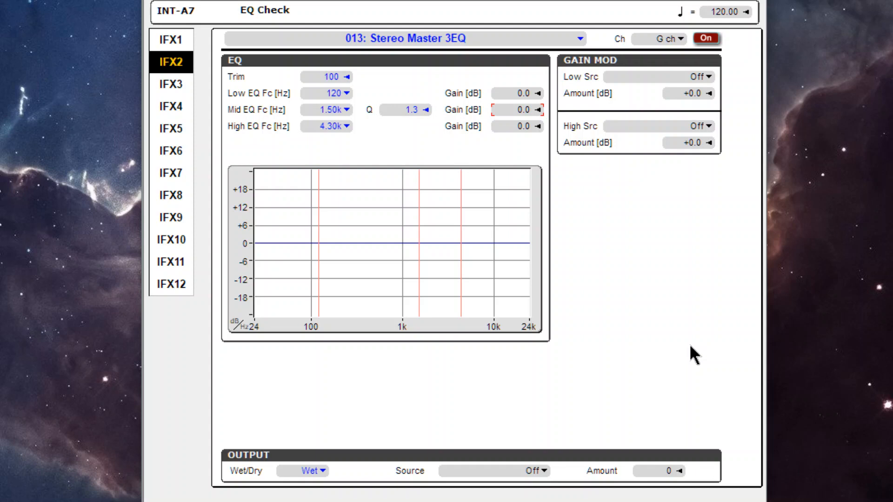
{"action": "mouse_move", "coordinate": [416, 217]}
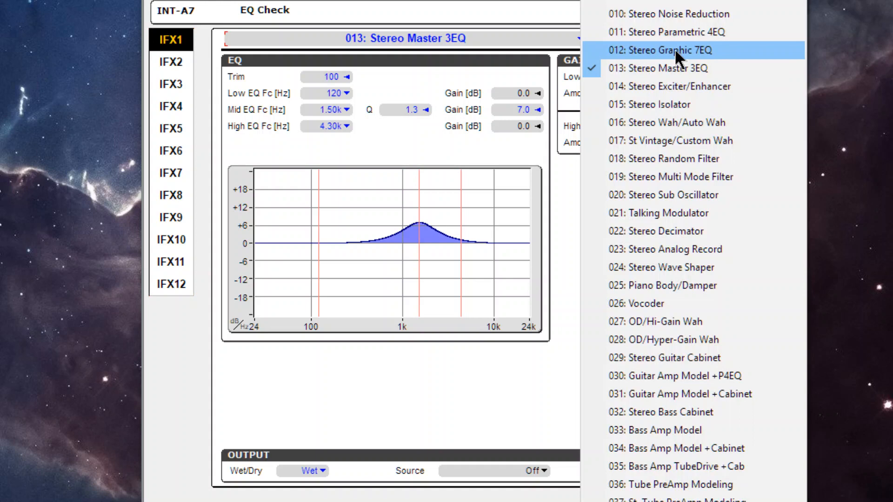
Step: Load 011: Stereo Parametric 4EQ into IFX1, cut IFX2 mid to -4.5, set IFX1 Band2 Fc 1.50k
{"action": "left_click", "coordinate": [662, 32]}
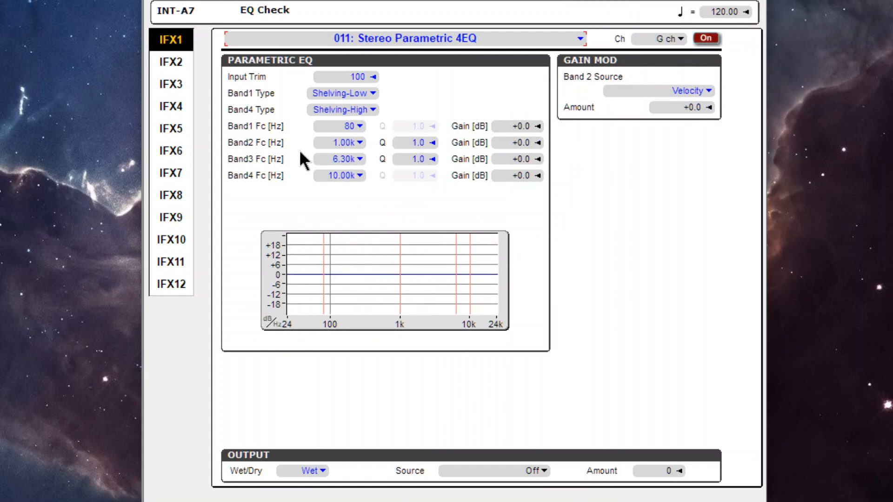
{"action": "mouse_move", "coordinate": [173, 66]}
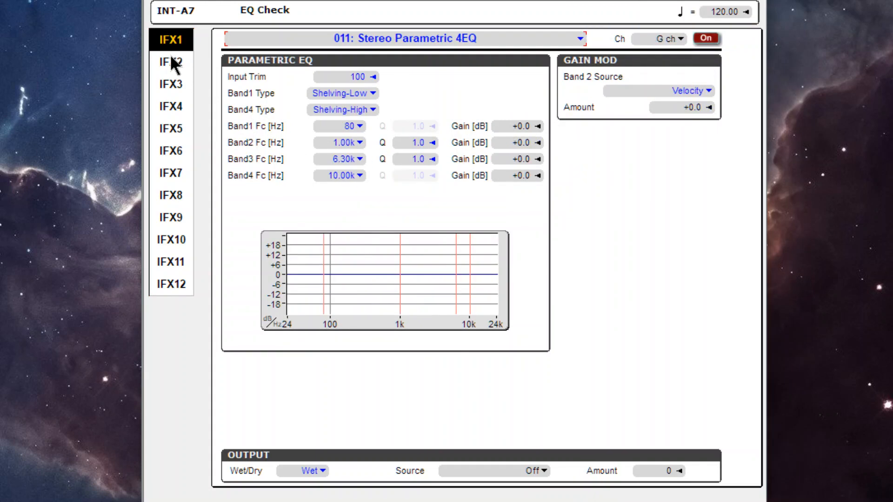
{"action": "left_click", "coordinate": [176, 63]}
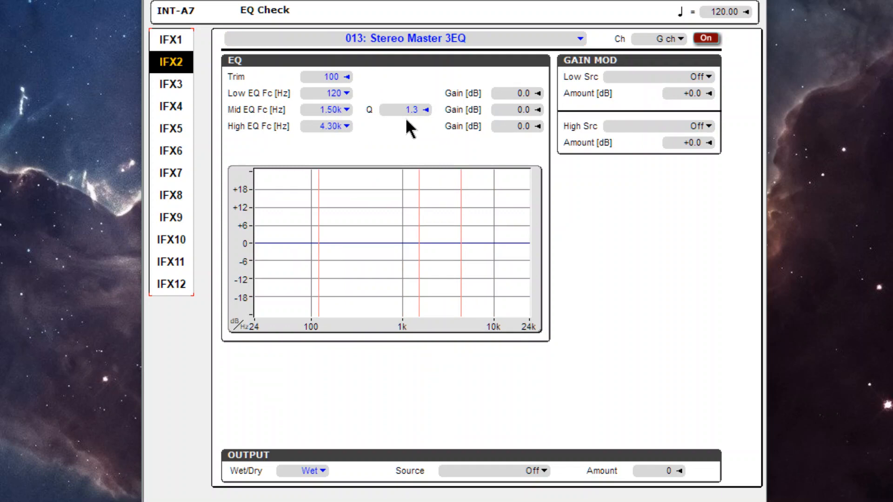
{"action": "mouse_move", "coordinate": [530, 117]}
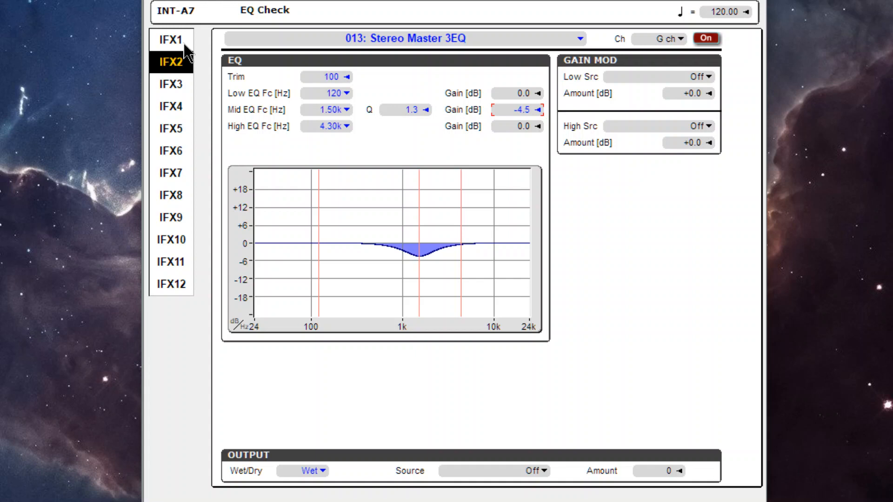
{"action": "left_click", "coordinate": [173, 39]}
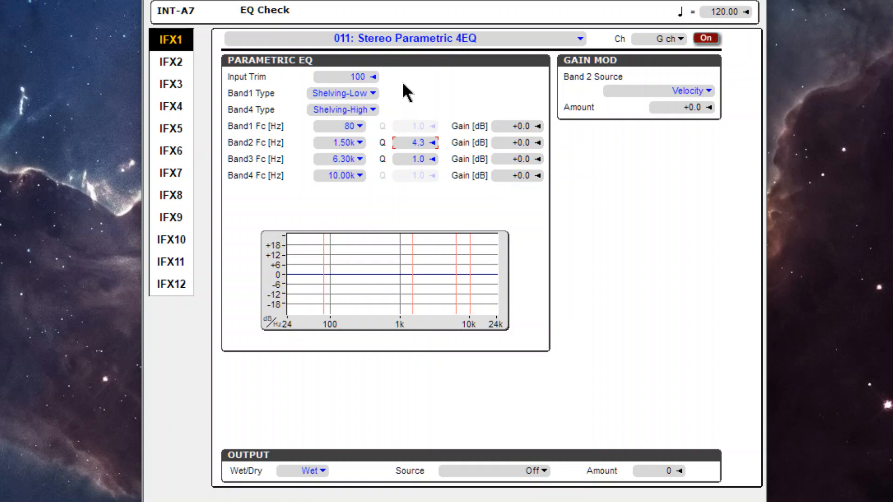
Step: Set IFX1 Band2 Q 1.3 and gain +18.0, and IFX2 mid gain to -18.0
{"action": "left_click", "coordinate": [171, 61]}
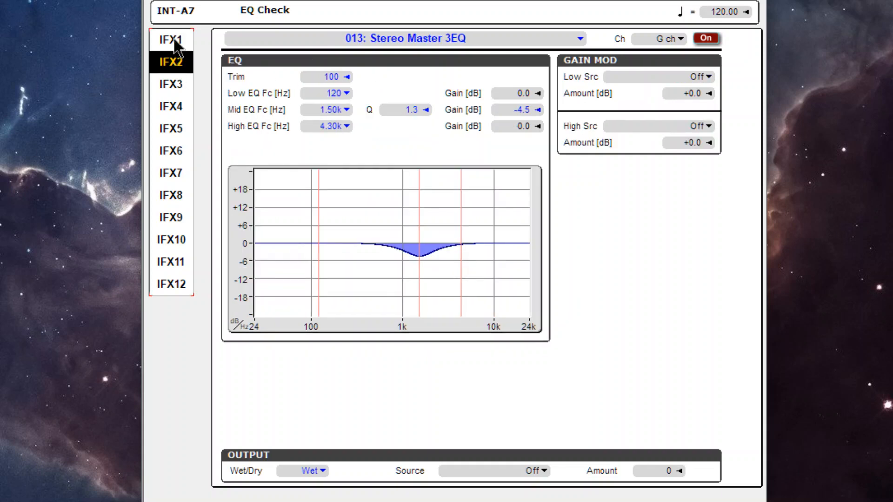
{"action": "left_click", "coordinate": [171, 40]}
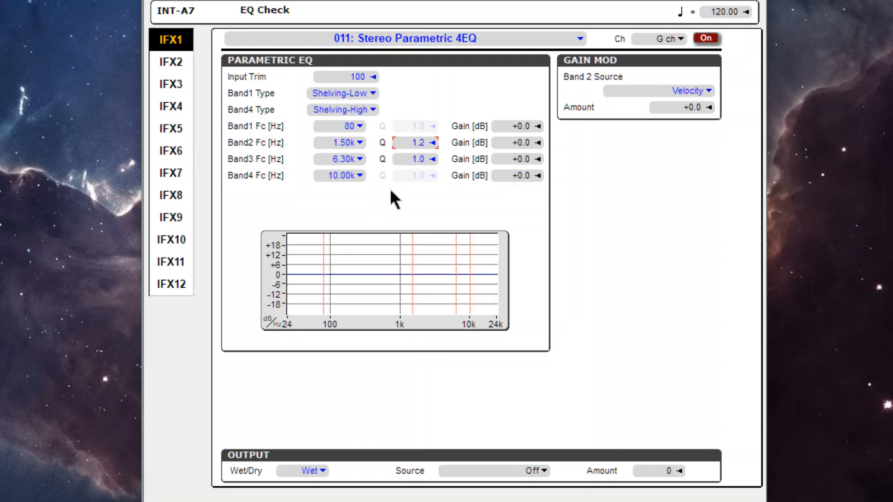
{"action": "left_click", "coordinate": [429, 142]}
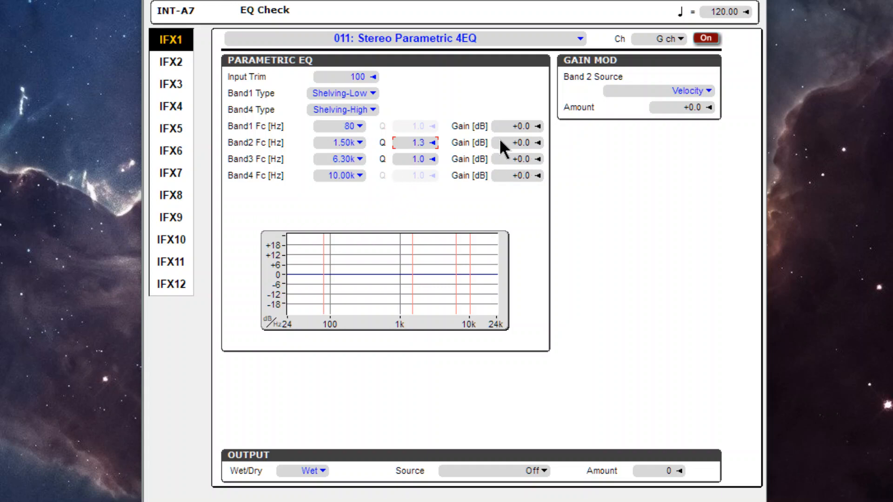
{"action": "left_click", "coordinate": [538, 143]}
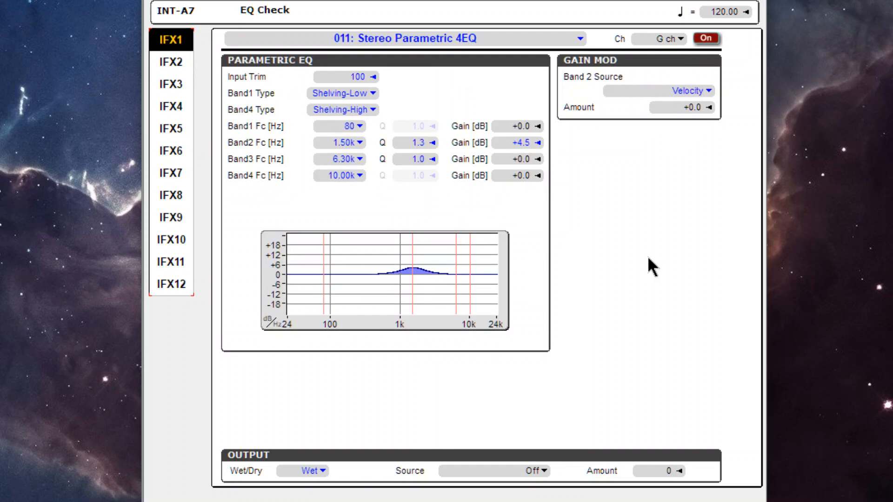
{"action": "mouse_move", "coordinate": [515, 128]}
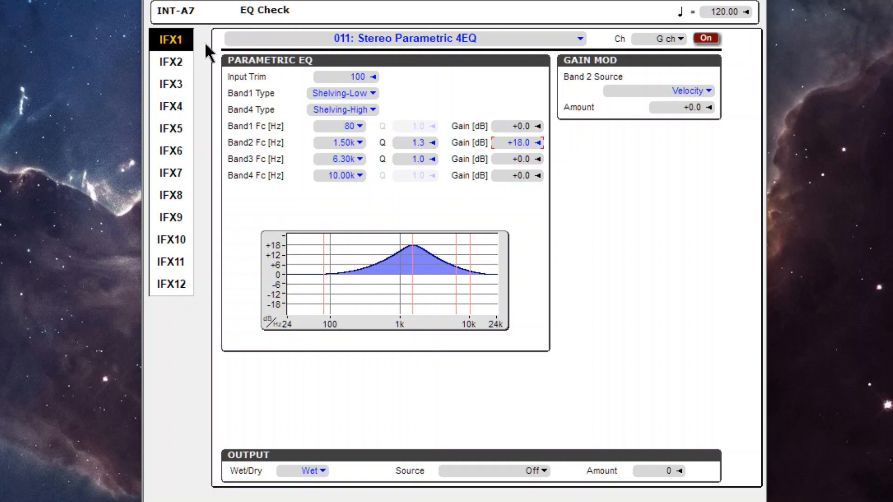
{"action": "left_click", "coordinate": [177, 63]}
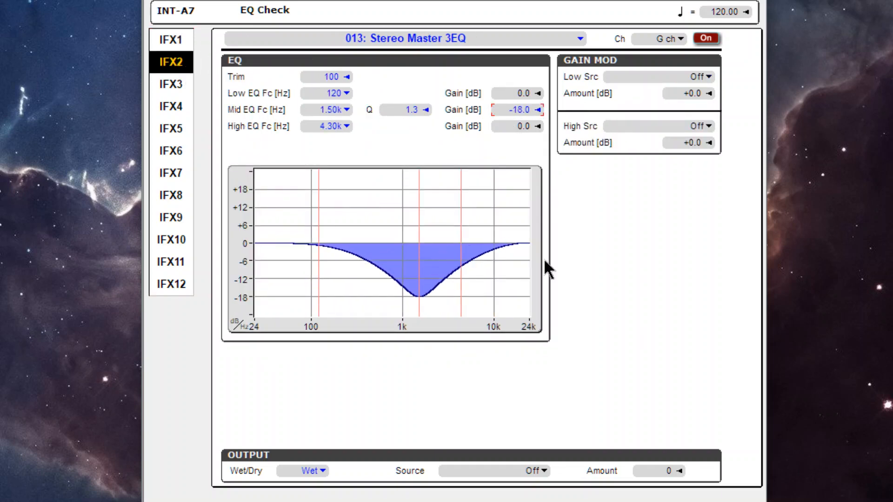
{"action": "mouse_move", "coordinate": [634, 332]}
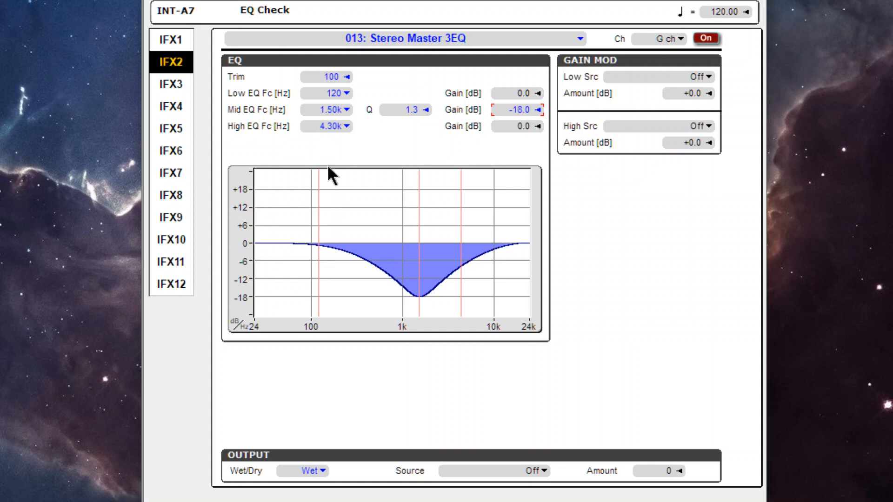
{"action": "mouse_move", "coordinate": [414, 118]}
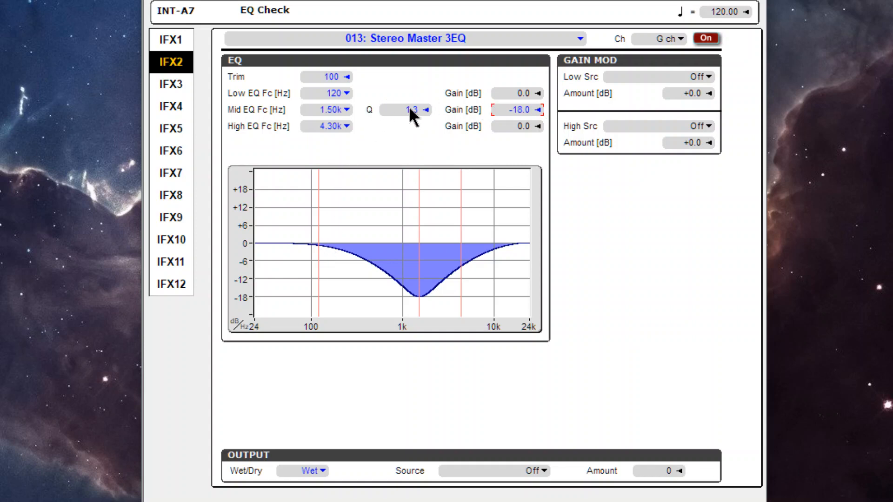
{"action": "mouse_move", "coordinate": [245, 114]}
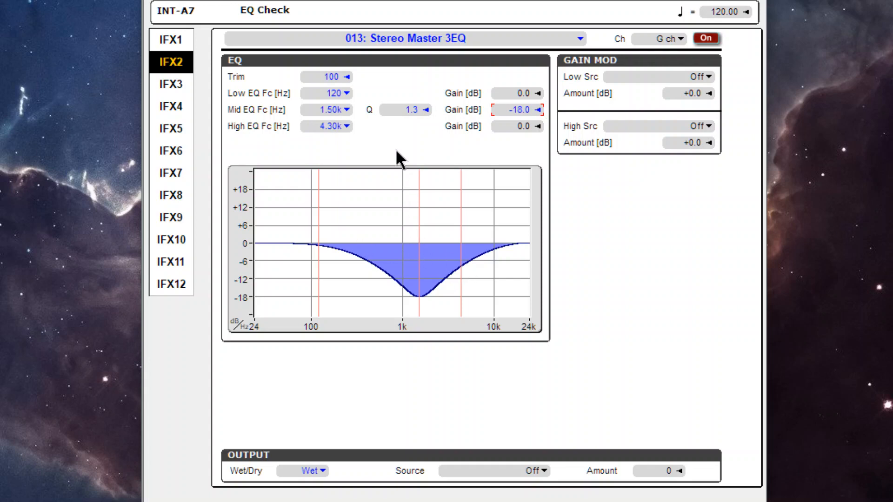
{"action": "mouse_move", "coordinate": [326, 120]}
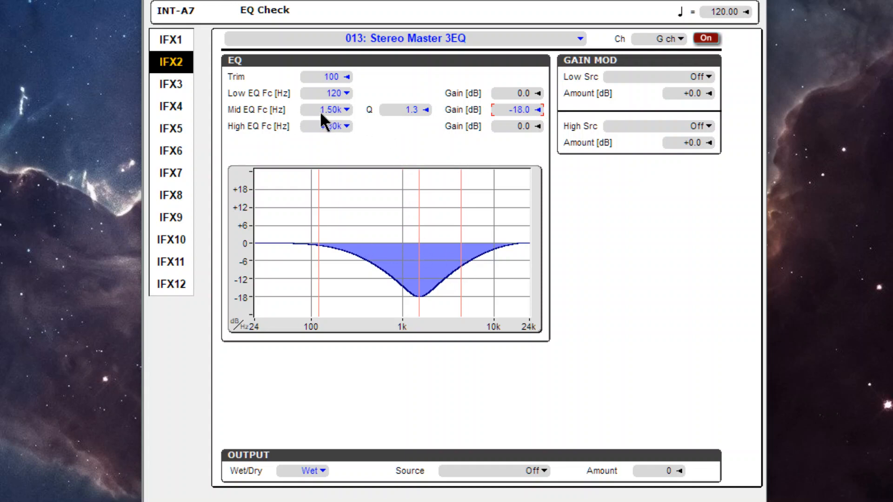
{"action": "left_click", "coordinate": [172, 39]}
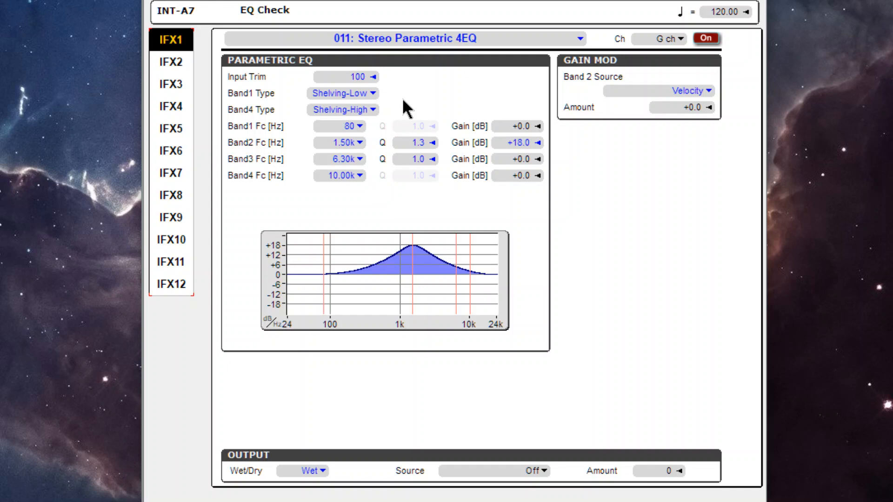
{"action": "mouse_move", "coordinate": [456, 125]}
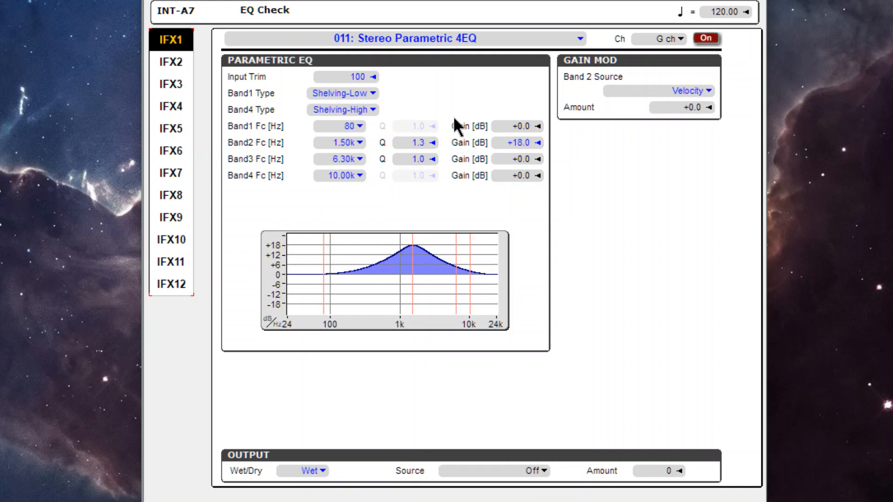
{"action": "mouse_move", "coordinate": [360, 53]}
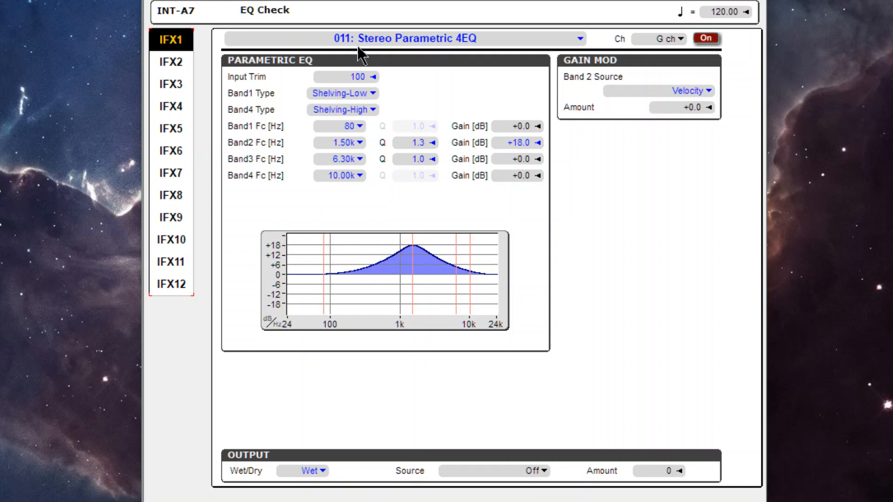
{"action": "mouse_move", "coordinate": [469, 130]}
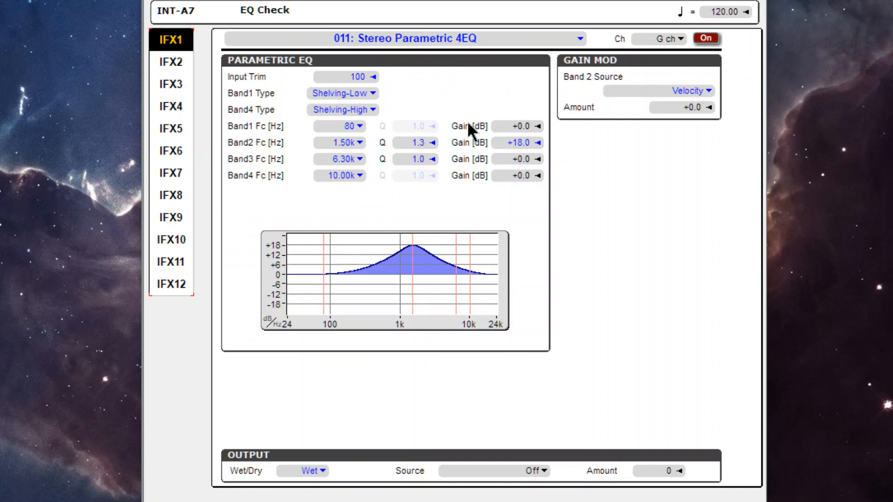
{"action": "mouse_move", "coordinate": [395, 206]}
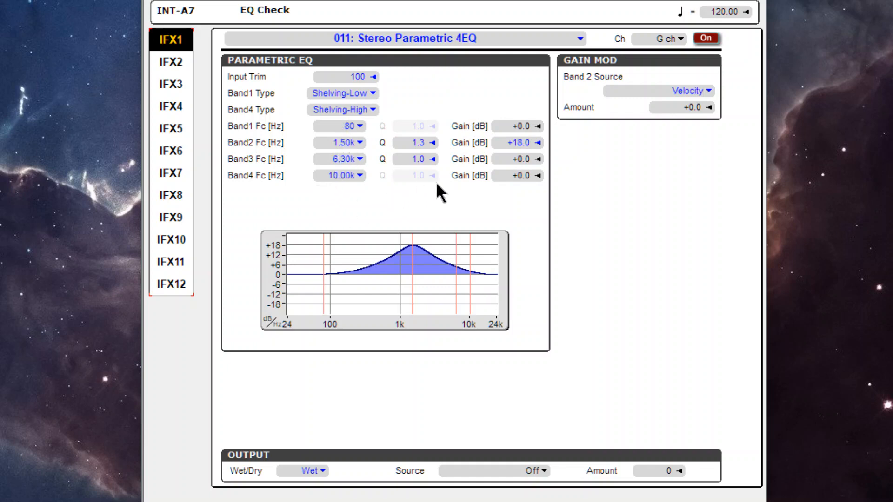
{"action": "mouse_move", "coordinate": [330, 131]}
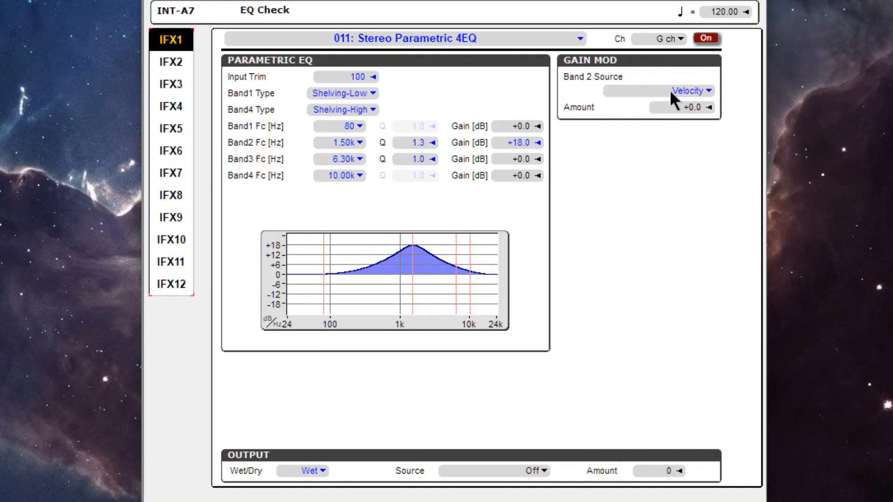
{"action": "mouse_move", "coordinate": [610, 83]}
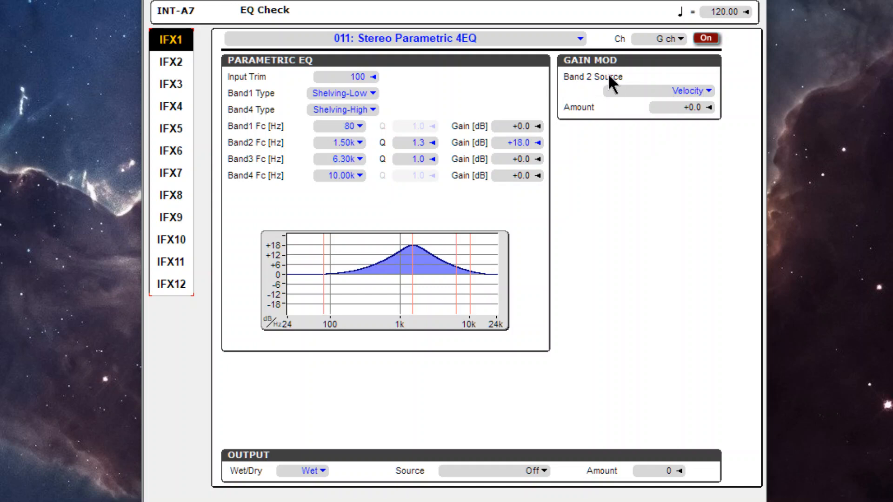
Step: Turn off Band 2 gain mod source, change Band 1 type, and set Band1 Fc to 1.00k
{"action": "left_click", "coordinate": [683, 91]}
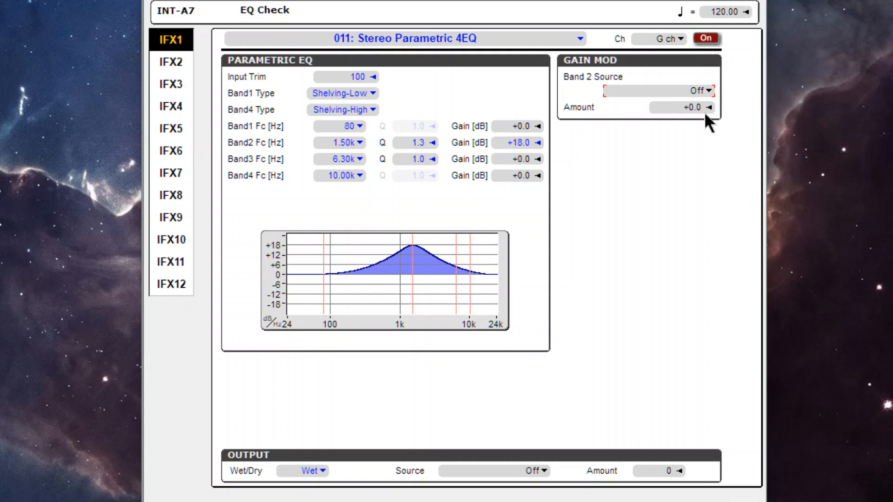
{"action": "mouse_move", "coordinate": [407, 162]}
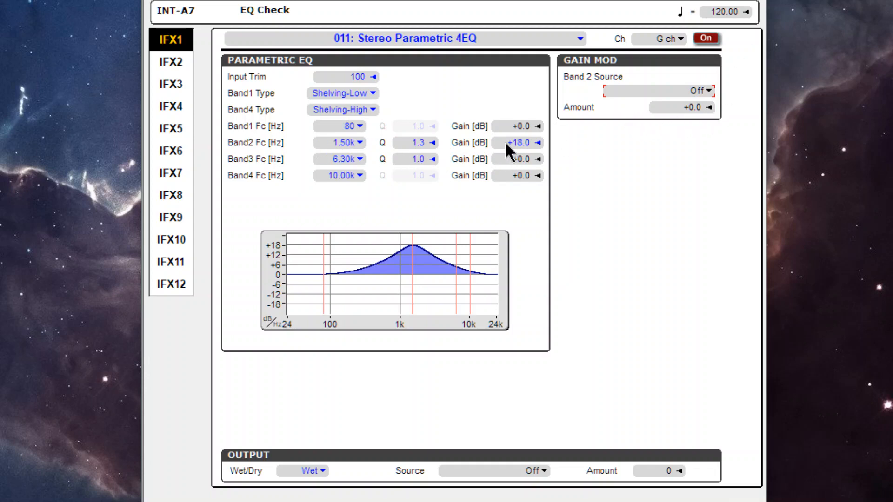
{"action": "mouse_move", "coordinate": [310, 167]}
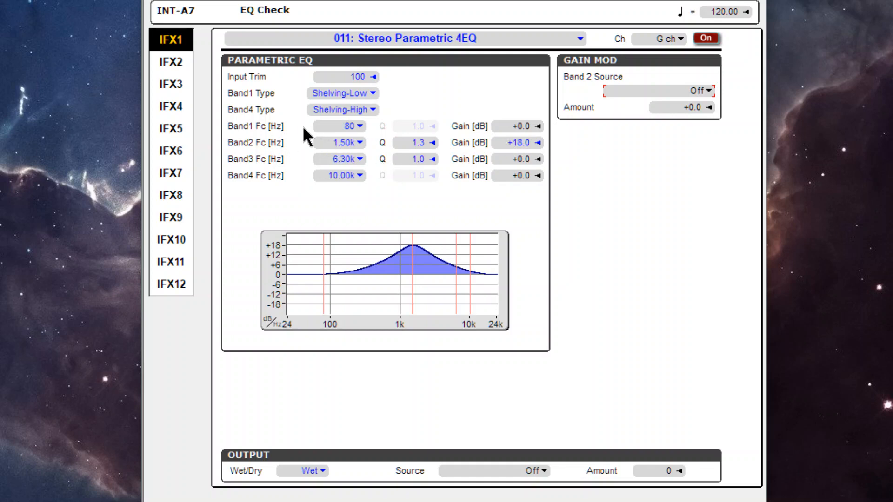
{"action": "left_click", "coordinate": [342, 93]}
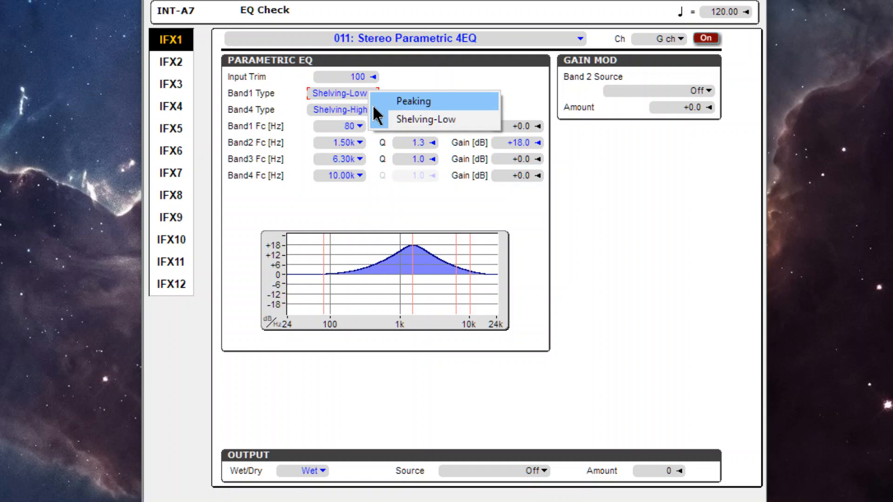
{"action": "left_click", "coordinate": [432, 119]}
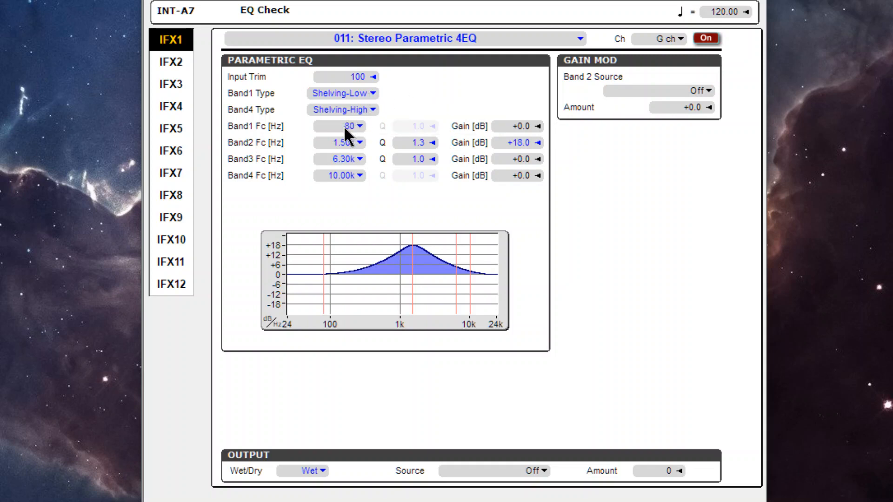
{"action": "left_click", "coordinate": [341, 126]}
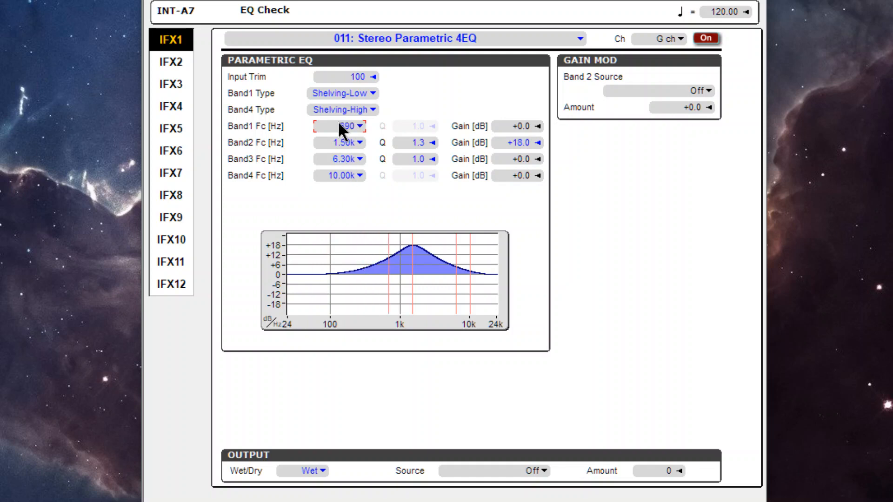
{"action": "left_click", "coordinate": [347, 127]}
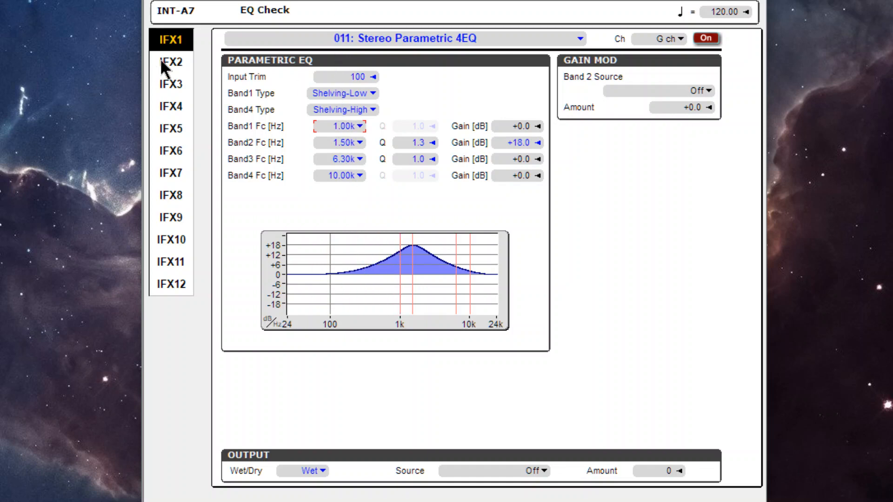
Step: Set IFX2 Low EQ Fc to 20 Hz and try its low gain
{"action": "left_click", "coordinate": [172, 61]}
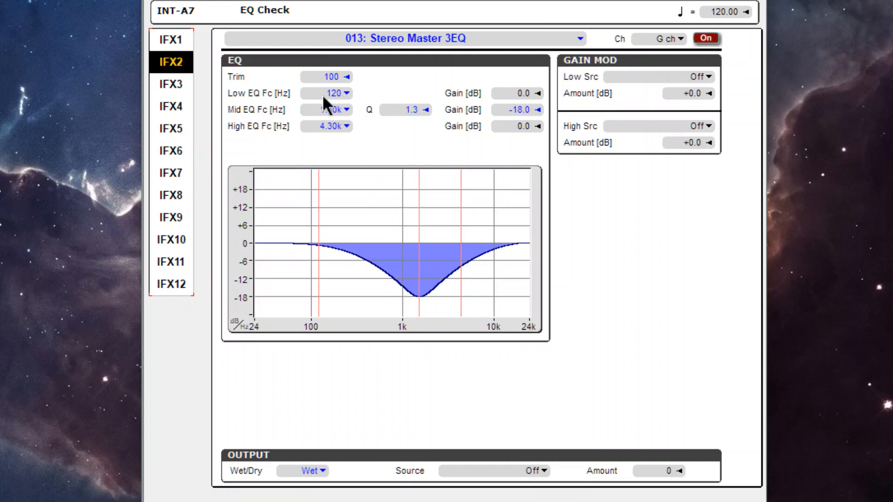
{"action": "left_click", "coordinate": [335, 93]}
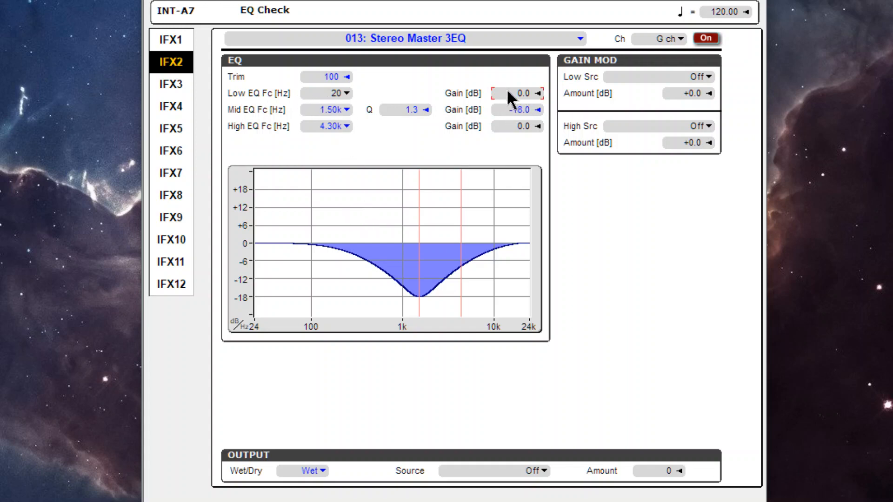
{"action": "left_click", "coordinate": [515, 94]}
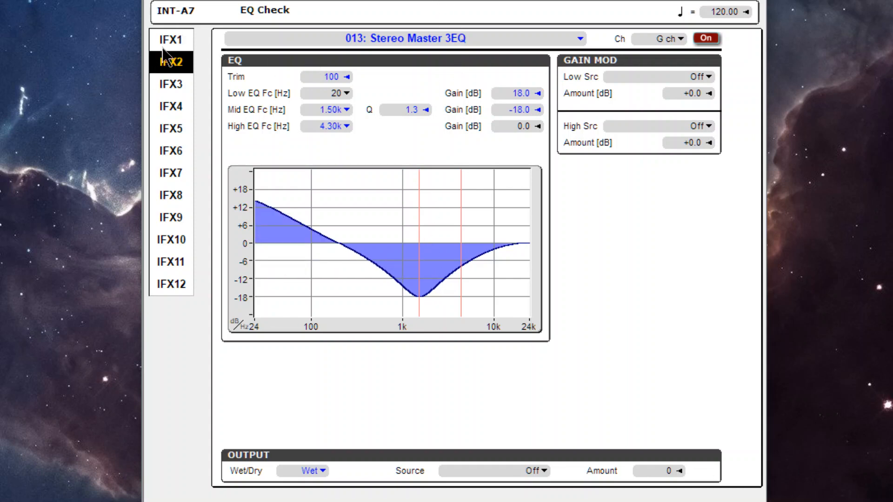
{"action": "left_click", "coordinate": [176, 39]}
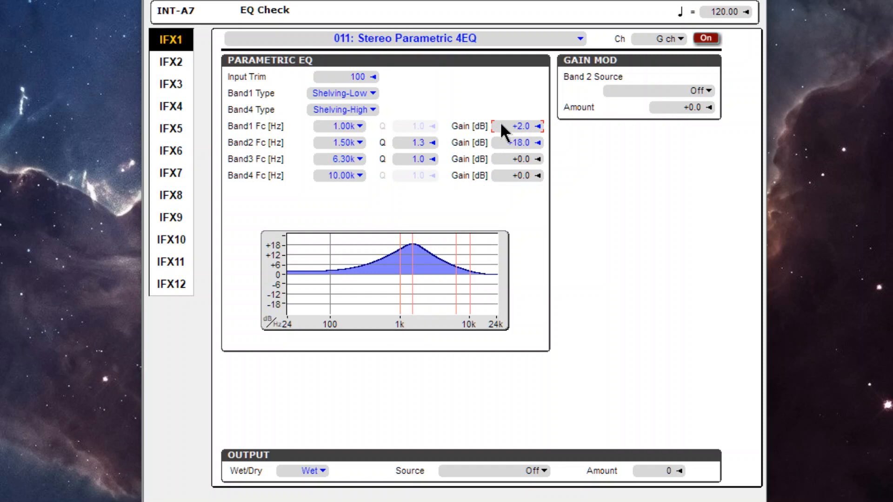
Step: Raise IFX1 Band1 gain to +7.0 and return IFX2's low gain to 0.0
{"action": "left_click", "coordinate": [538, 126]}
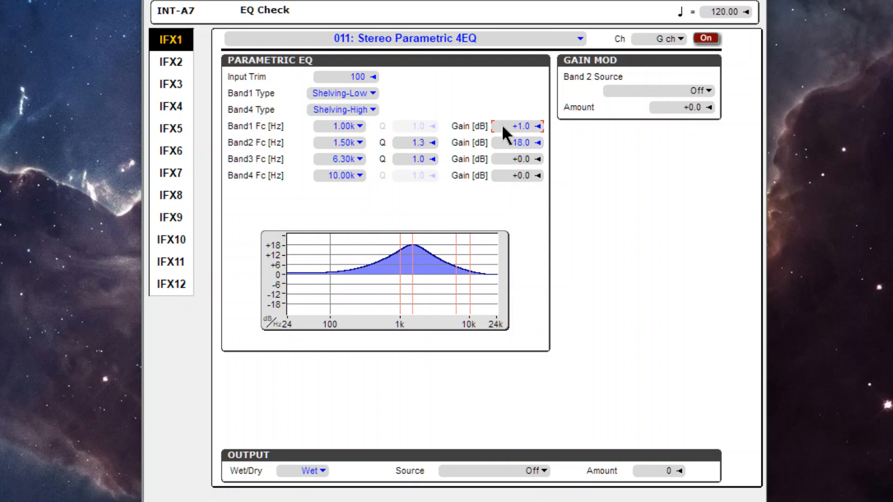
{"action": "left_click", "coordinate": [537, 125]}
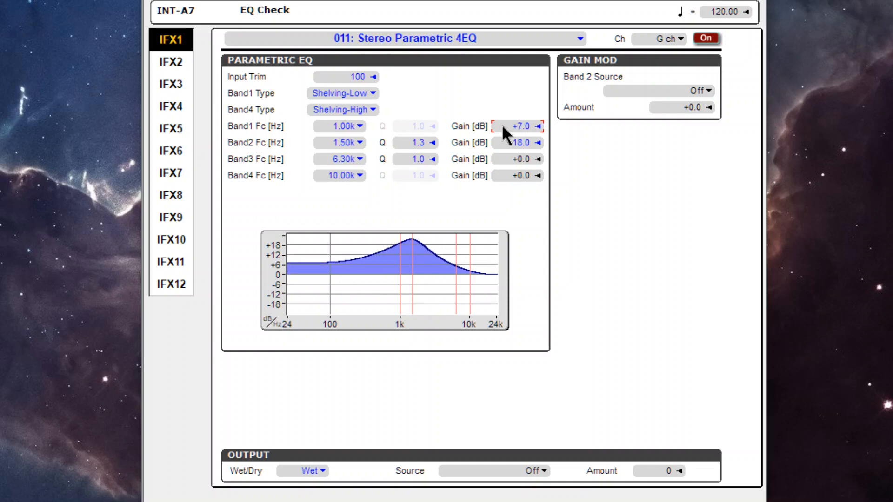
{"action": "left_click", "coordinate": [173, 63]}
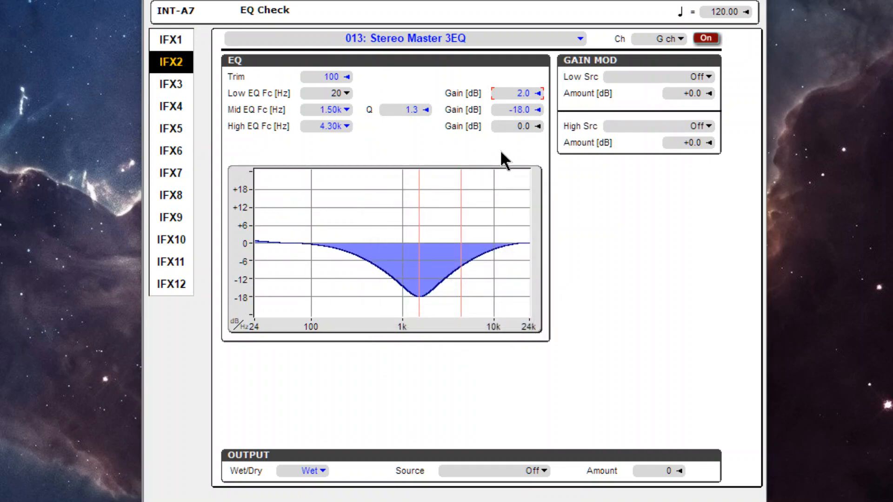
{"action": "left_click", "coordinate": [530, 94]}
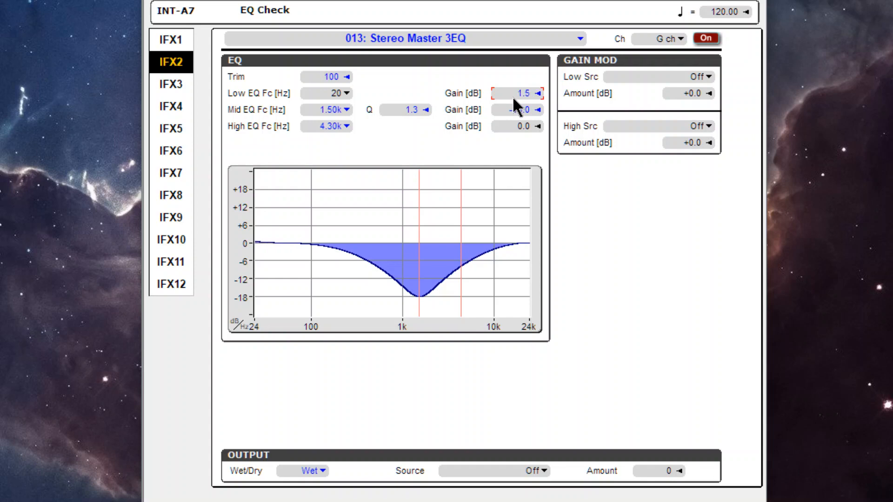
{"action": "left_click", "coordinate": [535, 93]}
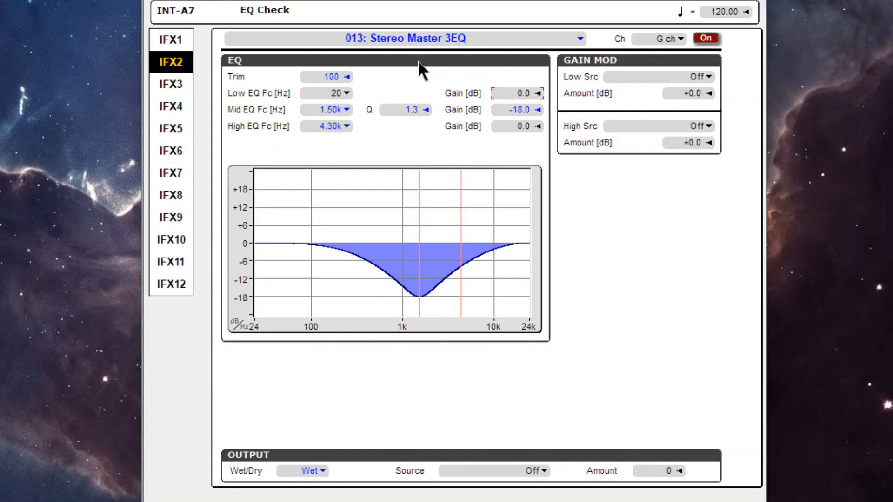
{"action": "mouse_move", "coordinate": [377, 86]}
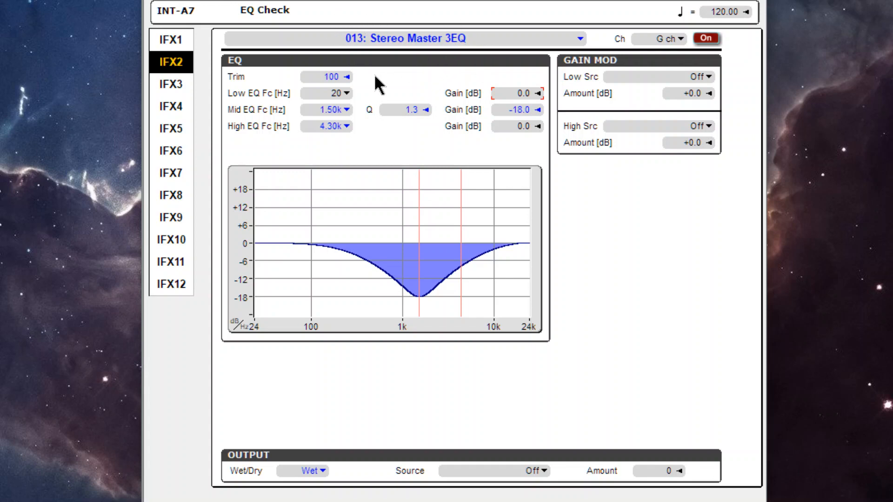
{"action": "mouse_move", "coordinate": [464, 412]}
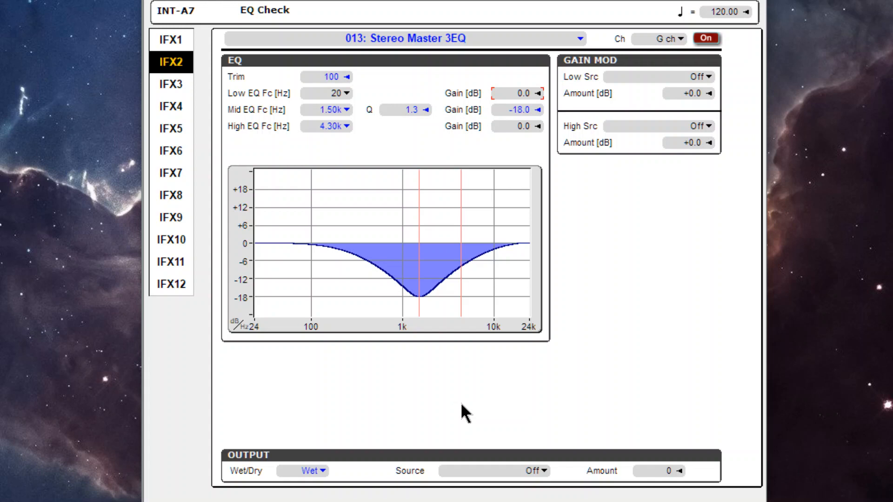
{"action": "mouse_move", "coordinate": [595, 393]}
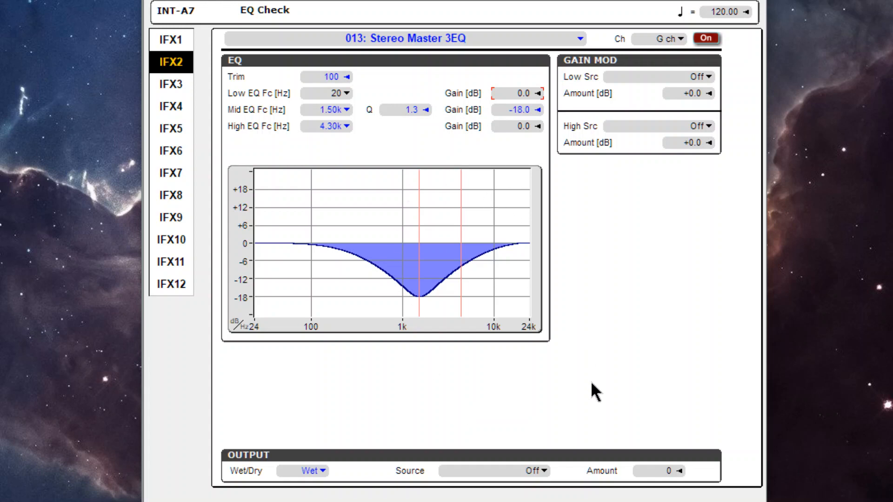
{"action": "mouse_move", "coordinate": [292, 178]}
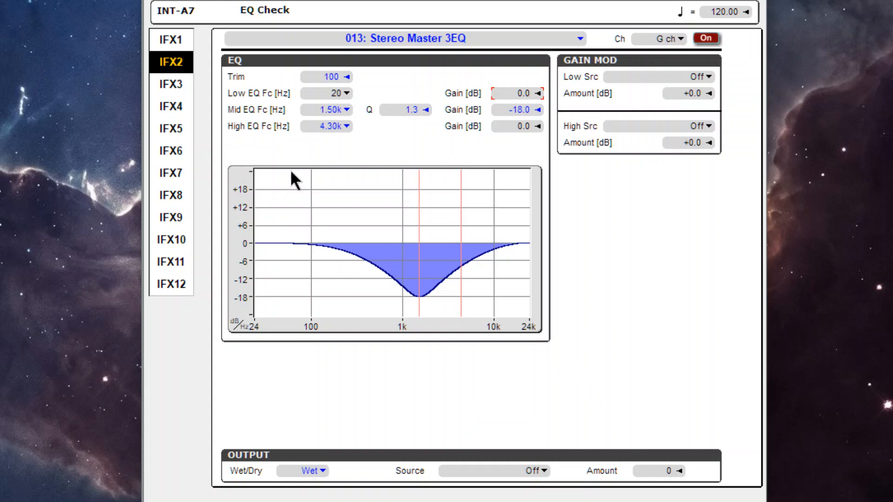
{"action": "mouse_move", "coordinate": [439, 188]}
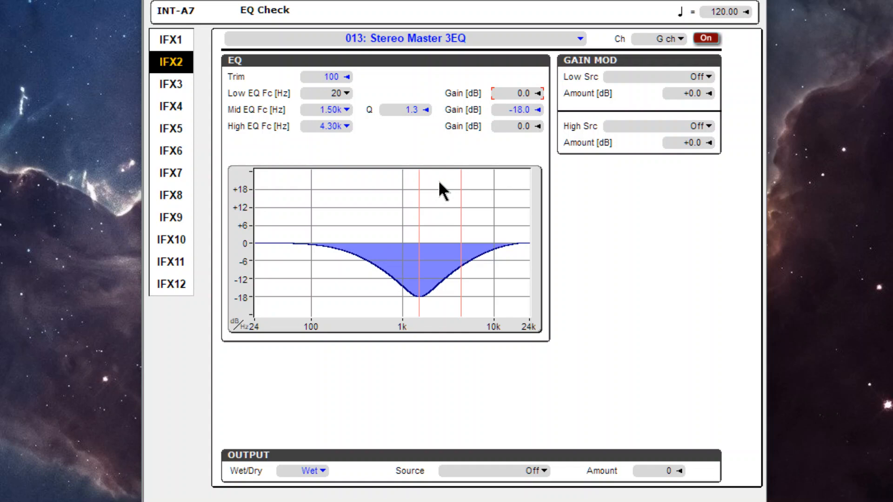
{"action": "mouse_move", "coordinate": [513, 208]}
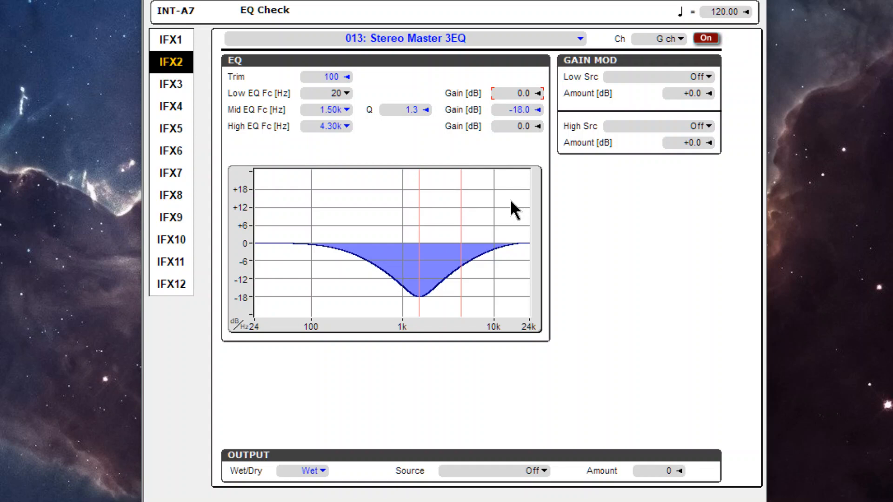
{"action": "mouse_move", "coordinate": [581, 178]}
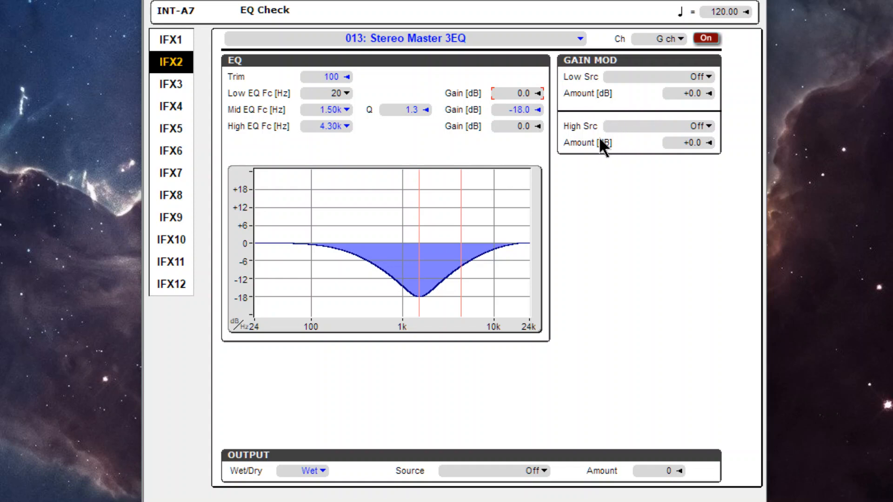
{"action": "mouse_move", "coordinate": [595, 147]}
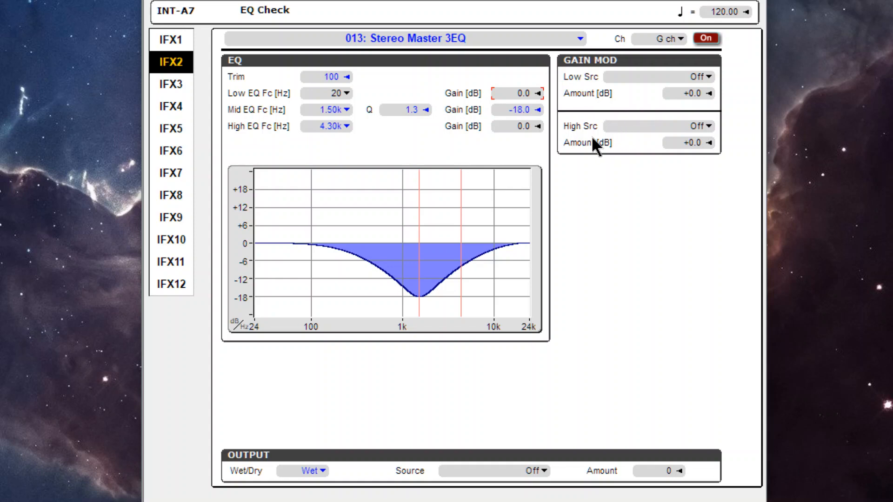
Step: Show IFX1's Stereo Parametric 4EQ page with band 1 +7 dB and band 2 +18 dB
{"action": "left_click", "coordinate": [174, 39]}
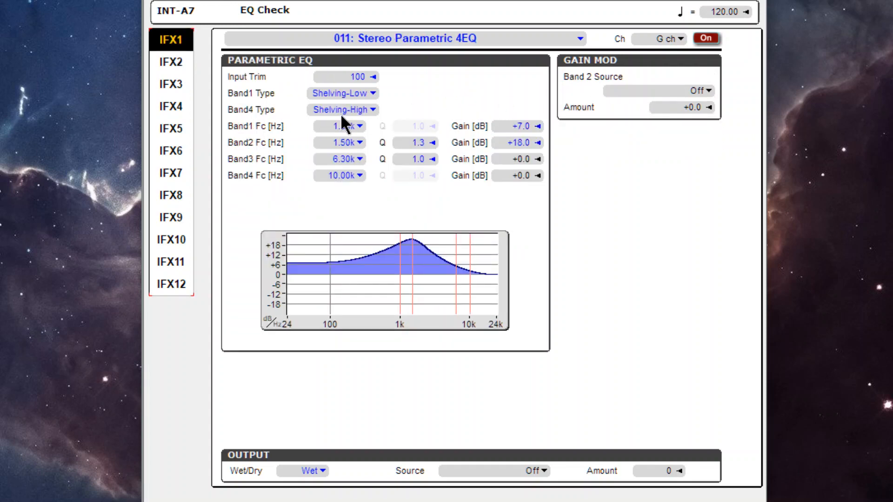
{"action": "mouse_move", "coordinate": [276, 154]}
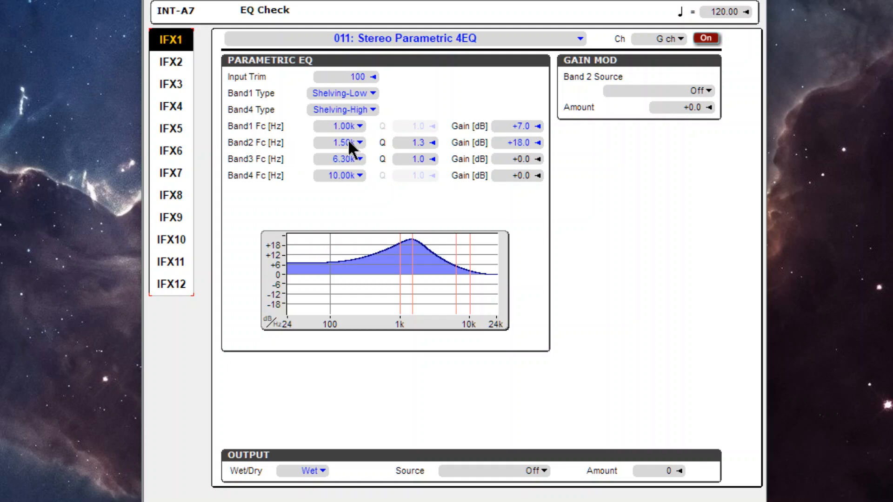
{"action": "mouse_move", "coordinate": [378, 147]}
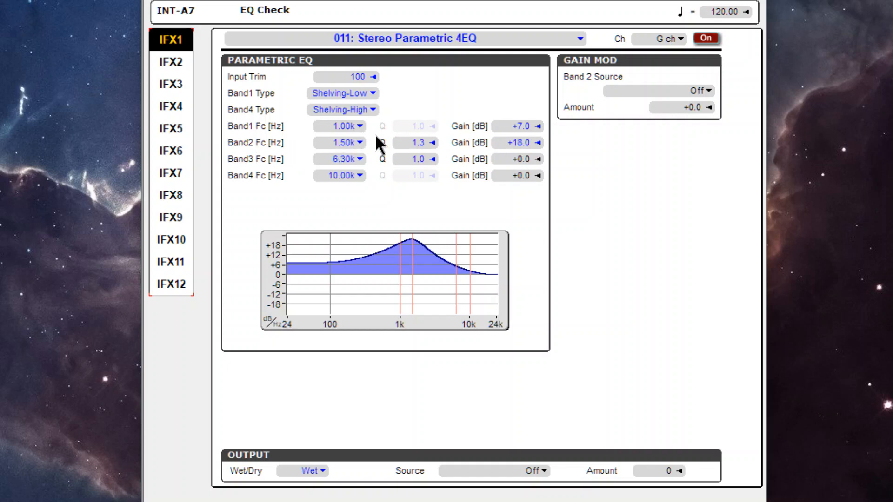
{"action": "mouse_move", "coordinate": [691, 286]}
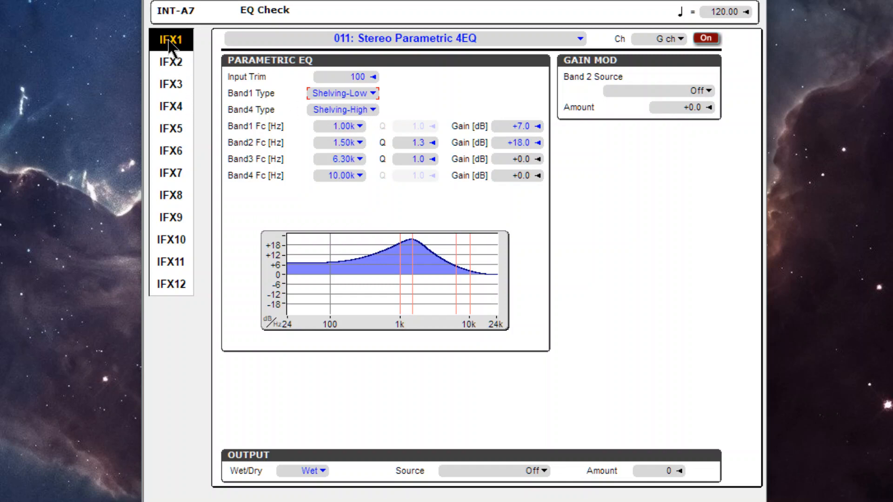
{"action": "mouse_move", "coordinate": [709, 40]}
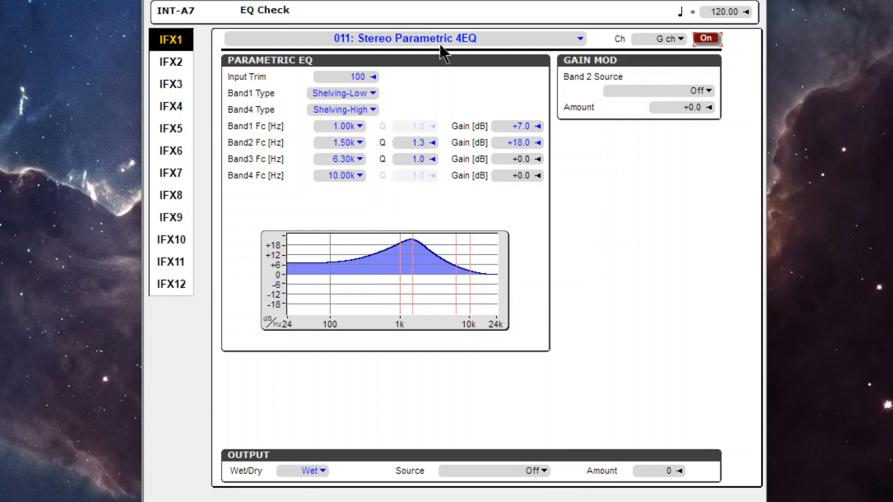
Step: Choose 012: Stereo Graphic 7EQ for IFX1, leaving its type at Wide 1
{"action": "left_click", "coordinate": [578, 38]}
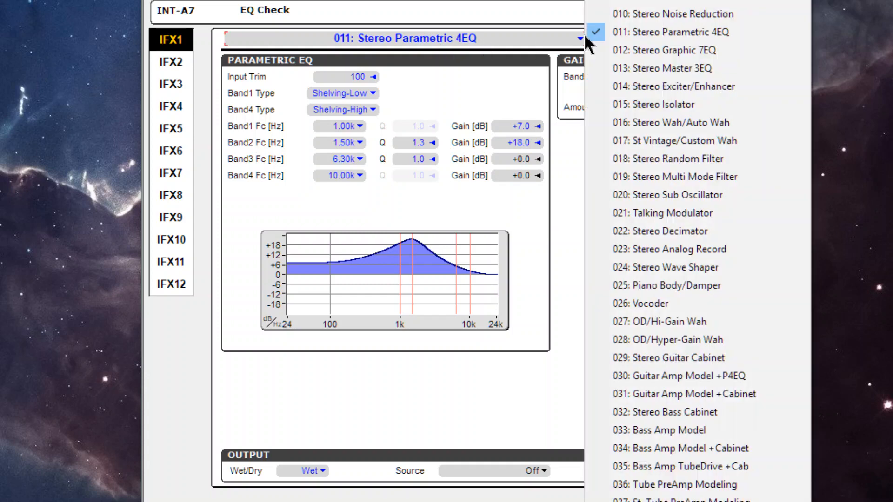
{"action": "mouse_move", "coordinate": [659, 68]}
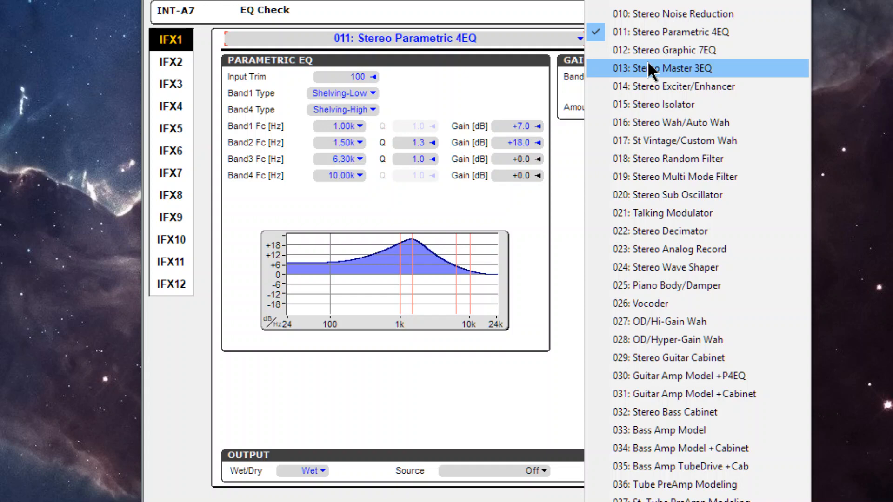
{"action": "left_click", "coordinate": [661, 51]}
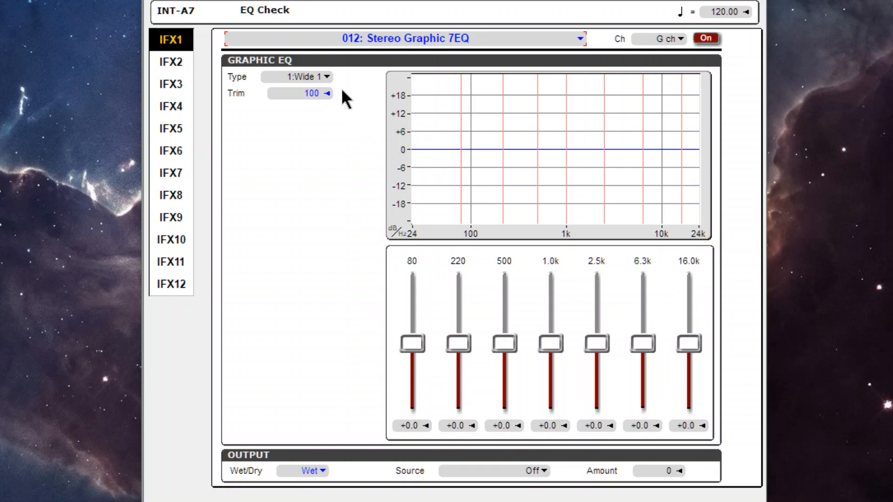
{"action": "left_click", "coordinate": [313, 77]}
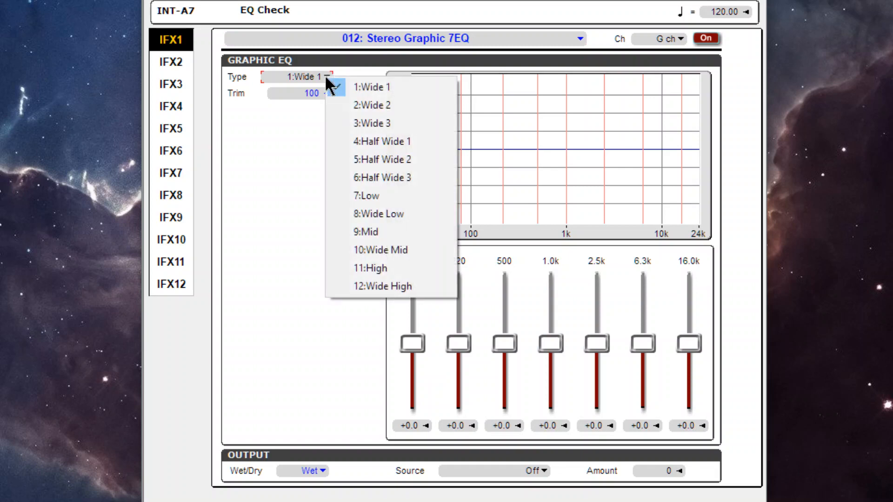
{"action": "left_click", "coordinate": [371, 87]}
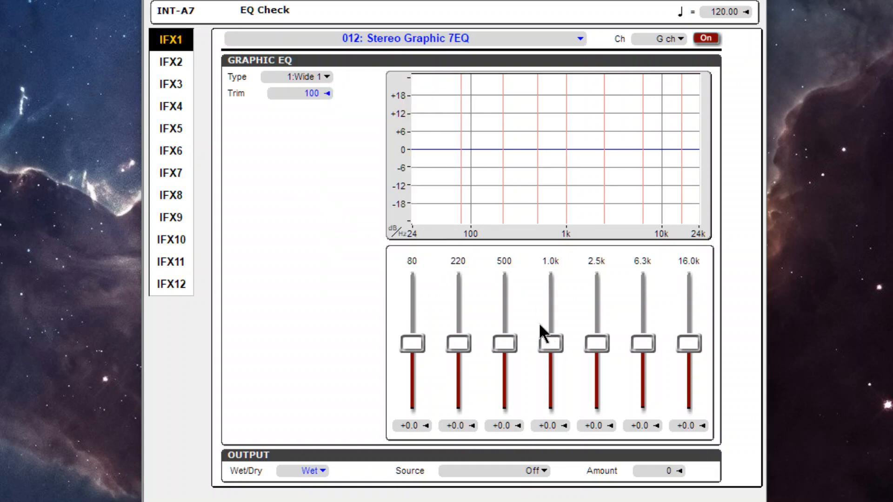
{"action": "mouse_move", "coordinate": [557, 353]}
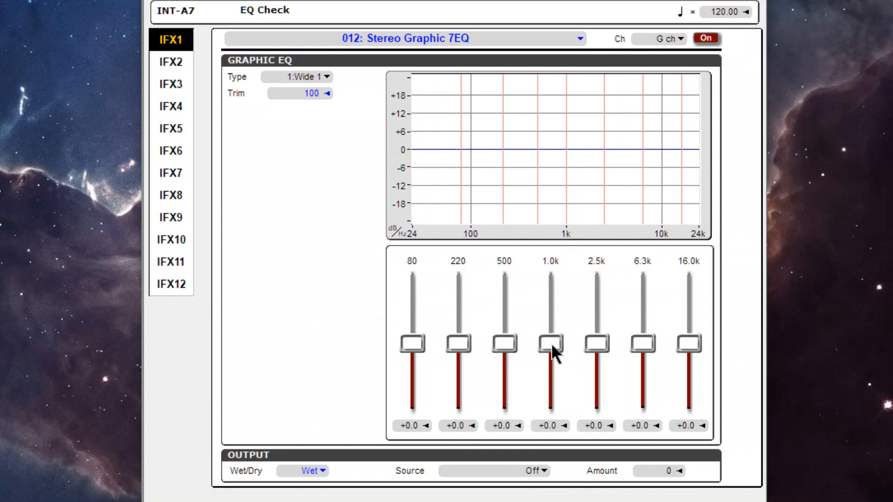
Step: Boost IFX1's 1.0k graphic band to +5.5 dB
{"action": "left_click_drag", "start_coordinate": [551, 345], "coordinate": [551, 323]}
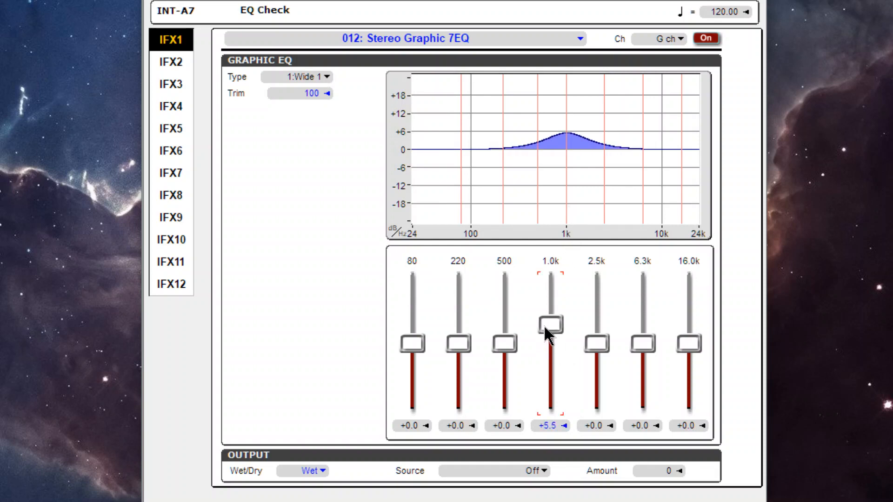
{"action": "mouse_move", "coordinate": [207, 99]}
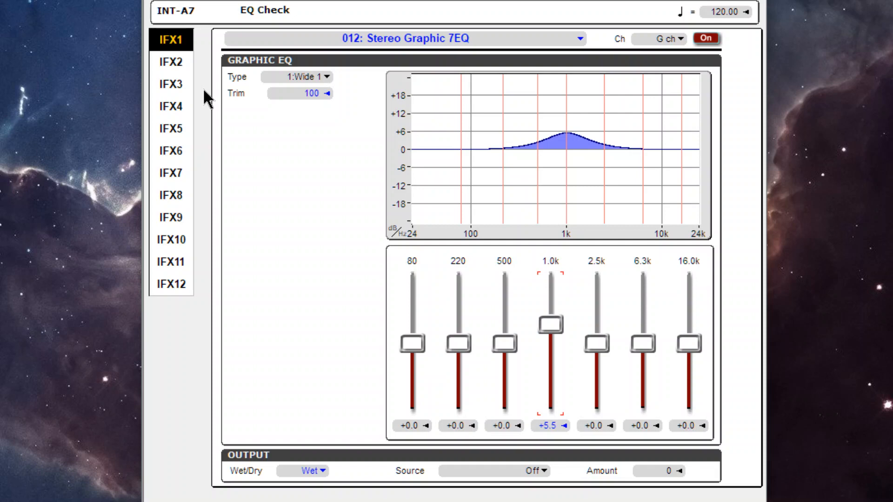
{"action": "left_click", "coordinate": [175, 62]}
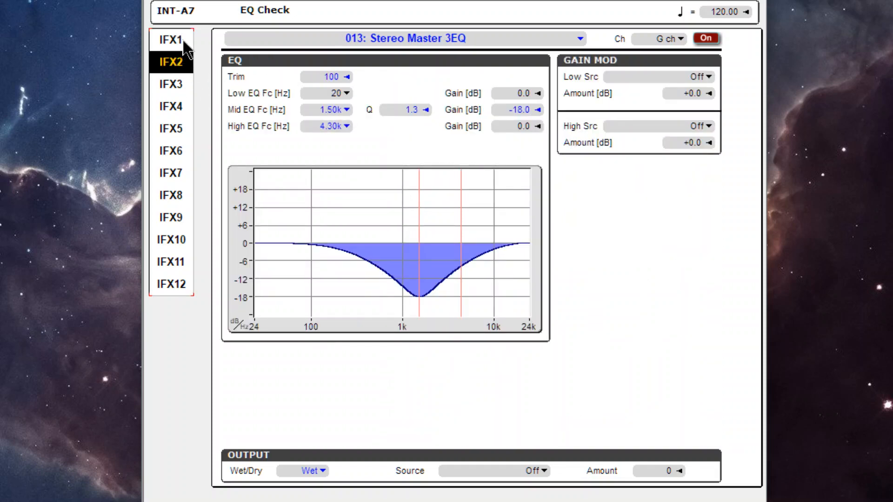
{"action": "left_click", "coordinate": [172, 40]}
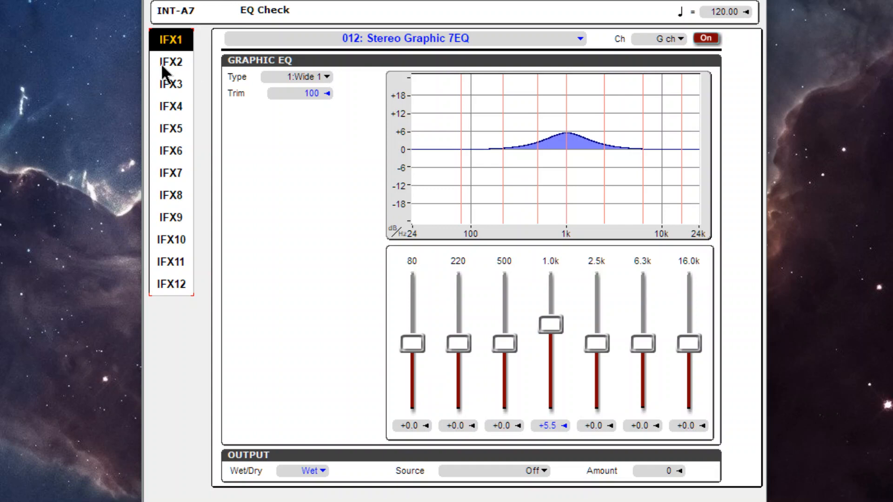
{"action": "left_click", "coordinate": [172, 61]}
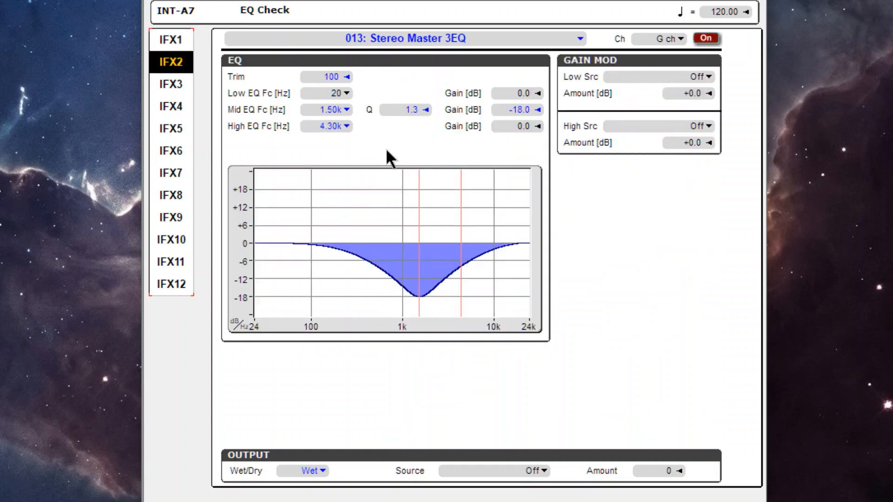
Step: Set IFX2 mid EQ to 1.00k, -5.5 dB with Q lowered to 1.0
{"action": "left_click", "coordinate": [343, 109]}
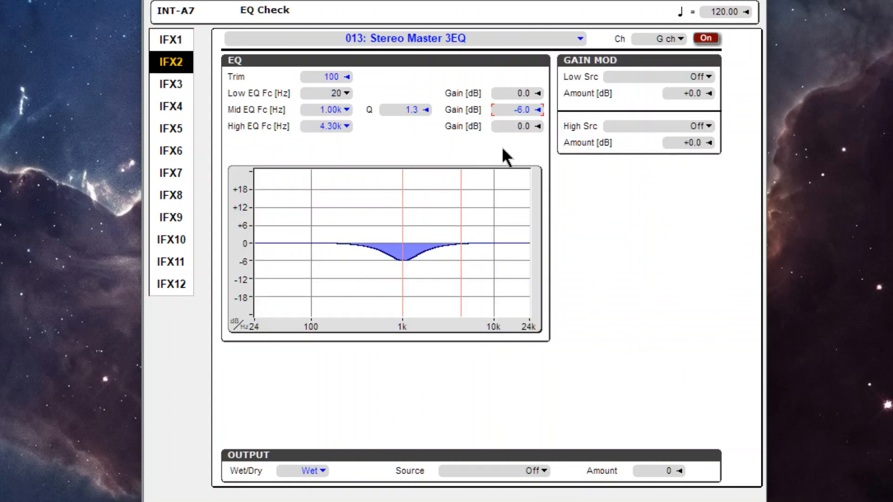
{"action": "left_click", "coordinate": [539, 109]}
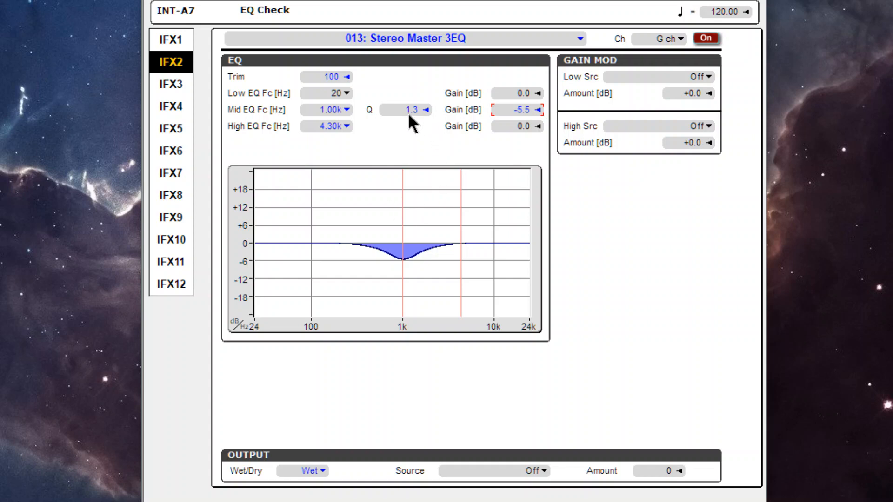
{"action": "left_click", "coordinate": [406, 109]}
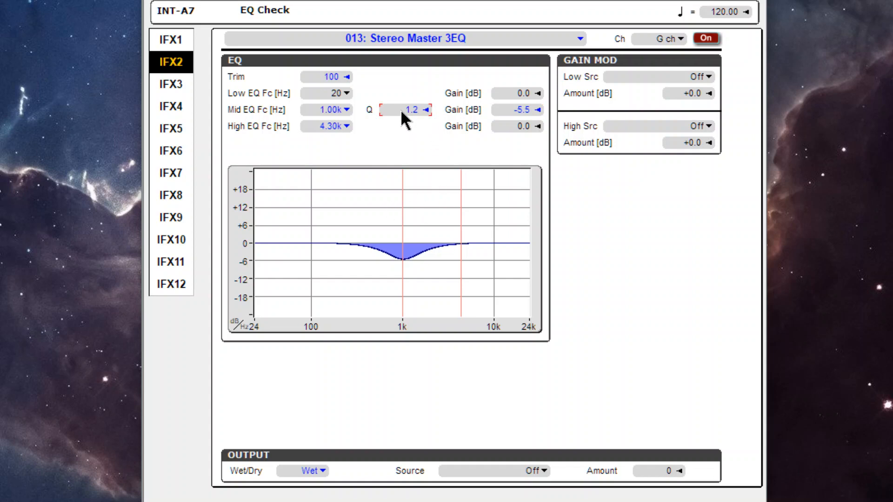
{"action": "left_click", "coordinate": [429, 110]}
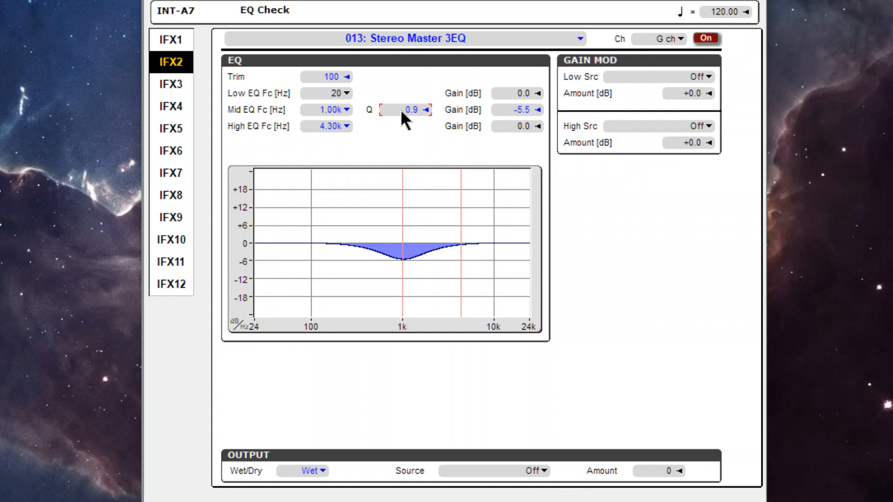
{"action": "left_click", "coordinate": [428, 109]}
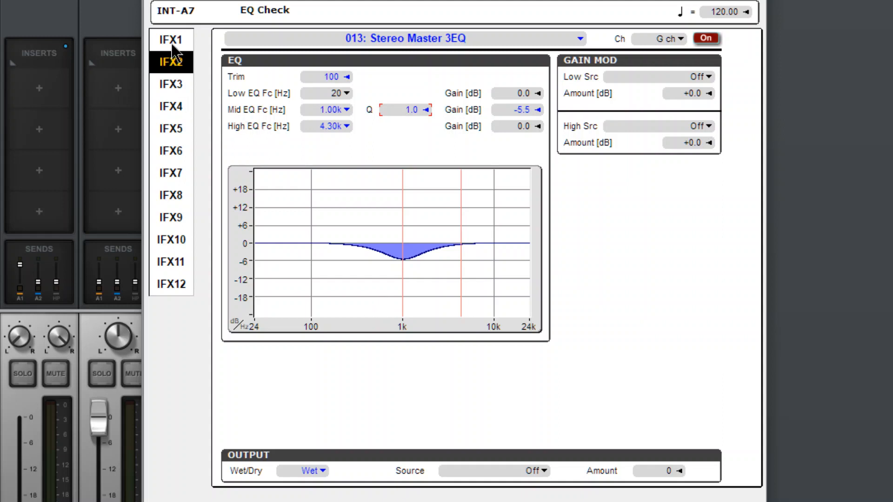
Step: Try IFX1's graphic EQ type at Wide 2, then Wide 3
{"action": "left_click", "coordinate": [171, 39]}
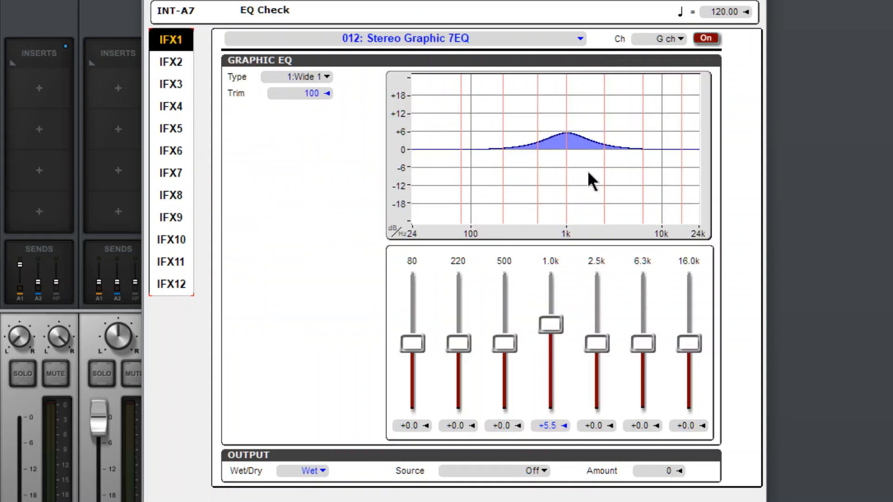
{"action": "mouse_move", "coordinate": [495, 191]}
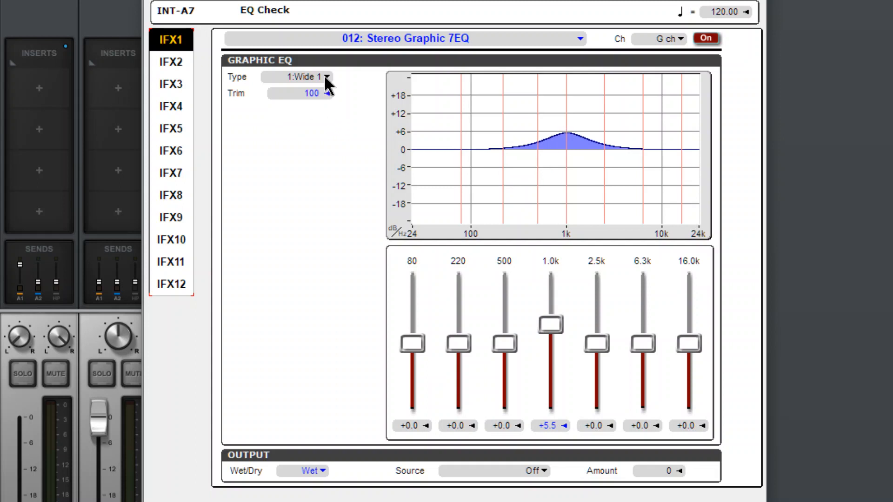
{"action": "left_click", "coordinate": [296, 77]}
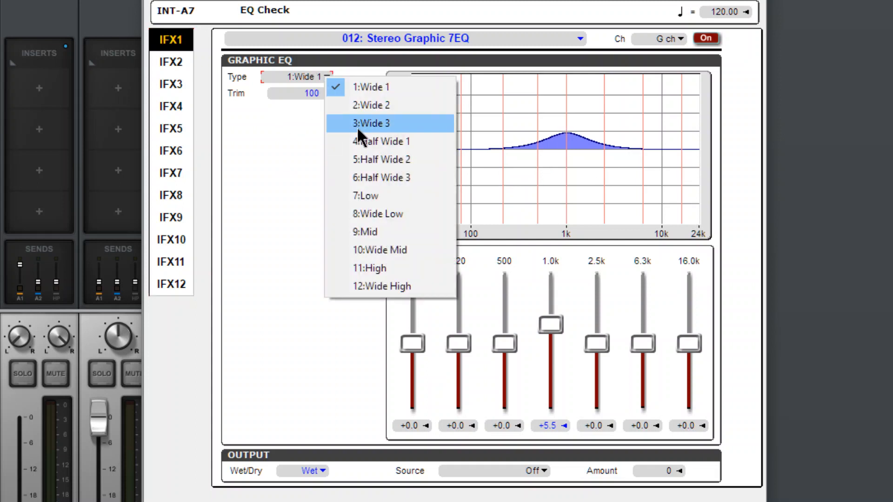
{"action": "left_click", "coordinate": [370, 105]}
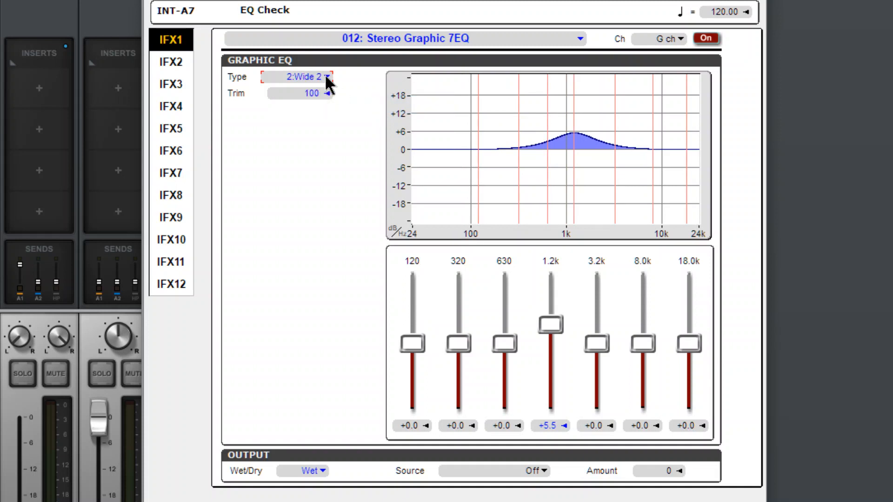
{"action": "left_click", "coordinate": [304, 77]}
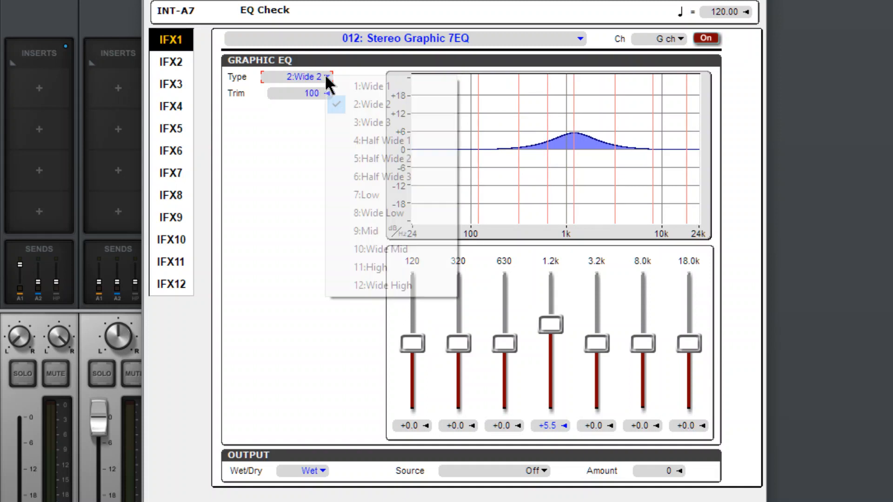
{"action": "mouse_move", "coordinate": [375, 122]}
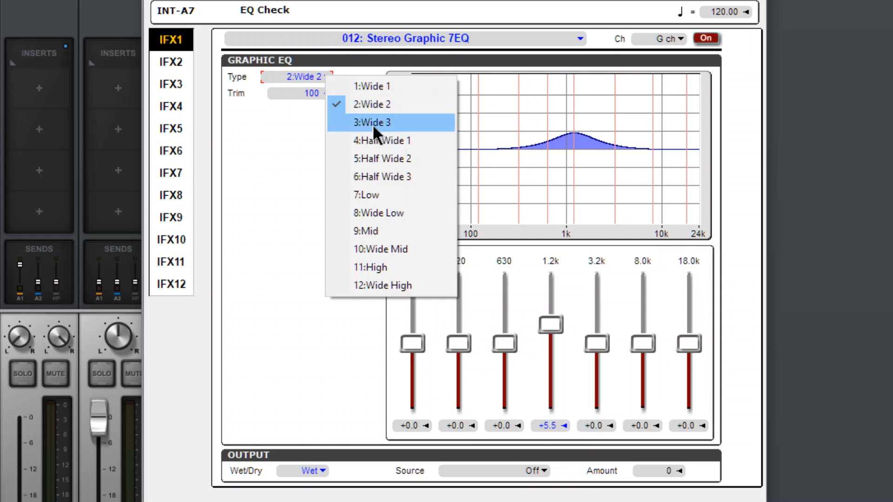
{"action": "left_click", "coordinate": [371, 121]}
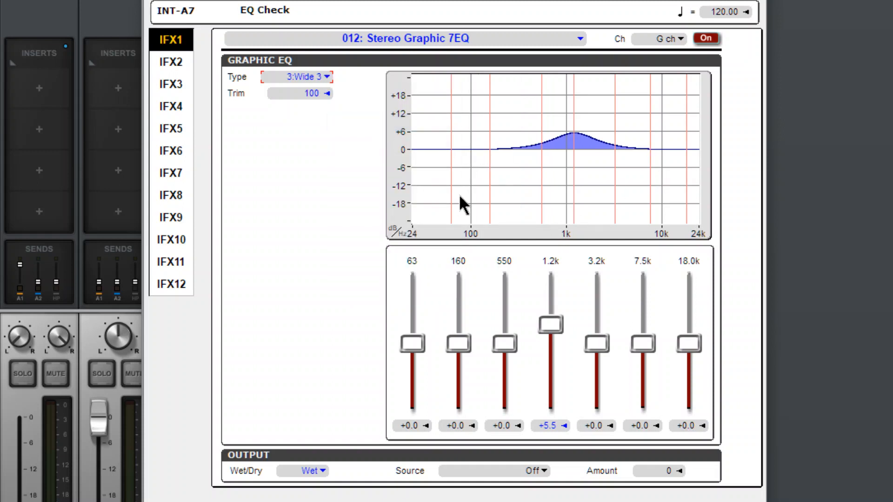
Step: Move IFX1's EQ type through Half Wide 1 to Half Wide 2 (160 Hz–12k bands)
{"action": "left_click", "coordinate": [296, 77]}
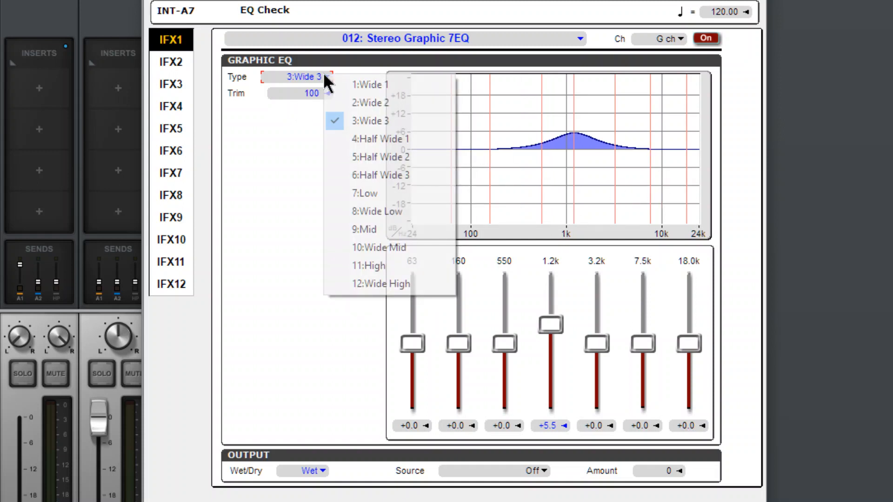
{"action": "left_click", "coordinate": [378, 138]}
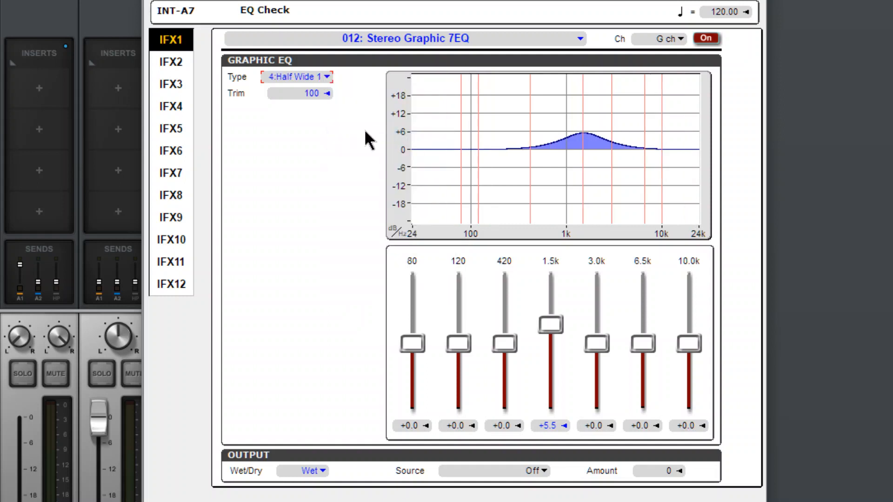
{"action": "left_click", "coordinate": [297, 77]}
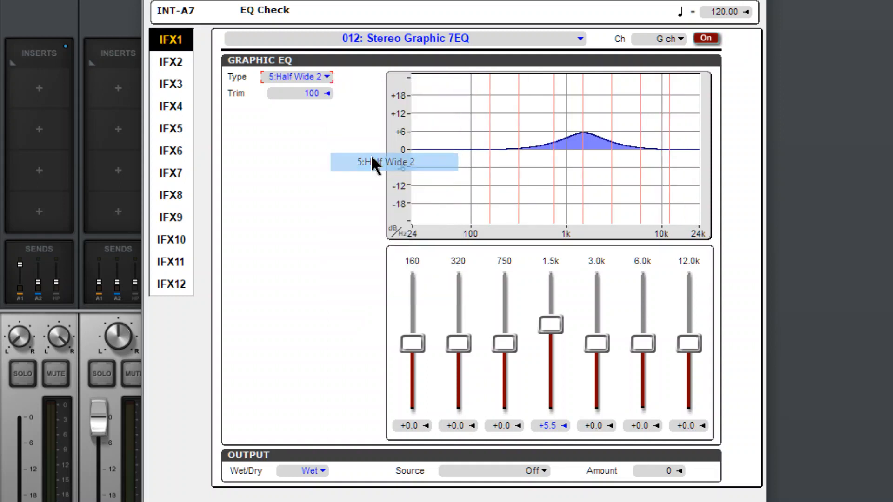
{"action": "left_click", "coordinate": [297, 77]}
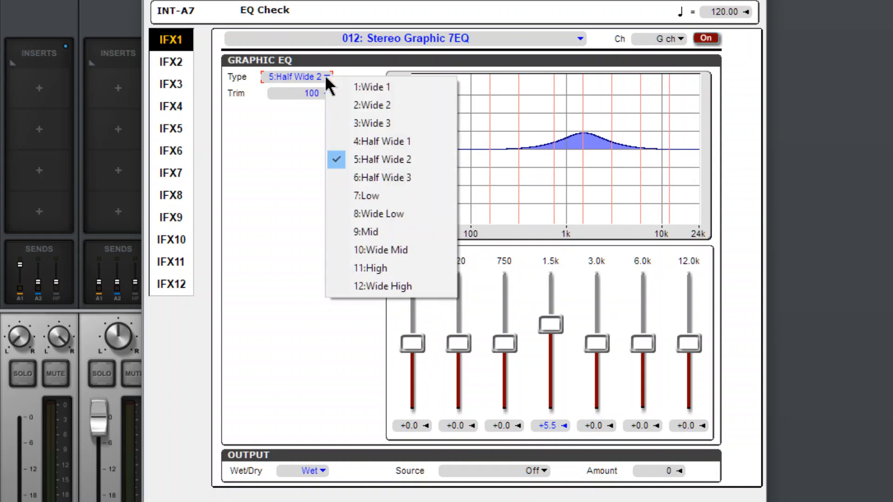
{"action": "mouse_move", "coordinate": [398, 196]}
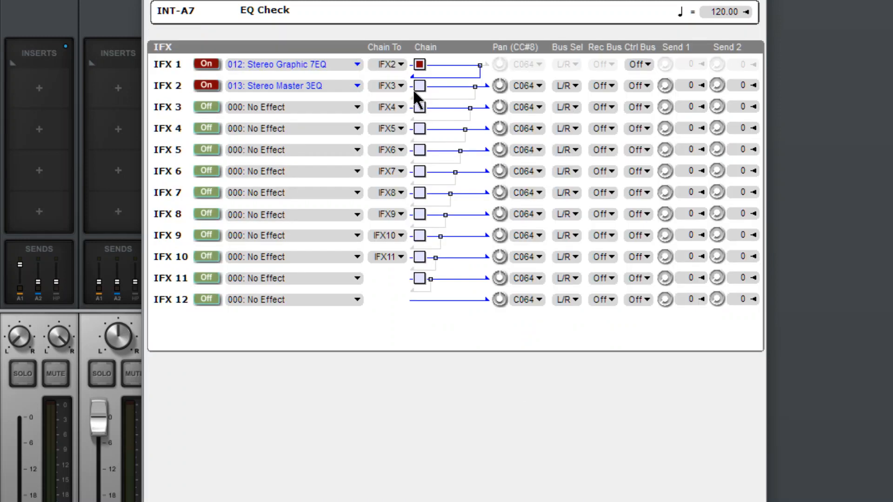
Step: Load 012: Stereo Graphic 7EQ into IFX2 and IFX3, switch IFX3 On, and return to IFX1
{"action": "left_click", "coordinate": [357, 85]}
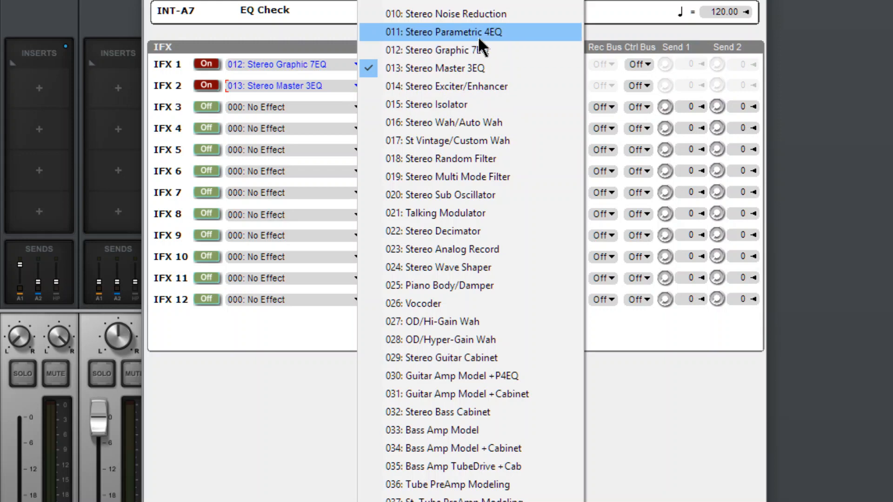
{"action": "left_click", "coordinate": [437, 50]}
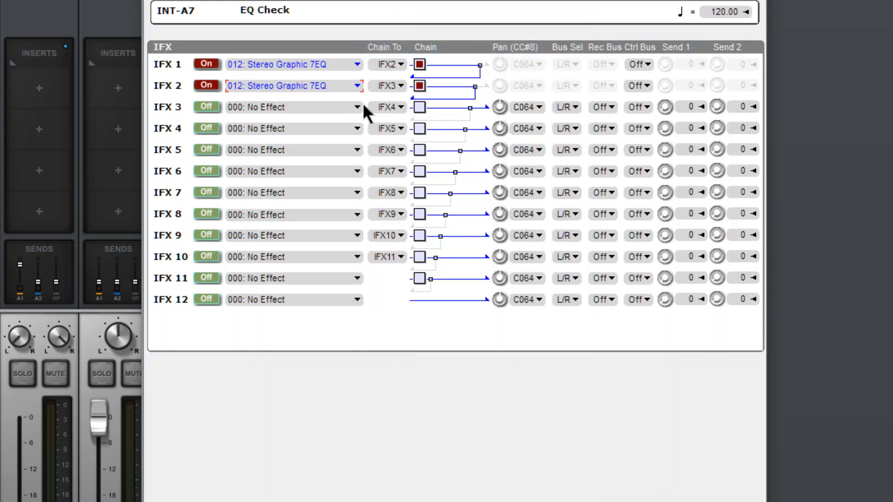
{"action": "left_click", "coordinate": [357, 86]}
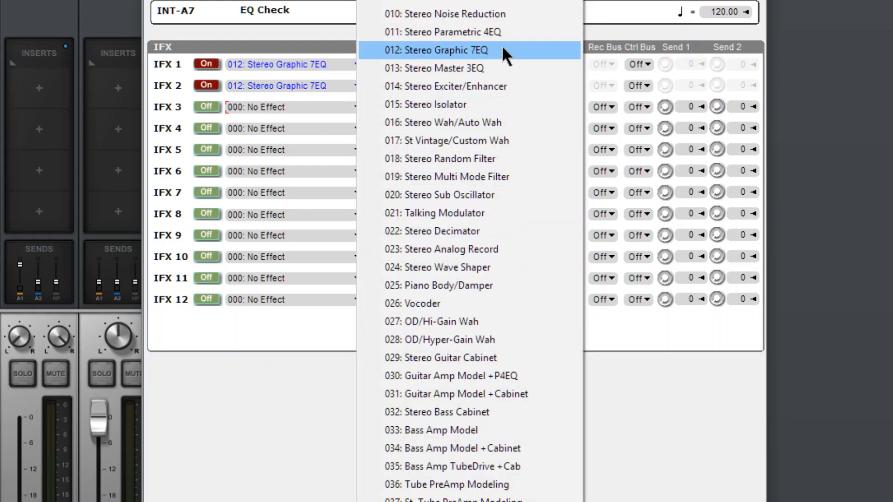
{"action": "mouse_move", "coordinate": [461, 13]}
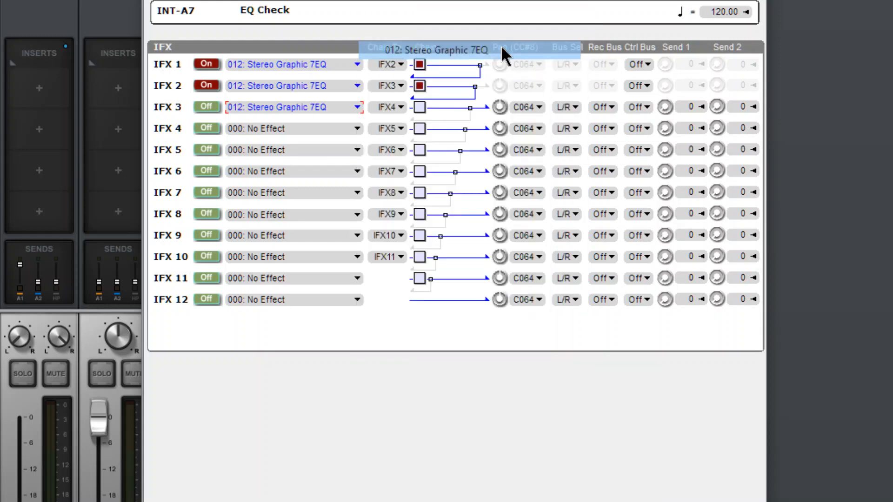
{"action": "left_click", "coordinate": [206, 107]}
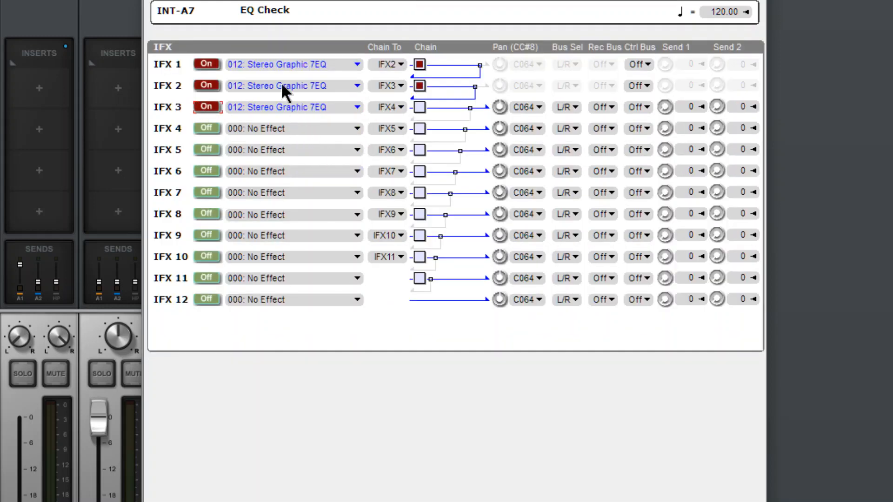
{"action": "left_click", "coordinate": [293, 64]}
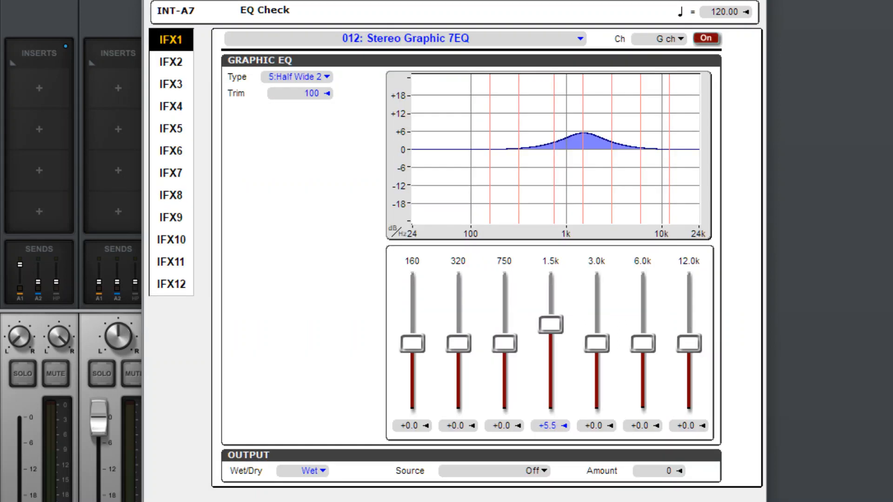
{"action": "mouse_move", "coordinate": [218, 70]}
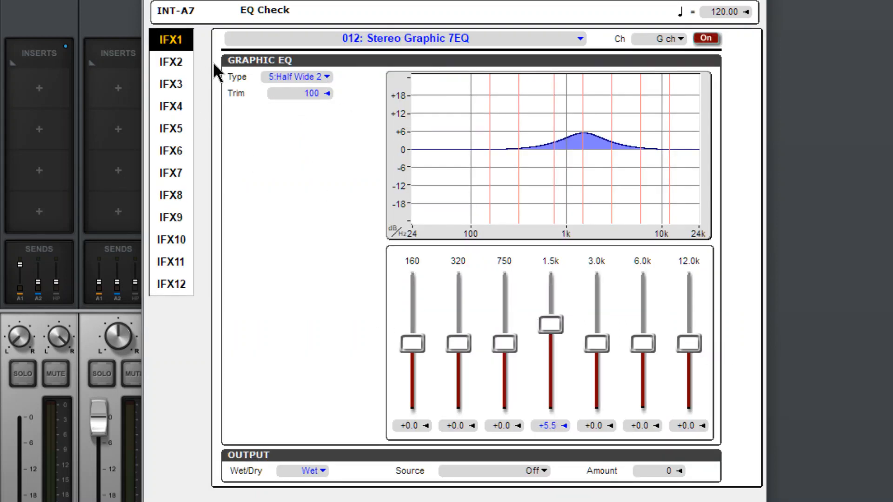
Step: Set the EQ types to 7:Low on IFX1, 9:Mid on IFX2 and 11:High on IFX3
{"action": "left_click", "coordinate": [296, 77]}
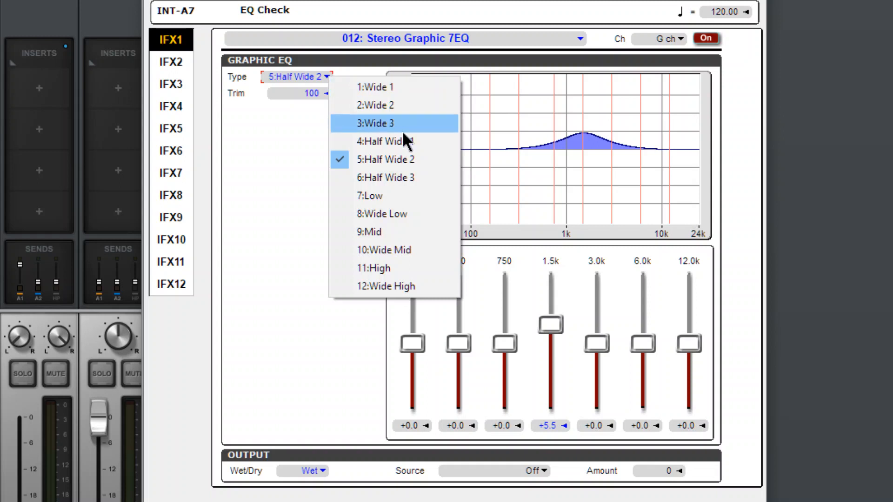
{"action": "left_click", "coordinate": [369, 195]}
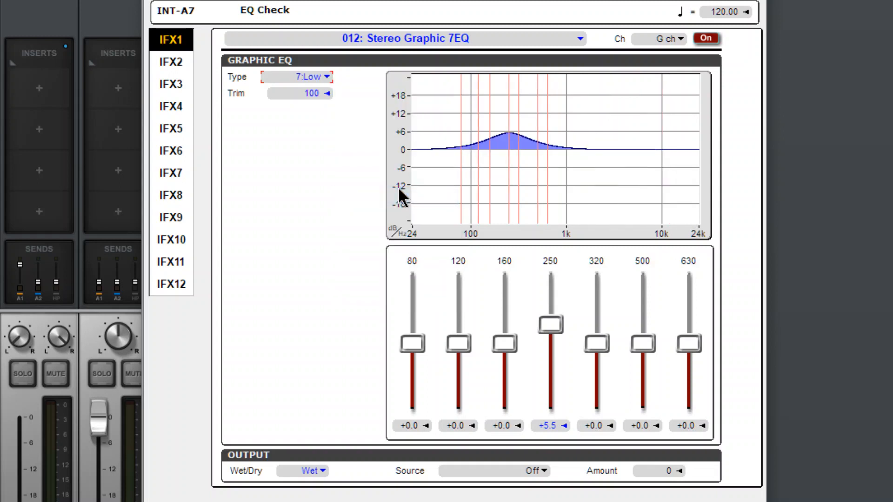
{"action": "left_click", "coordinate": [170, 61]}
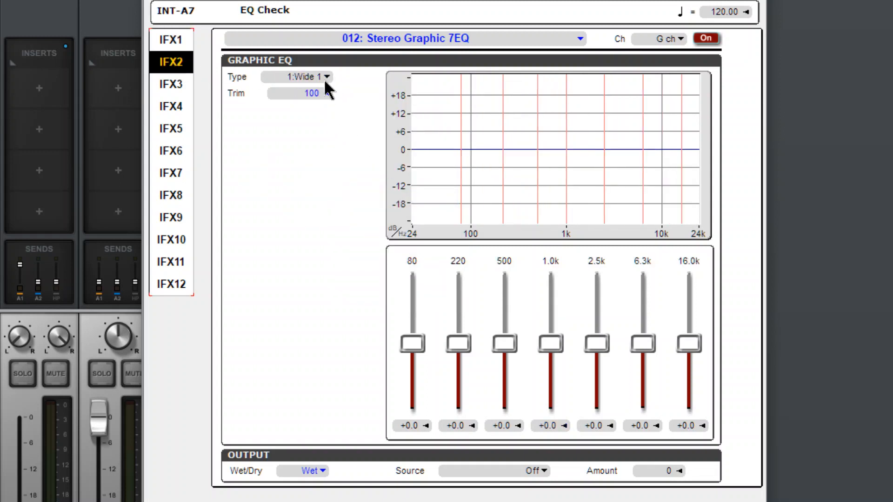
{"action": "left_click", "coordinate": [326, 76]}
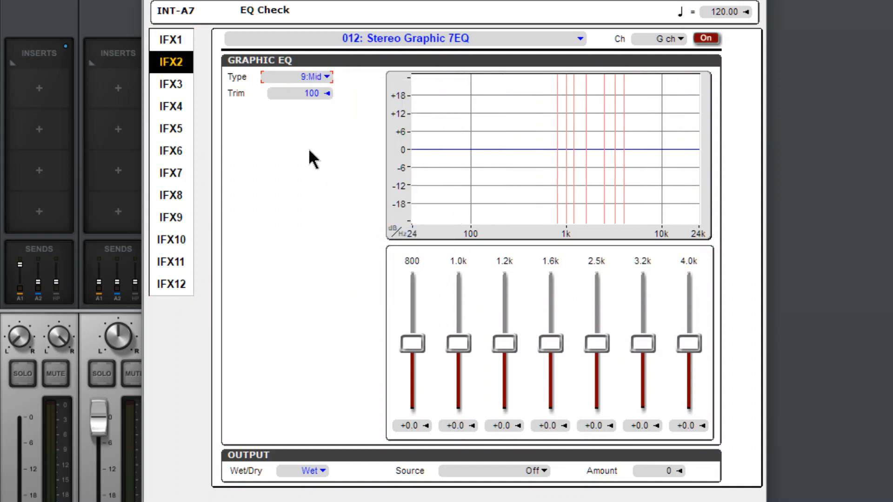
{"action": "left_click", "coordinate": [172, 85]}
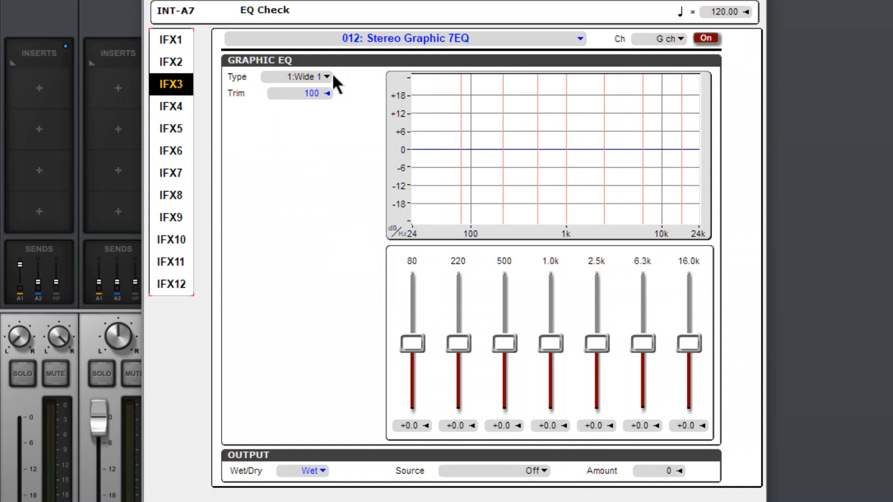
{"action": "left_click", "coordinate": [327, 76]}
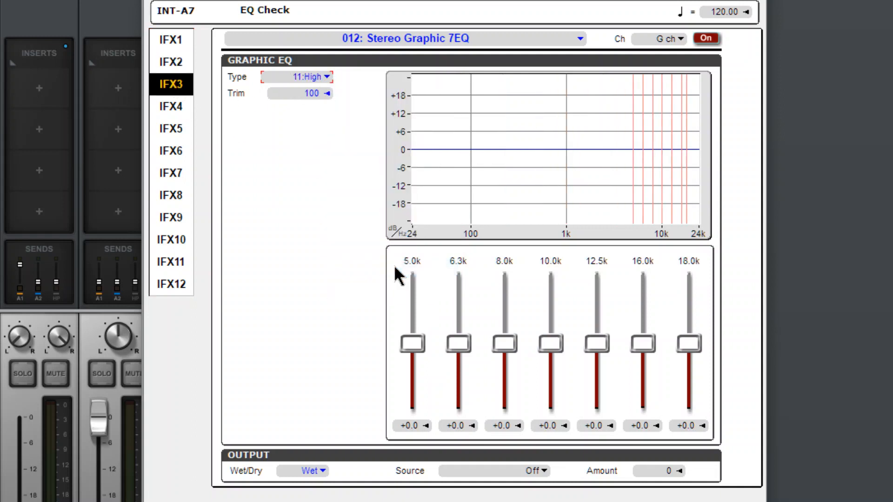
{"action": "left_click", "coordinate": [171, 61]}
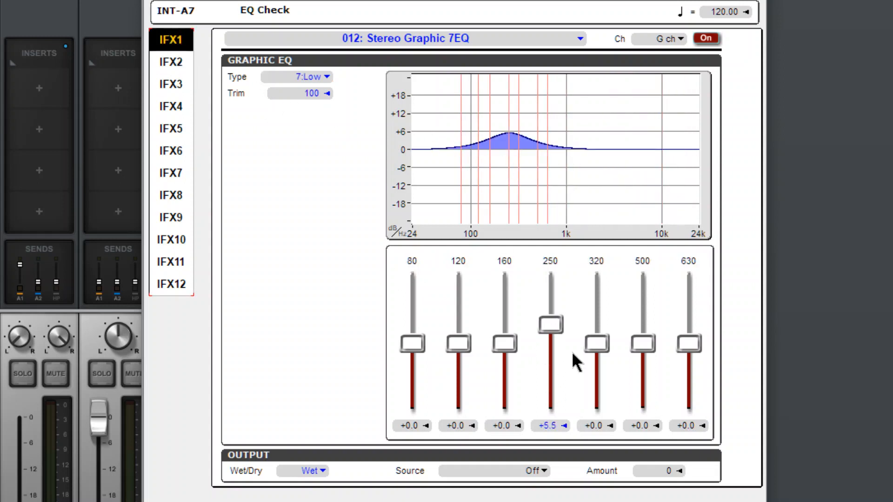
Step: Drag IFX1's 250 Hz band down to +0.0 dB, then check the IFX2 and IFX3 types
{"action": "left_click_drag", "start_coordinate": [550, 323], "coordinate": [550, 348]}
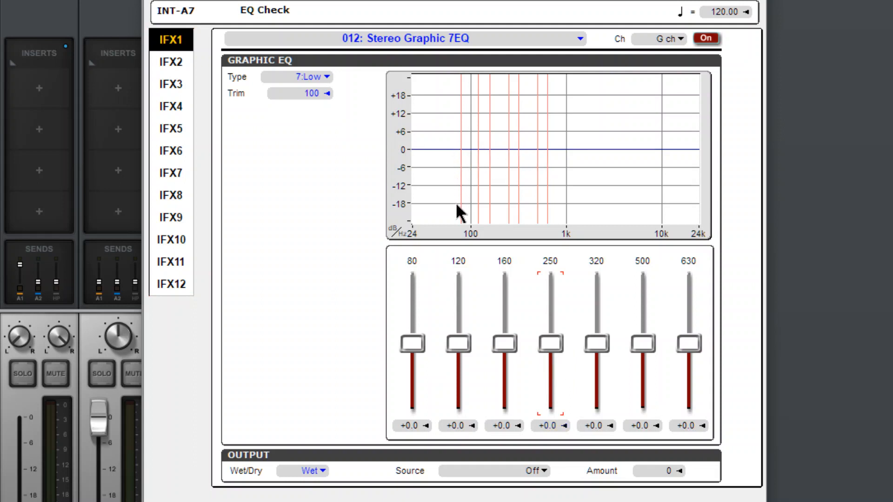
{"action": "mouse_move", "coordinate": [183, 91]}
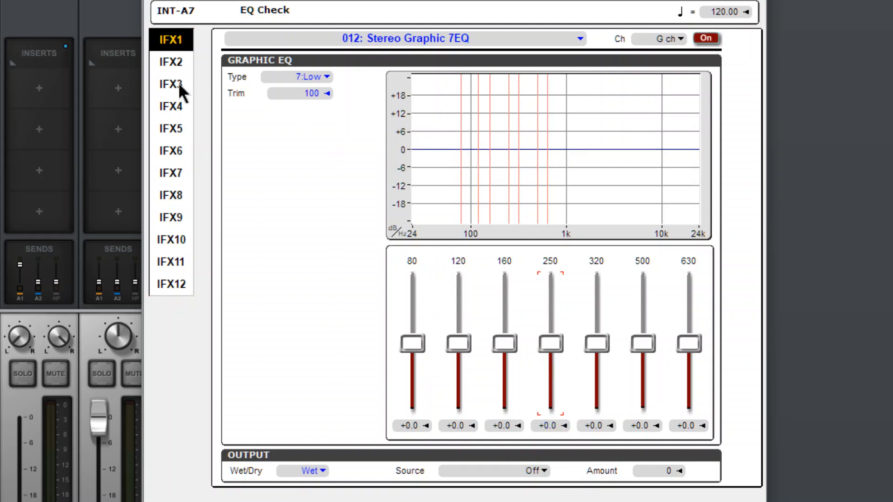
{"action": "left_click", "coordinate": [172, 84]}
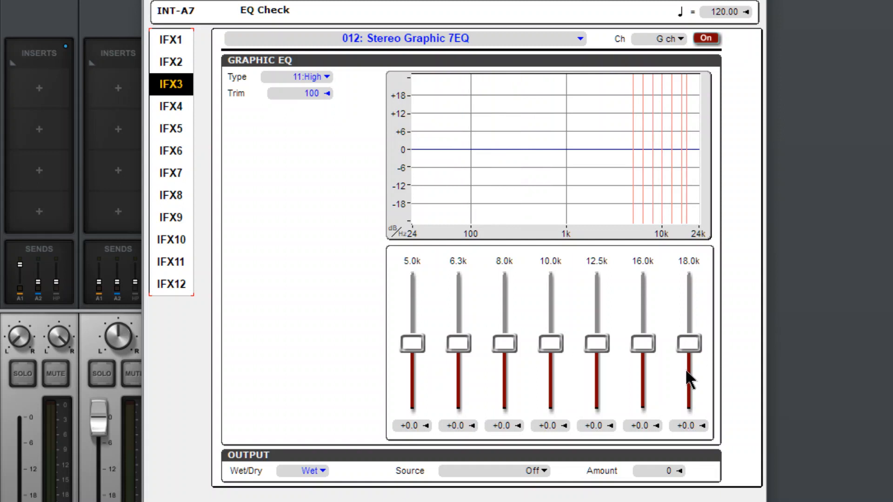
{"action": "mouse_move", "coordinate": [179, 45]}
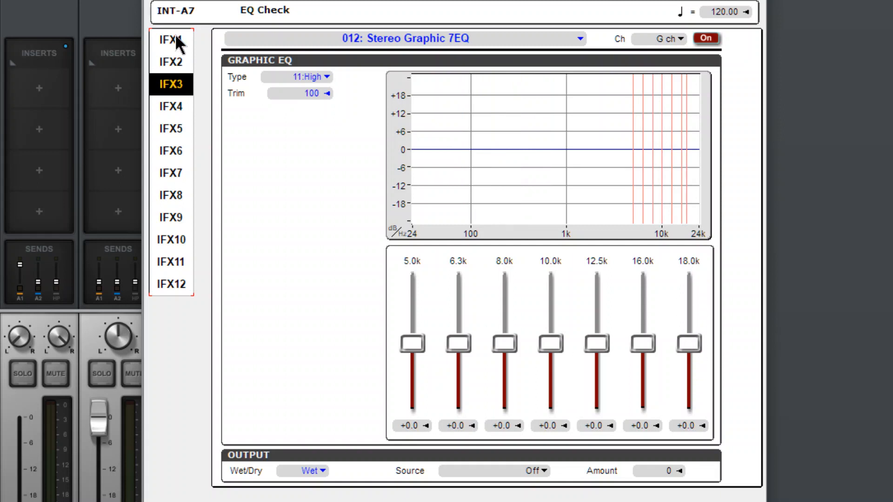
{"action": "left_click", "coordinate": [172, 61]}
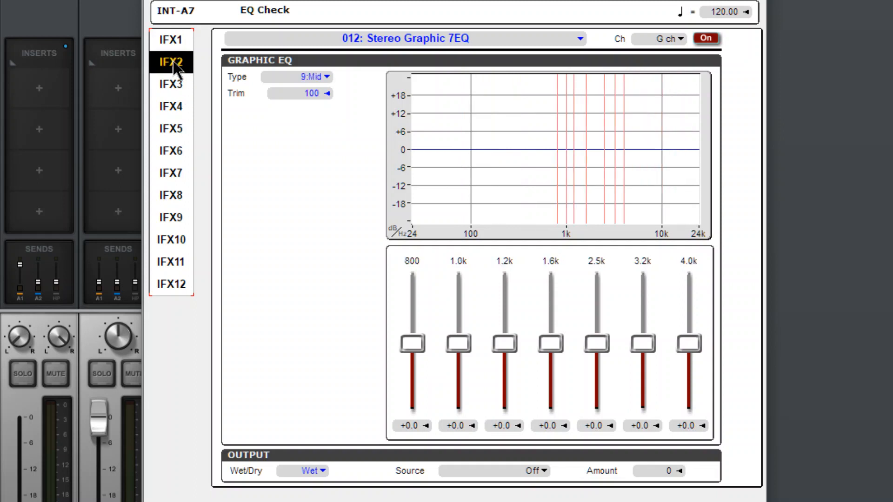
{"action": "mouse_move", "coordinate": [624, 238]}
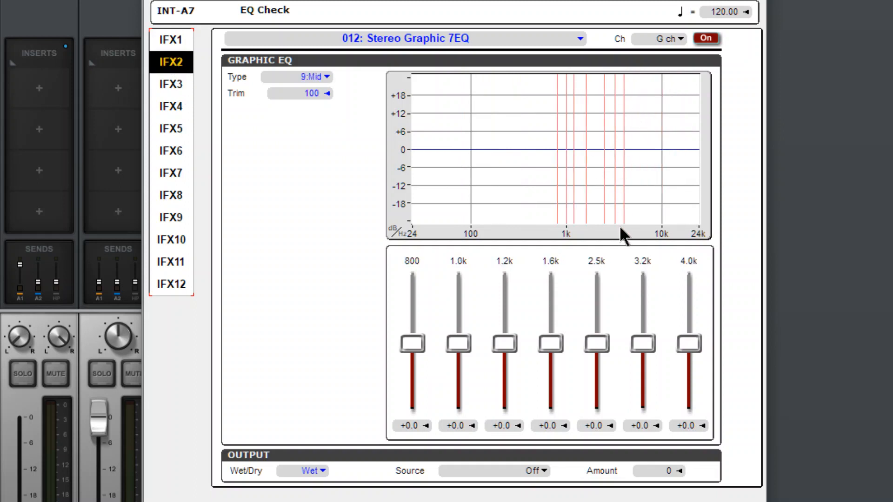
{"action": "mouse_move", "coordinate": [182, 100]}
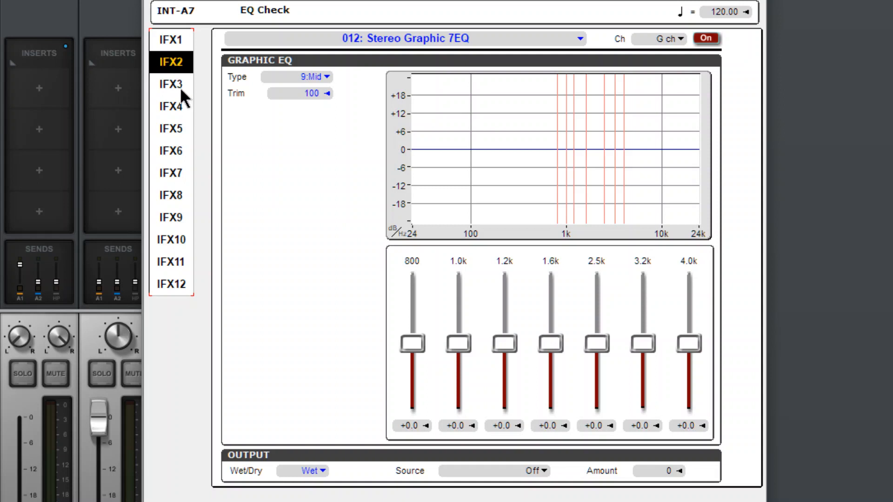
{"action": "left_click", "coordinate": [170, 84]}
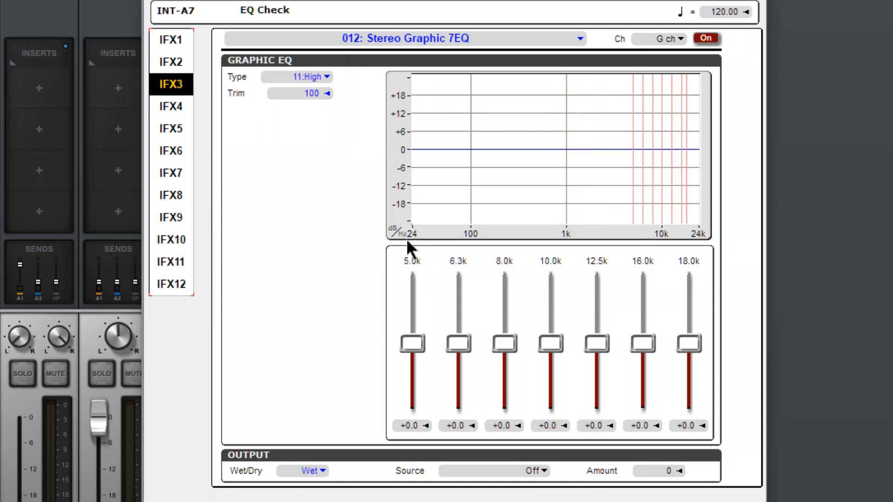
{"action": "left_click", "coordinate": [171, 61]}
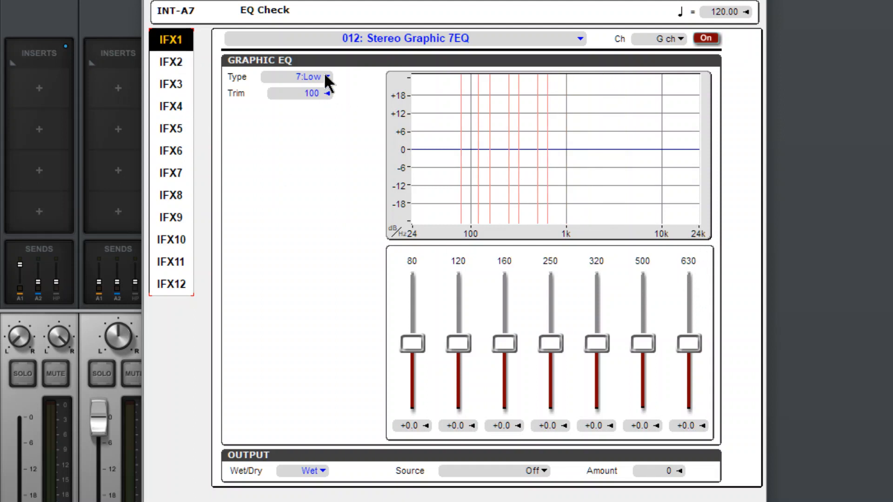
Step: Change IFX1's graphic EQ type to 8:Wide Low
{"action": "left_click", "coordinate": [327, 77]}
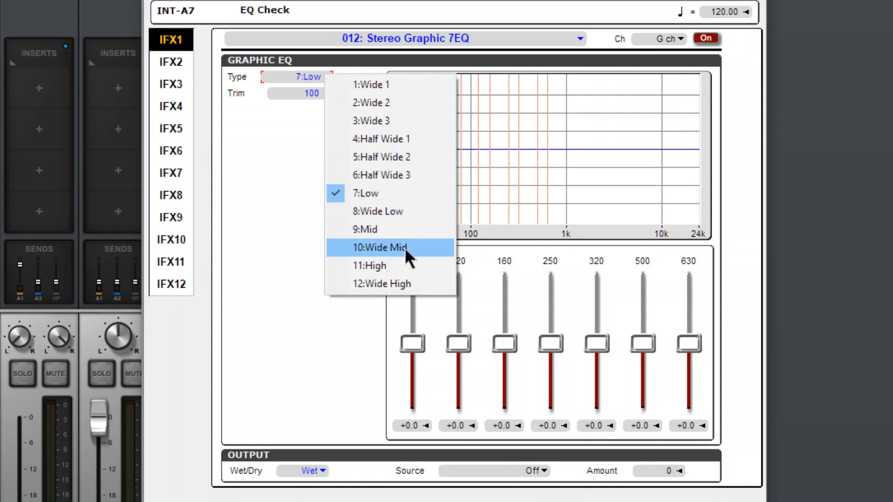
{"action": "mouse_move", "coordinate": [412, 212]}
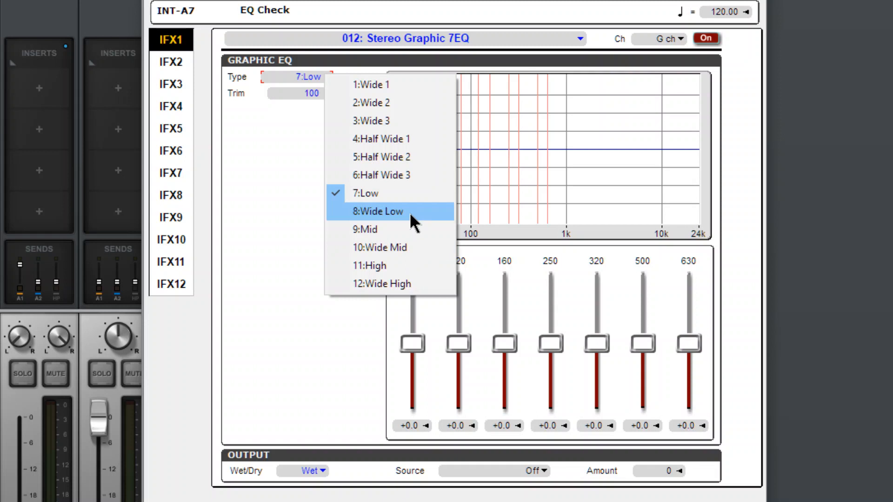
{"action": "mouse_move", "coordinate": [421, 260]}
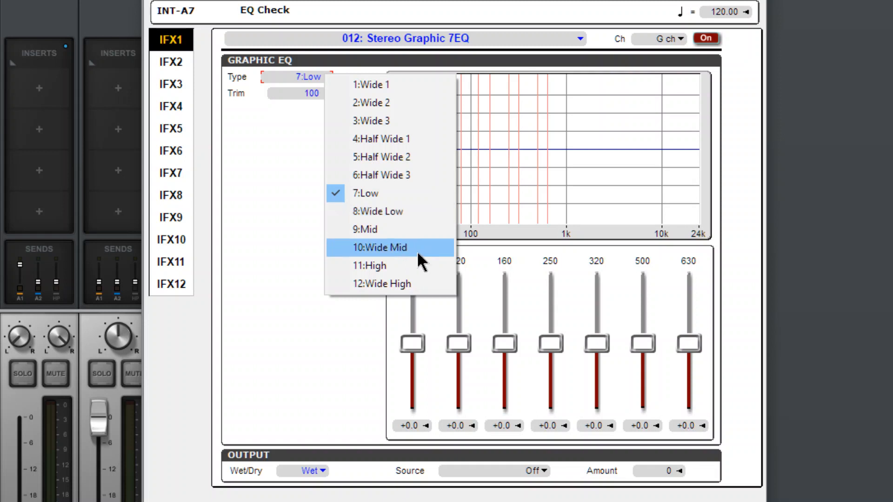
{"action": "left_click", "coordinate": [379, 247]}
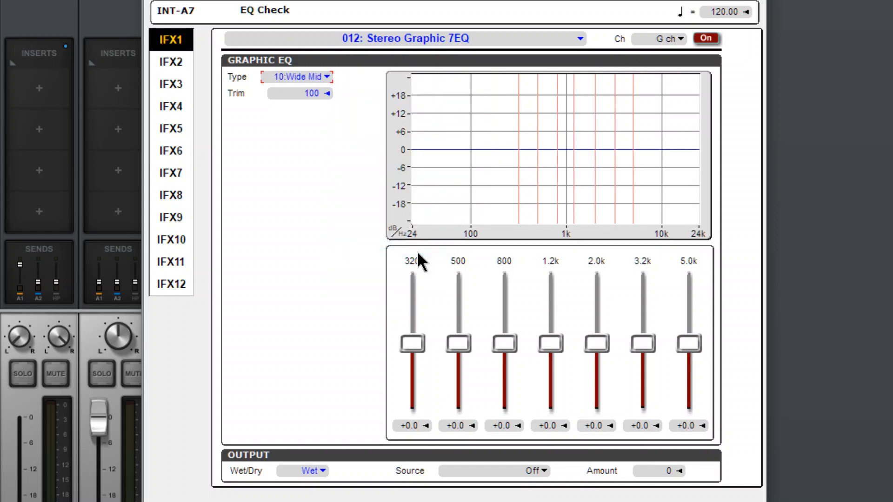
{"action": "left_click", "coordinate": [297, 77]}
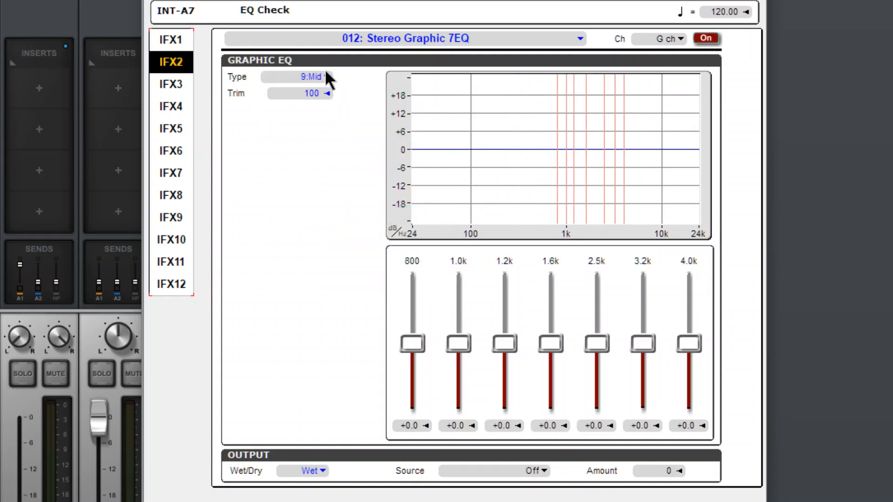
{"action": "left_click", "coordinate": [310, 77]}
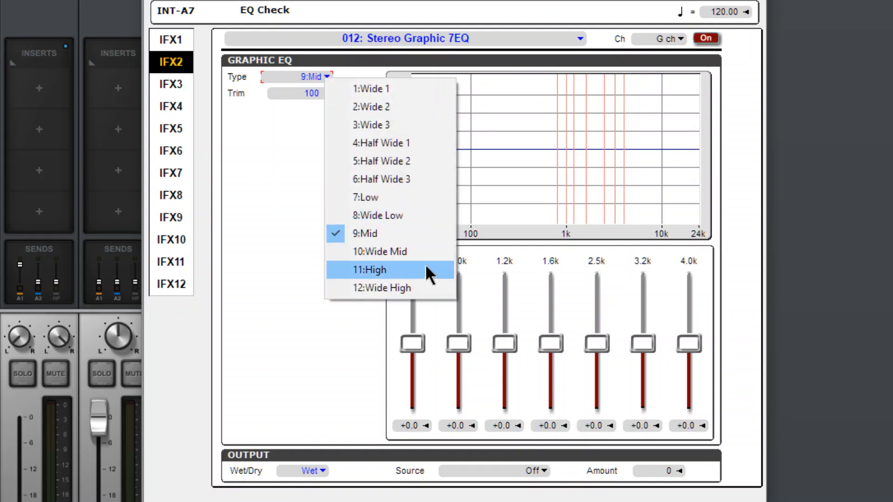
Step: Change IFX2's EQ type to 12:Wide High and compare it against IFX1
{"action": "left_click", "coordinate": [381, 287]}
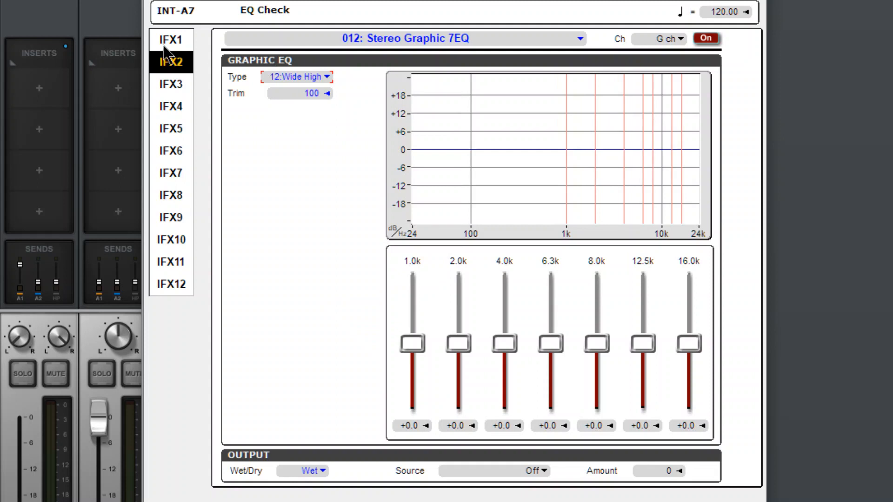
{"action": "left_click", "coordinate": [171, 39]}
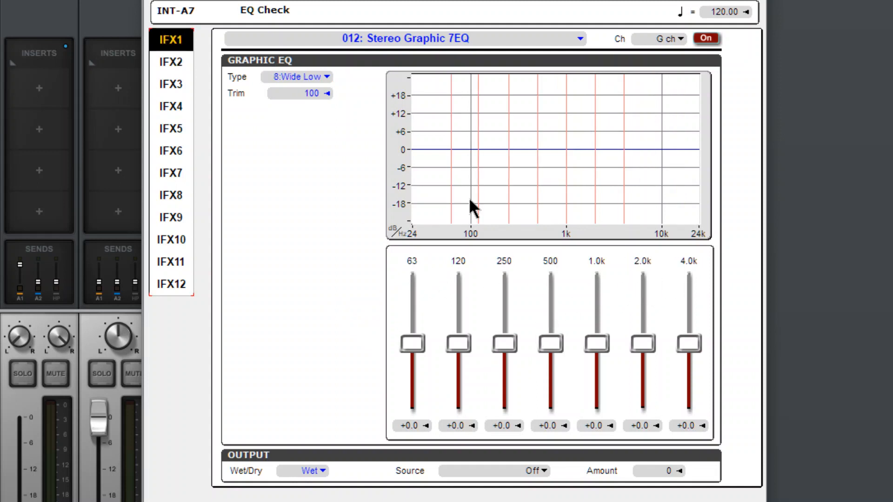
{"action": "left_click", "coordinate": [172, 61]}
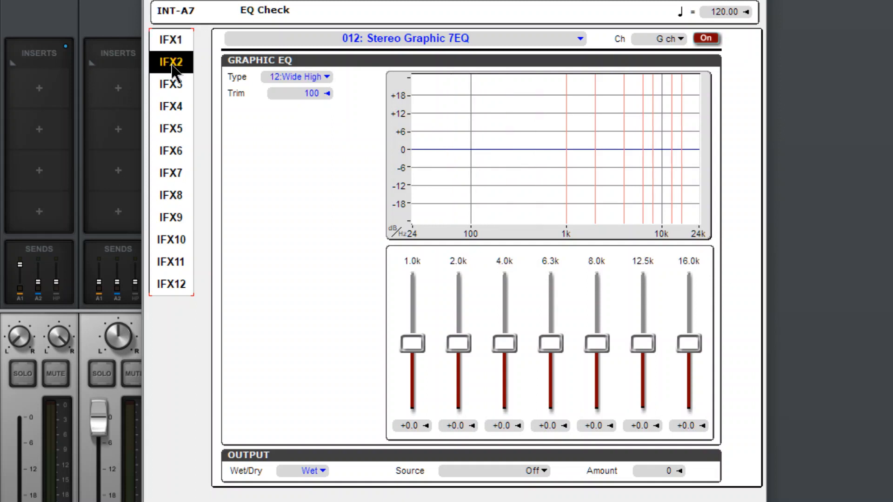
{"action": "mouse_move", "coordinate": [401, 324]}
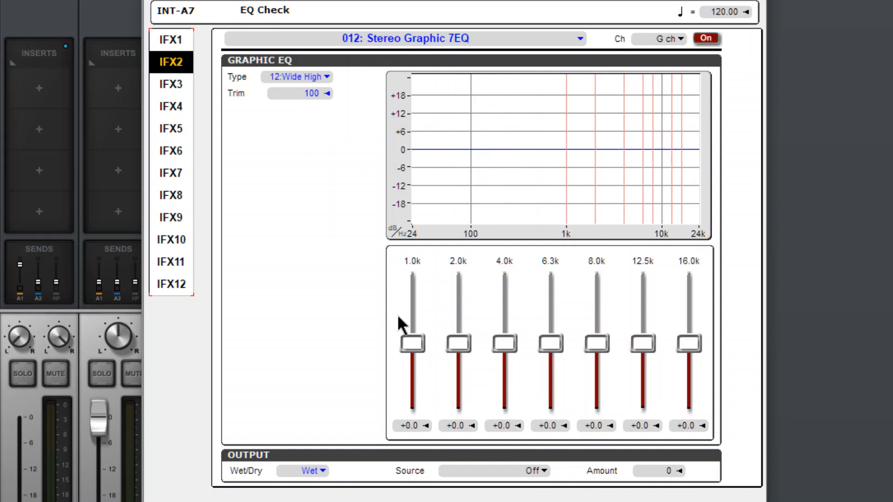
{"action": "left_click", "coordinate": [170, 39]}
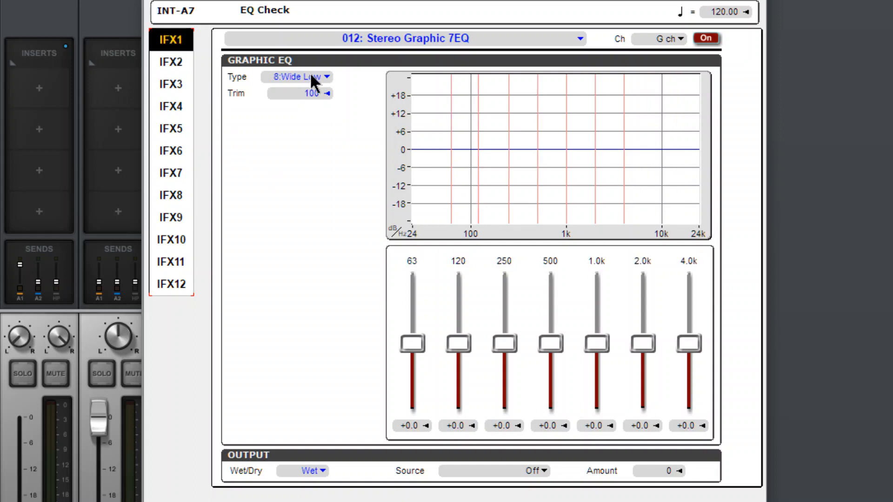
Step: Step IFX1's EQ type from Low to Wide Low, then Half Wide 1 and Half Wide 2
{"action": "left_click", "coordinate": [295, 77]}
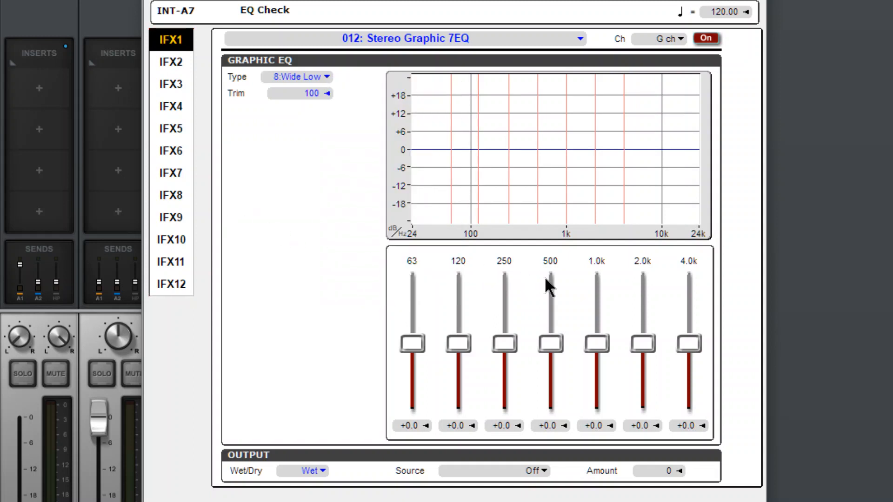
{"action": "mouse_move", "coordinate": [404, 248]}
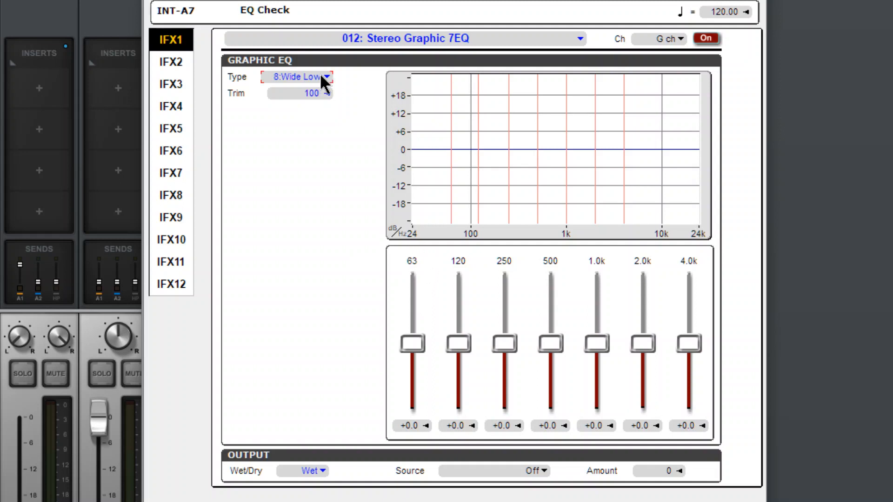
{"action": "left_click", "coordinate": [325, 76]}
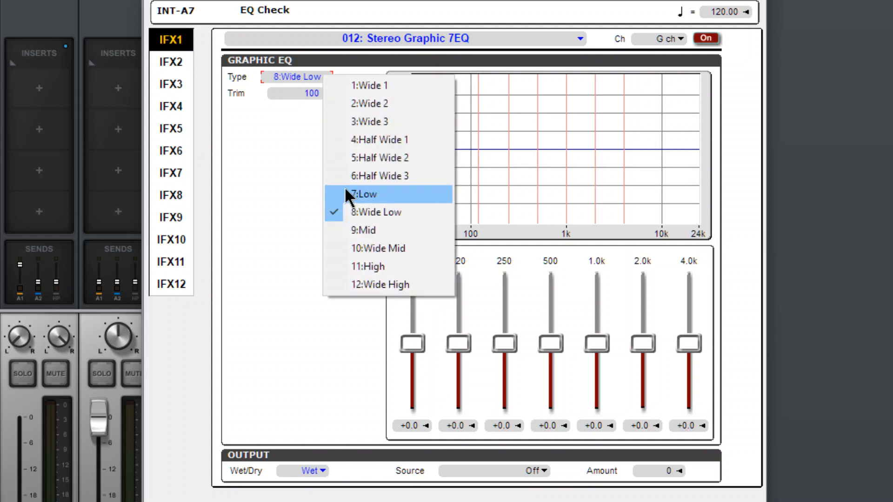
{"action": "left_click", "coordinate": [364, 194]}
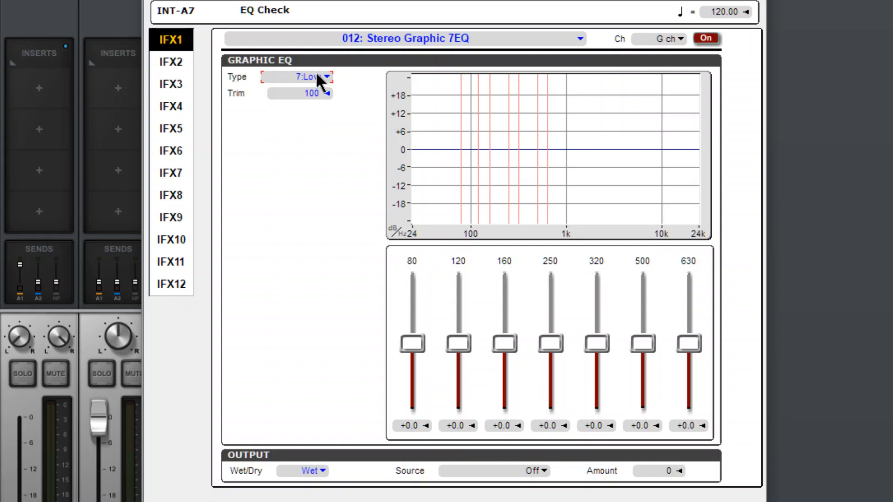
{"action": "left_click", "coordinate": [297, 77]}
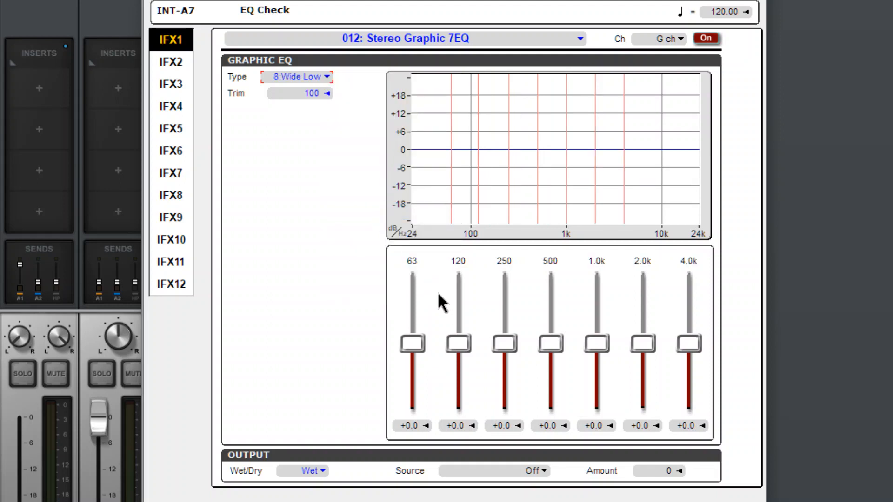
{"action": "left_click", "coordinate": [297, 77]}
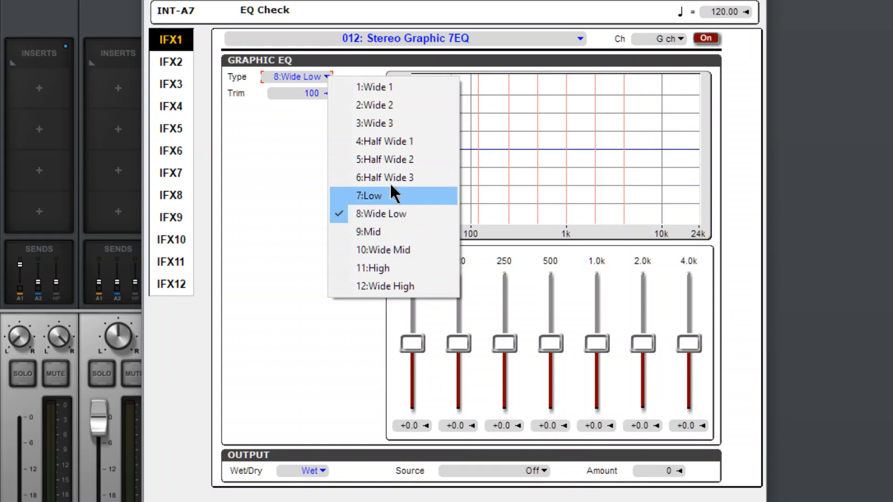
{"action": "left_click", "coordinate": [385, 141]}
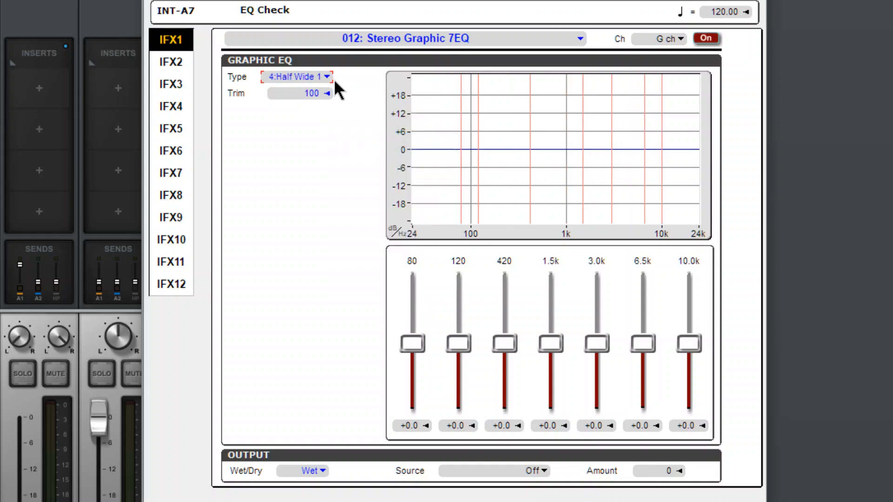
{"action": "left_click", "coordinate": [385, 159]}
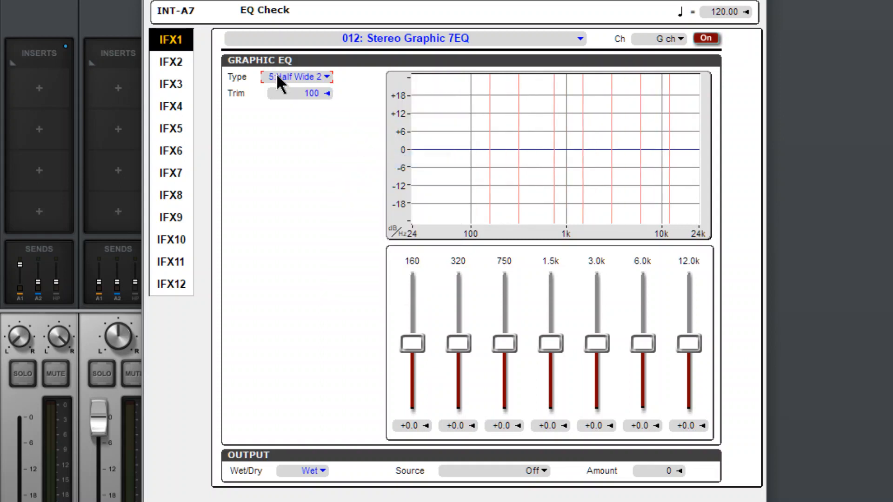
Step: Continue IFX1's EQ type through Wide 3 and Wide 2 to Wide 1 (80 Hz–16k)
{"action": "left_click", "coordinate": [296, 77]}
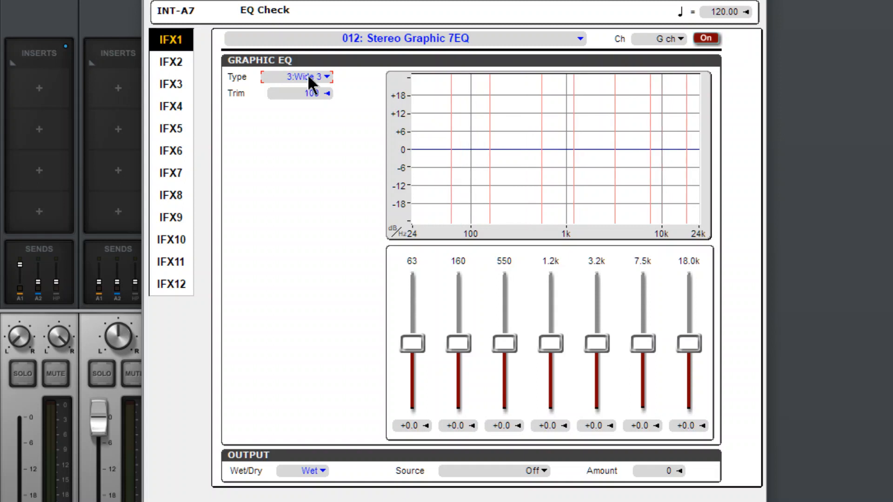
{"action": "left_click", "coordinate": [326, 77]}
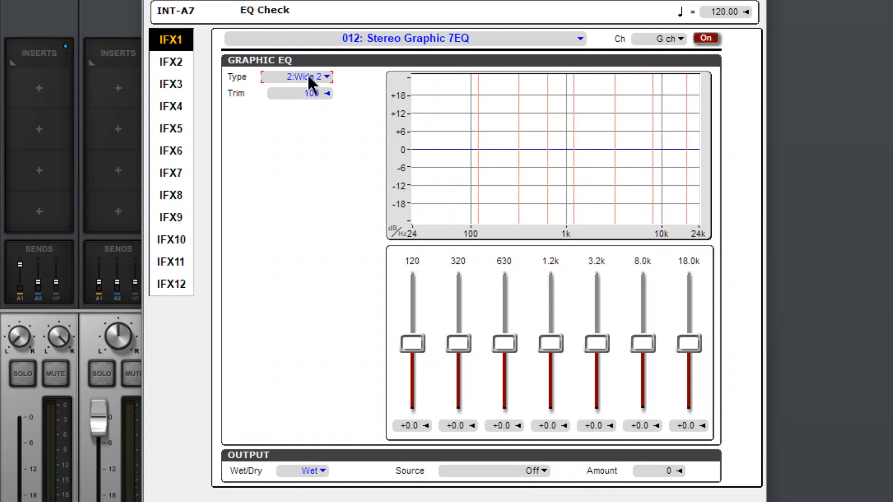
{"action": "left_click", "coordinate": [325, 76]}
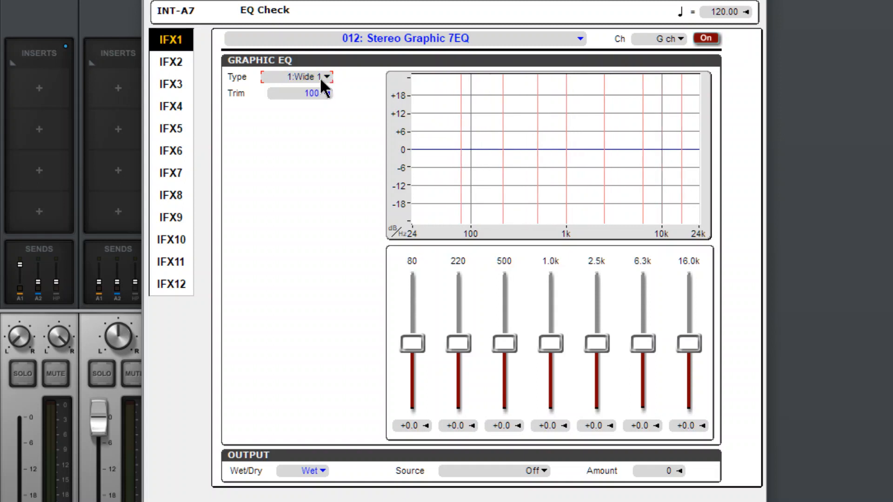
{"action": "left_click", "coordinate": [326, 77]}
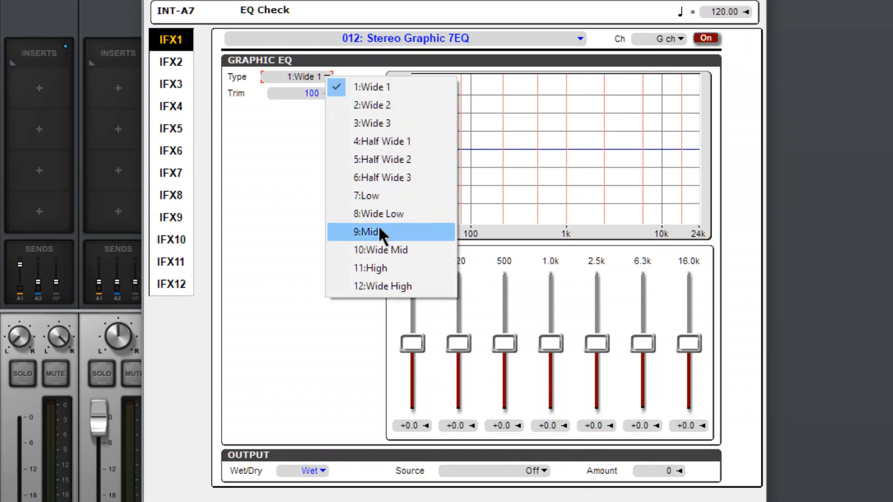
Step: Set IFX1 back to 8:Wide Low (63 Hz–4.0k) and IFX2 to 12:Wide High
{"action": "left_click", "coordinate": [378, 213]}
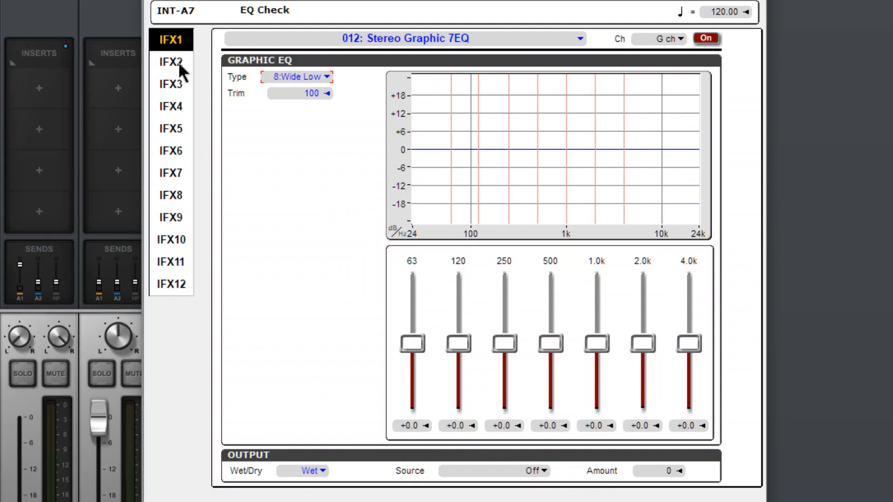
{"action": "left_click", "coordinate": [170, 62]}
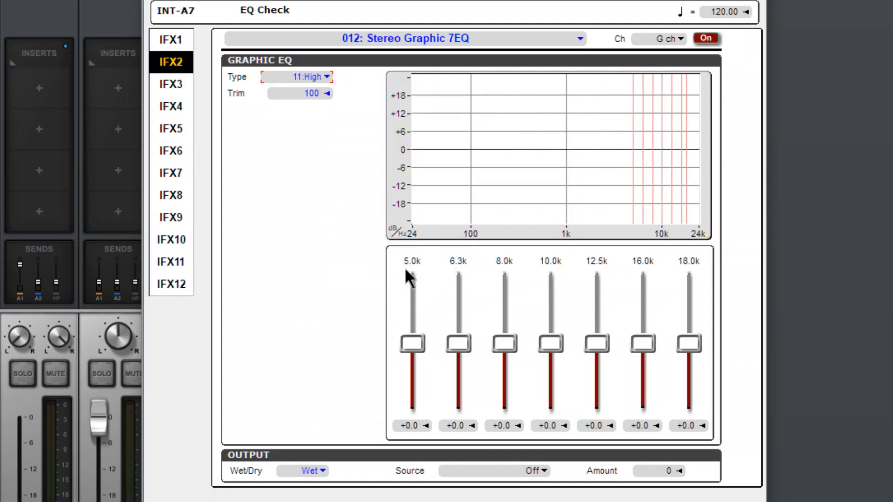
{"action": "left_click", "coordinate": [172, 40]}
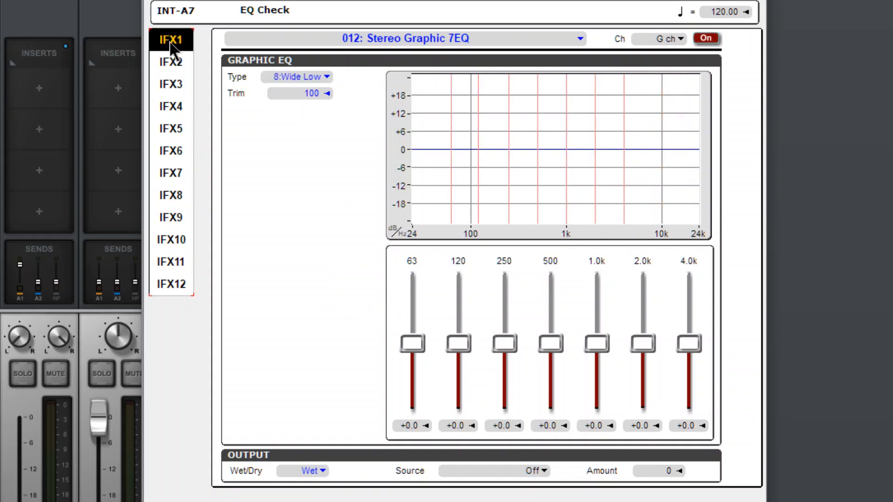
{"action": "mouse_move", "coordinate": [452, 147]}
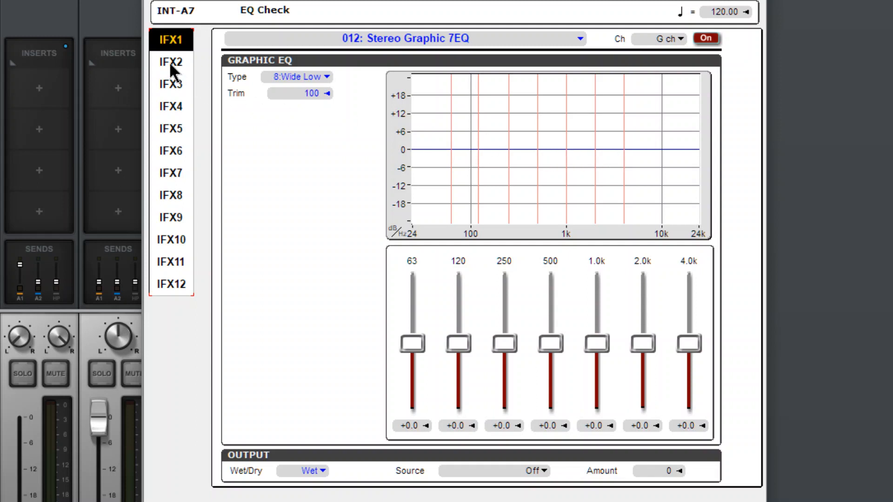
{"action": "left_click", "coordinate": [172, 61]}
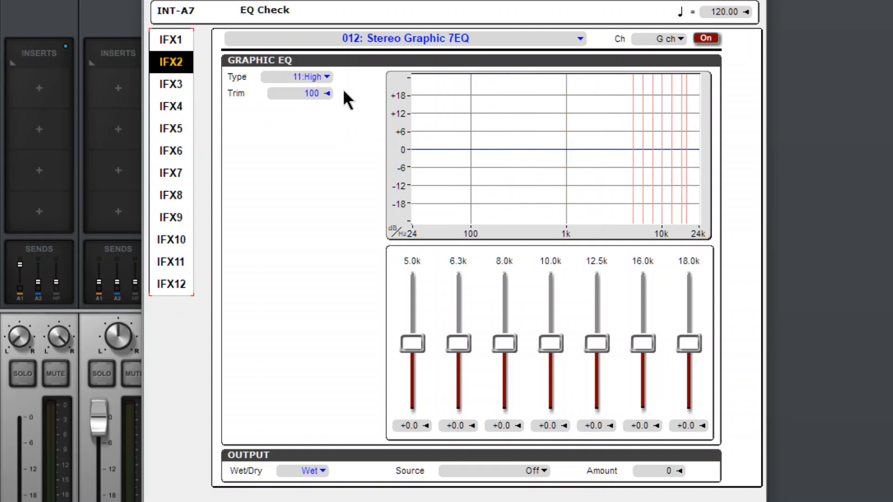
{"action": "left_click", "coordinate": [304, 76]}
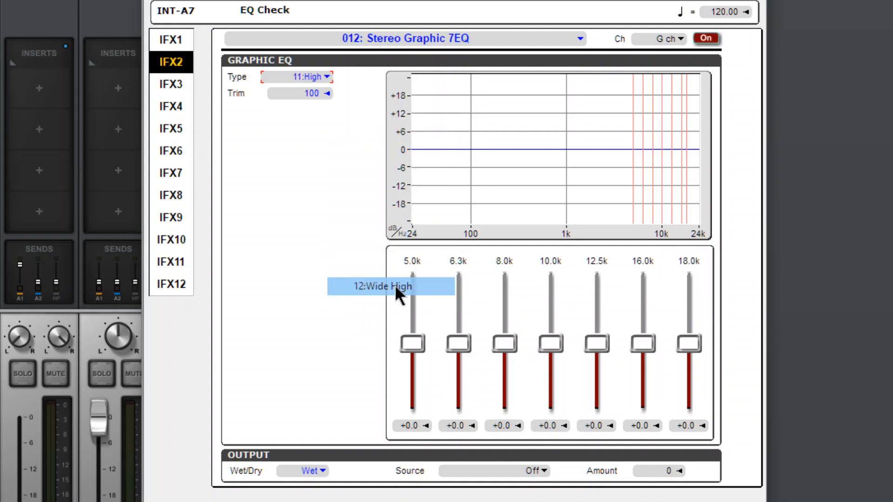
{"action": "left_click", "coordinate": [171, 39]}
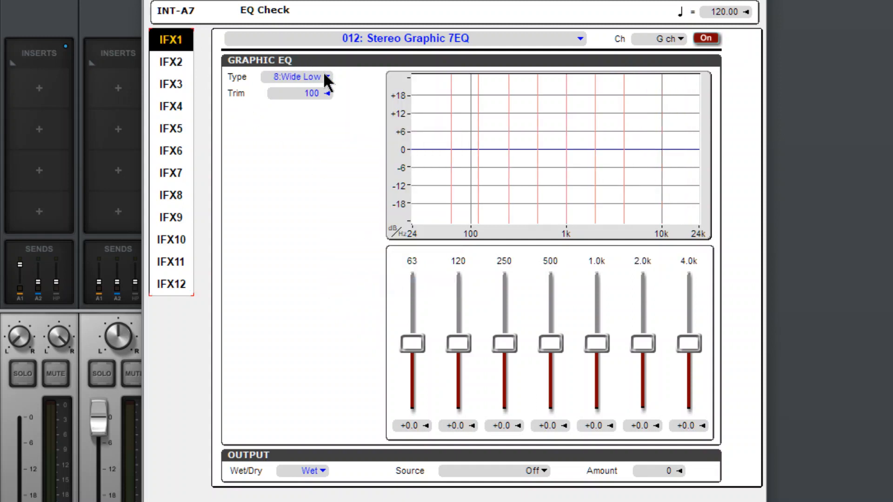
Step: Set IFX1's EQ type to 7:Low (80–630 Hz) and flip between IFX1 and IFX2's Wide High
{"action": "left_click", "coordinate": [296, 77]}
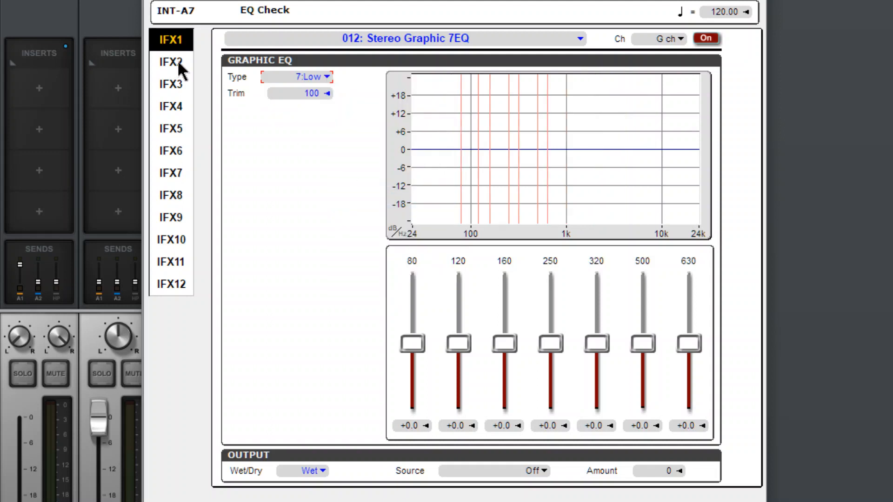
{"action": "left_click", "coordinate": [171, 61]}
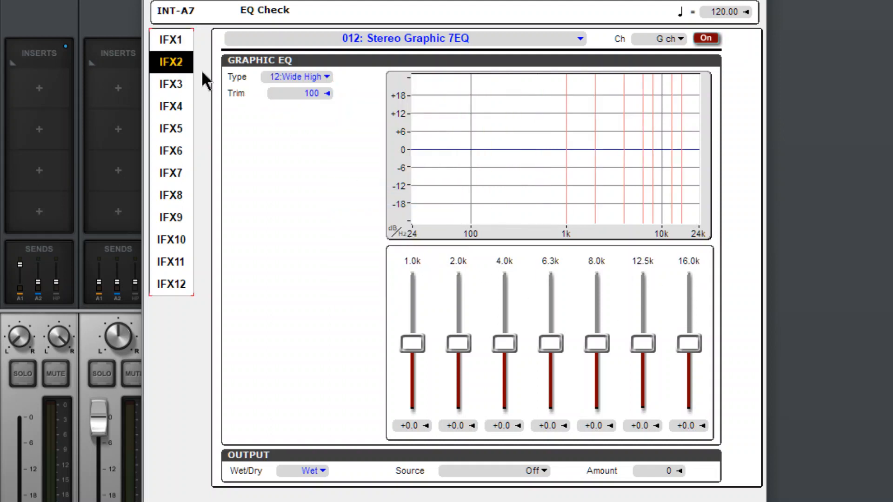
{"action": "left_click", "coordinate": [172, 39]}
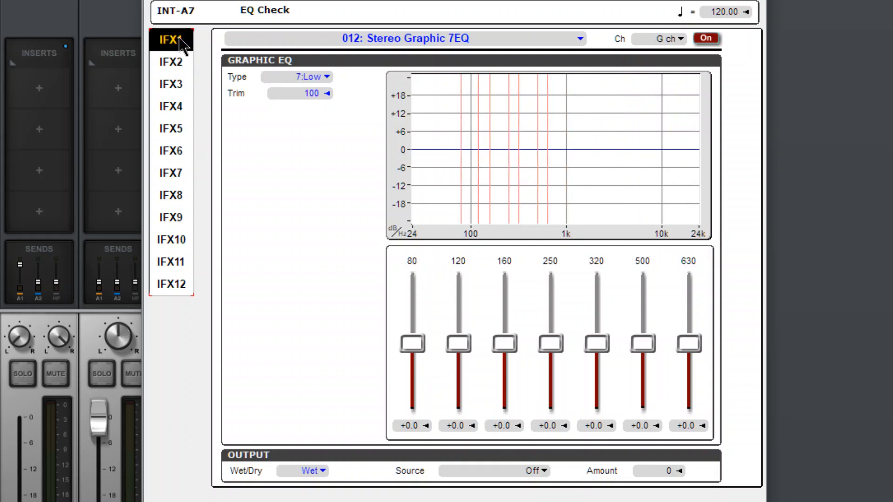
{"action": "left_click", "coordinate": [170, 61]}
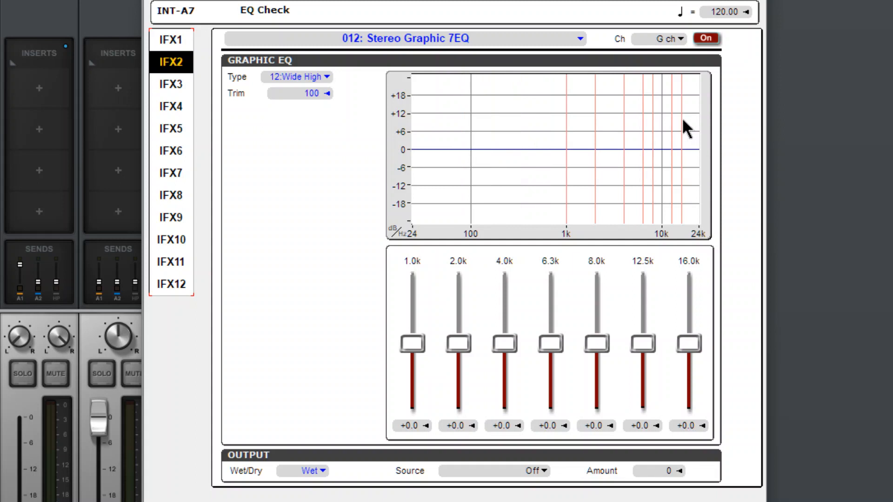
{"action": "left_click", "coordinate": [172, 40]}
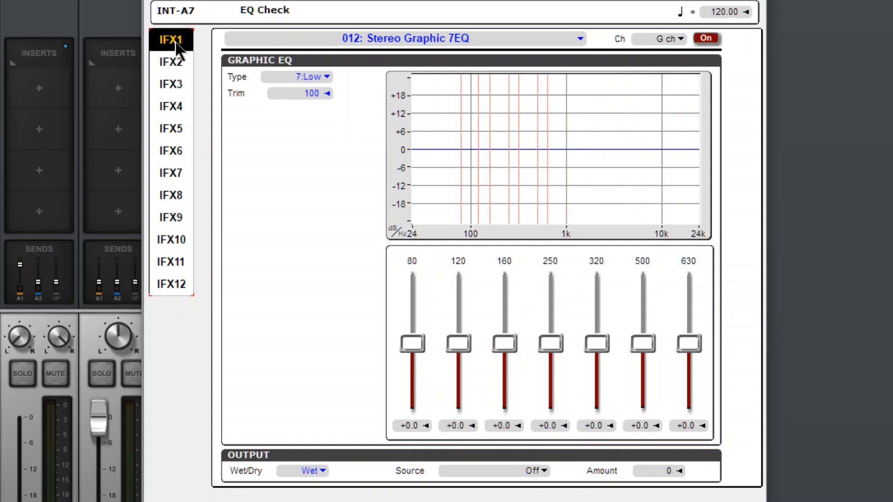
{"action": "mouse_move", "coordinate": [212, 91]}
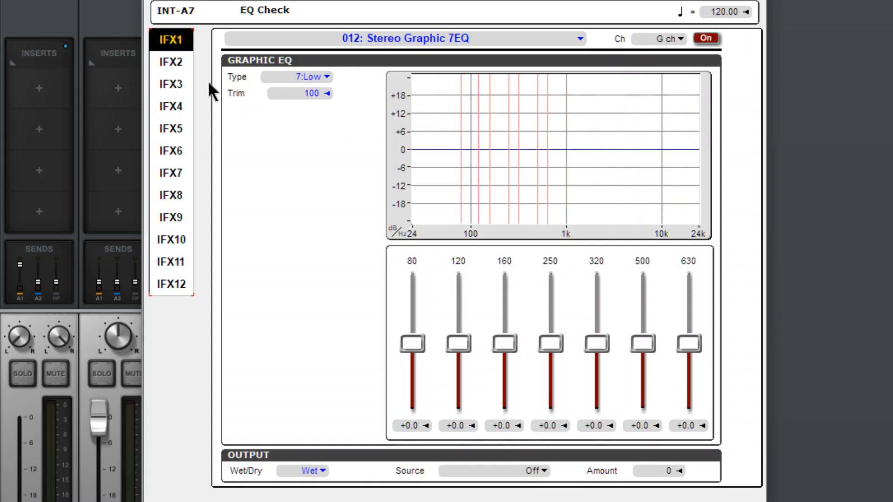
{"action": "left_click", "coordinate": [171, 62]}
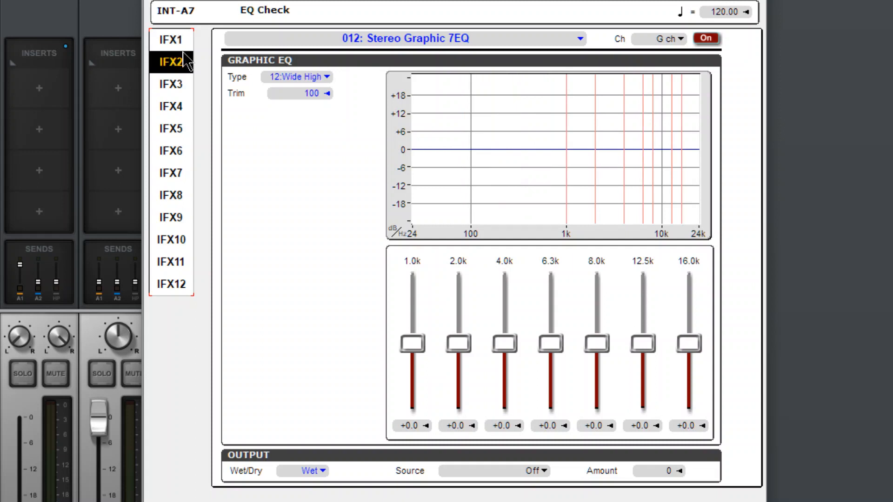
{"action": "mouse_move", "coordinate": [181, 110]}
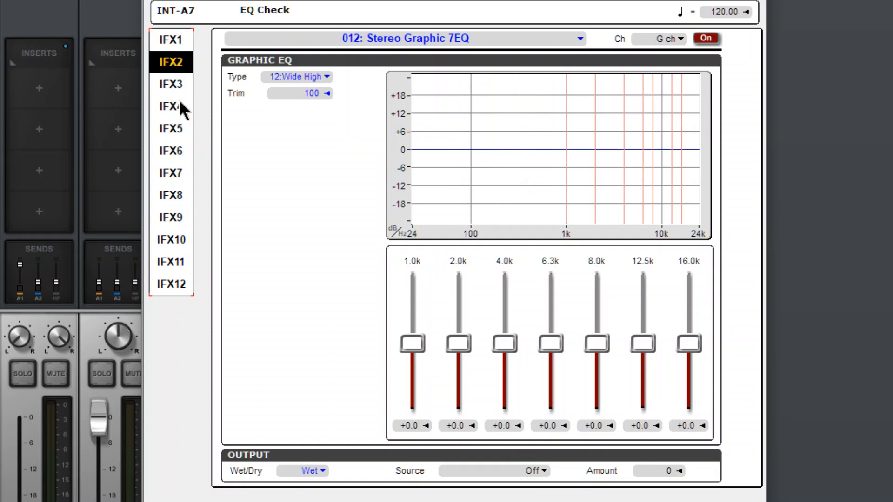
{"action": "mouse_move", "coordinate": [404, 158]}
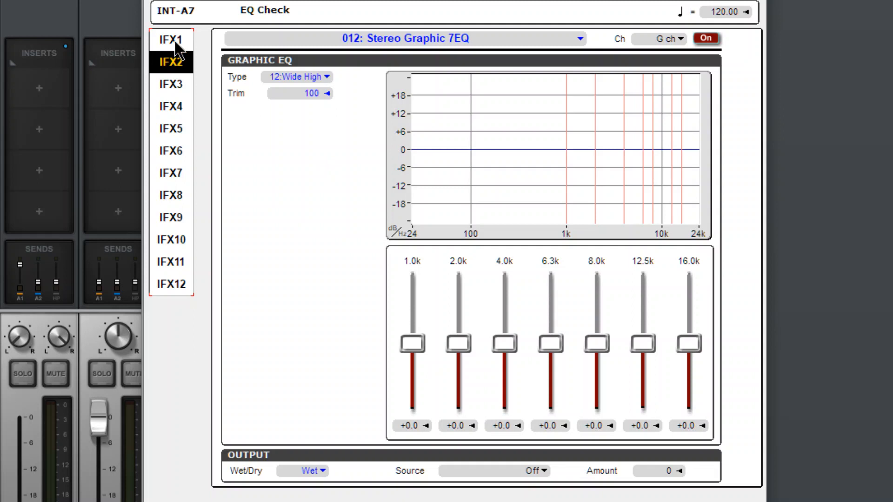
Step: Return to IFX1's Low-type graphic EQ view
{"action": "left_click", "coordinate": [170, 39]}
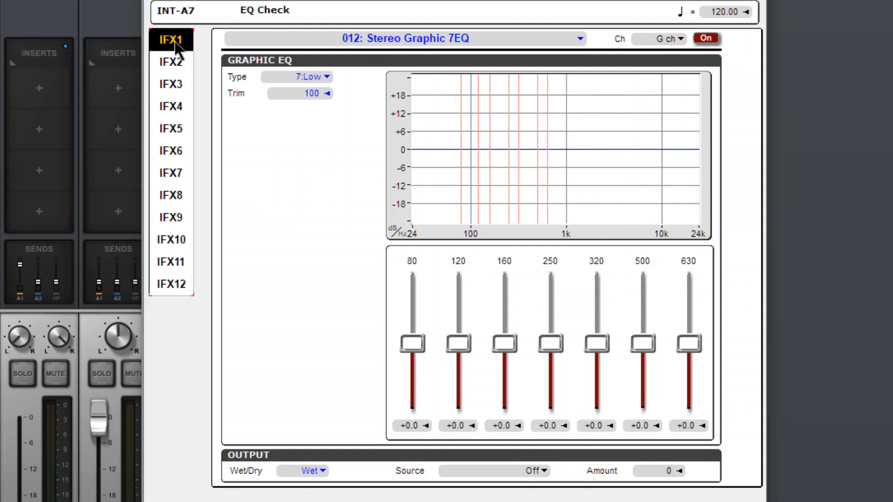
{"action": "mouse_move", "coordinate": [592, 63]}
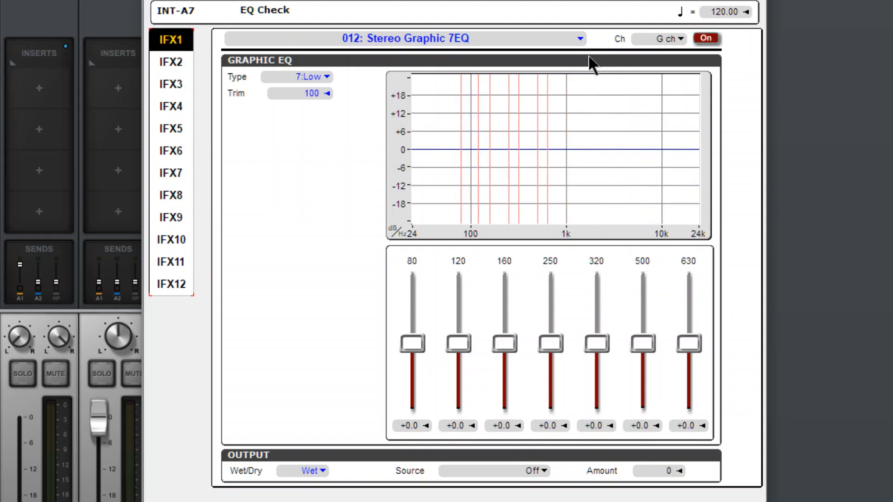